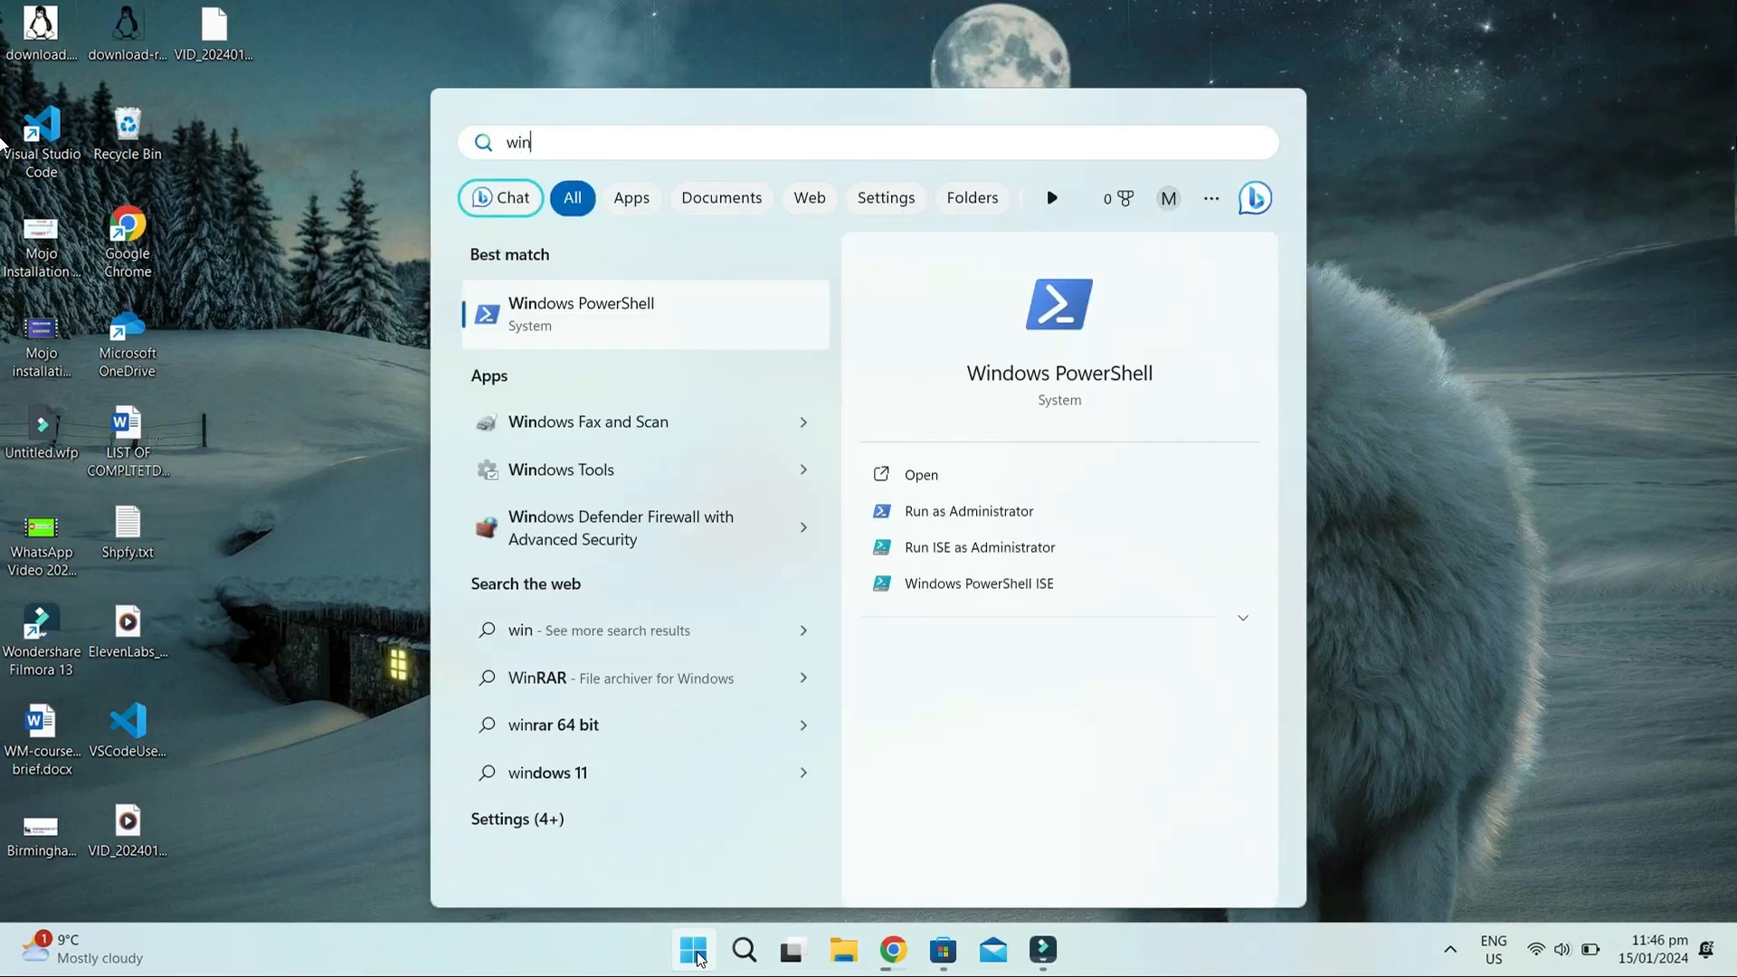
pyautogui.moveTo(992, 521)
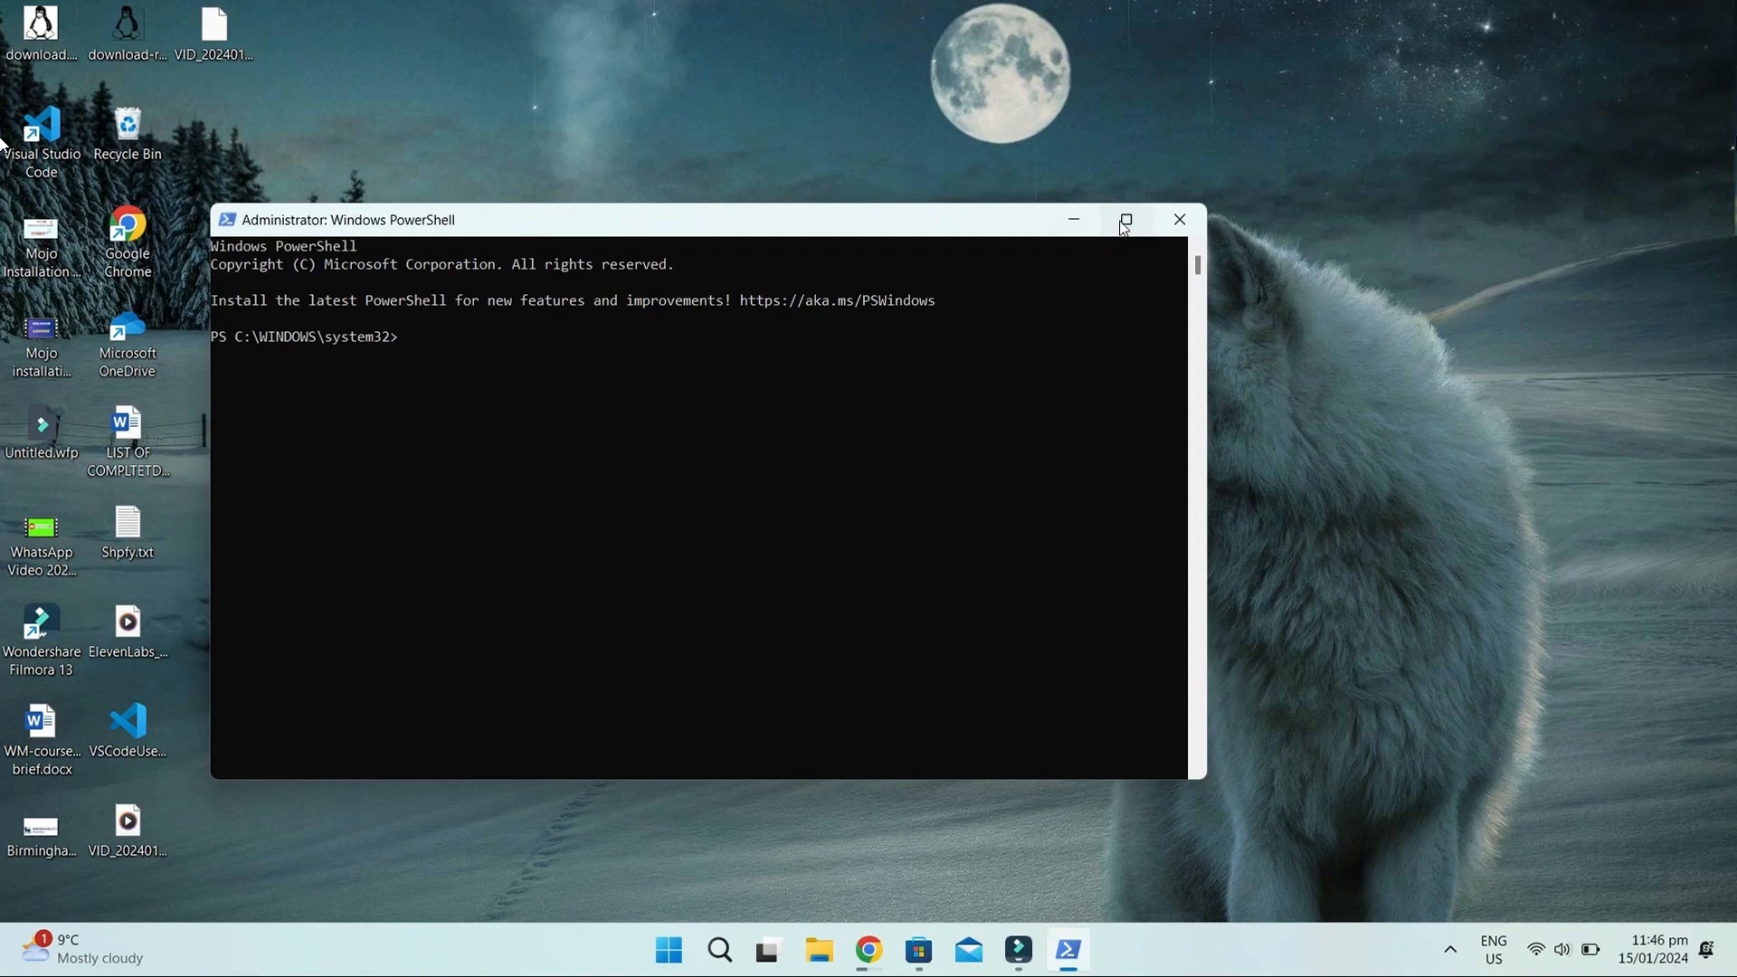
# Enable Microsoft-Windows-Subsystem-Linux with dism.exe, then enter the VirtualMachinePlatform /norestart dism command.
pyautogui.click(1126, 220)
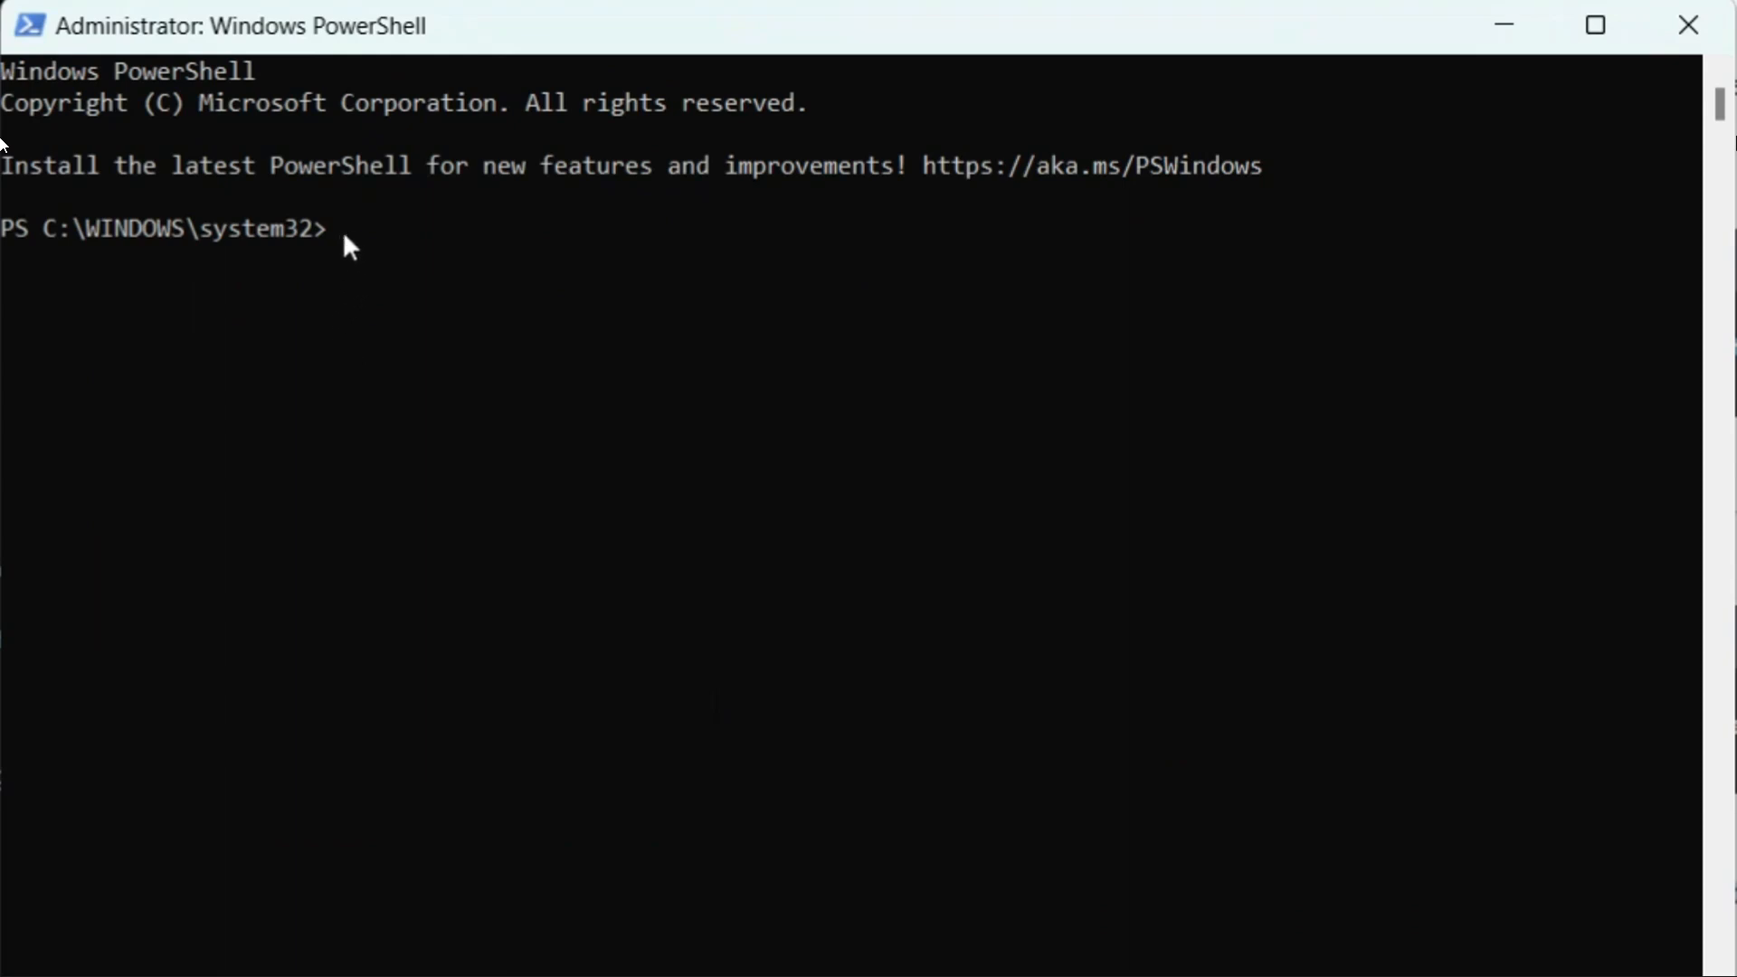
pyautogui.write('dism.exe /online /enable-feature /featurename:Microsoft-Windows-Subsystem-Linux /all /norestart')
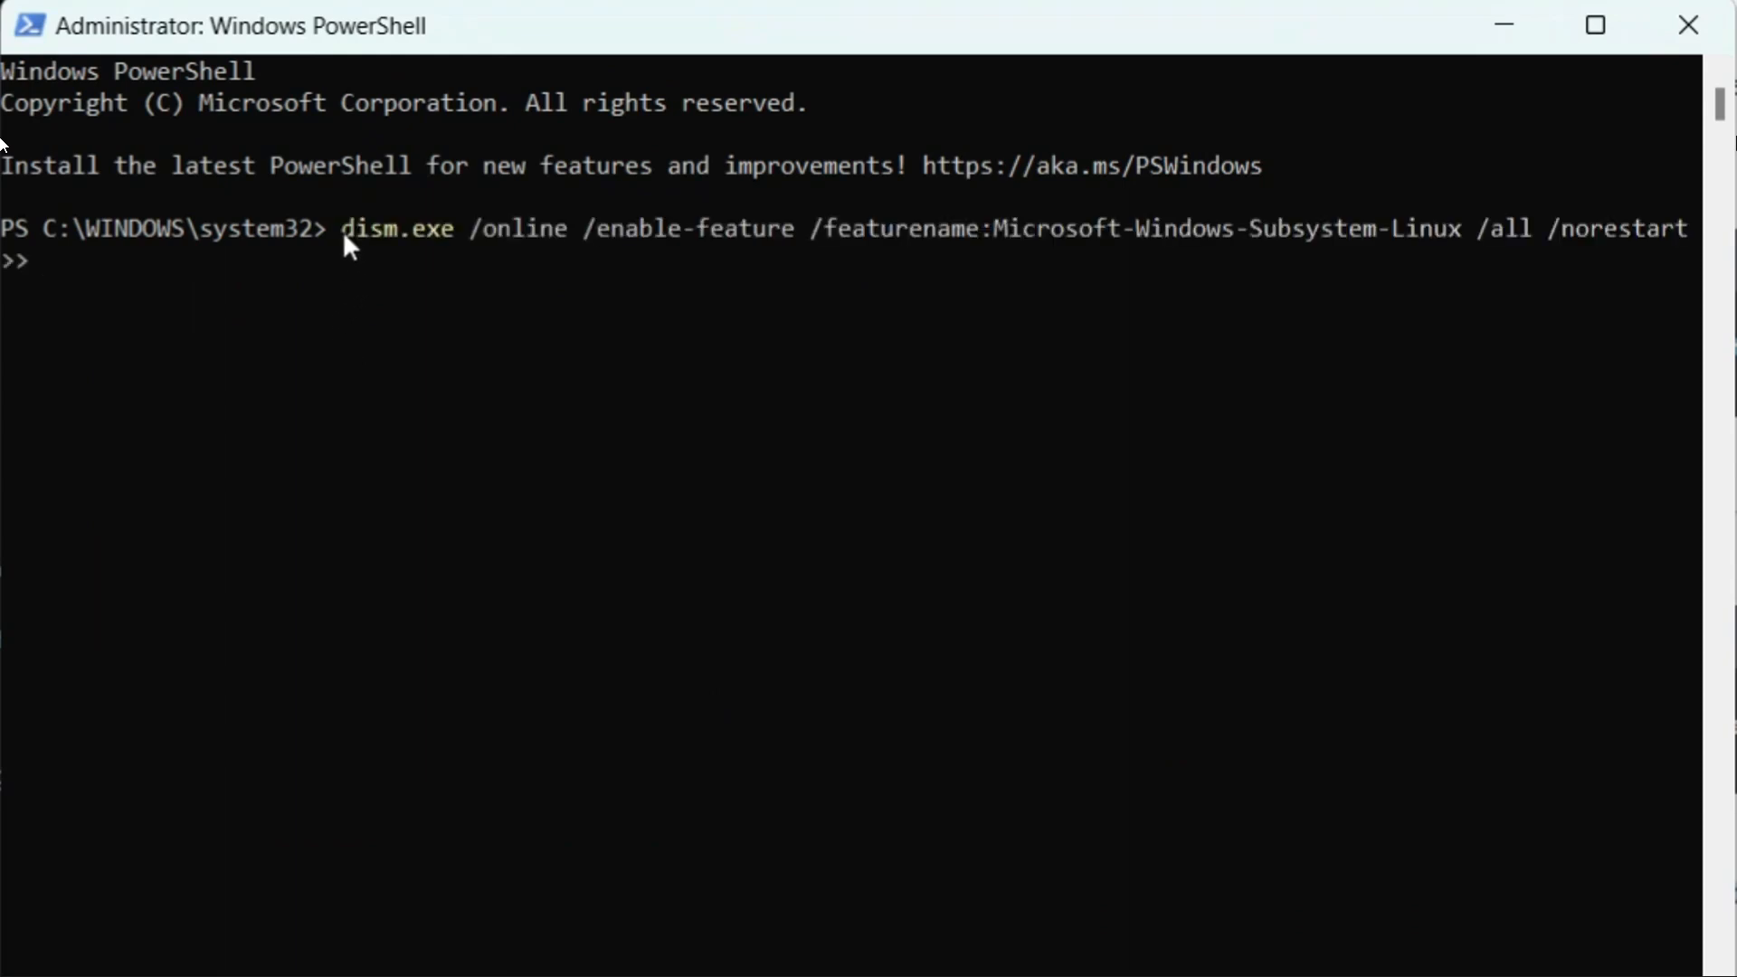
pyautogui.press('Enter')
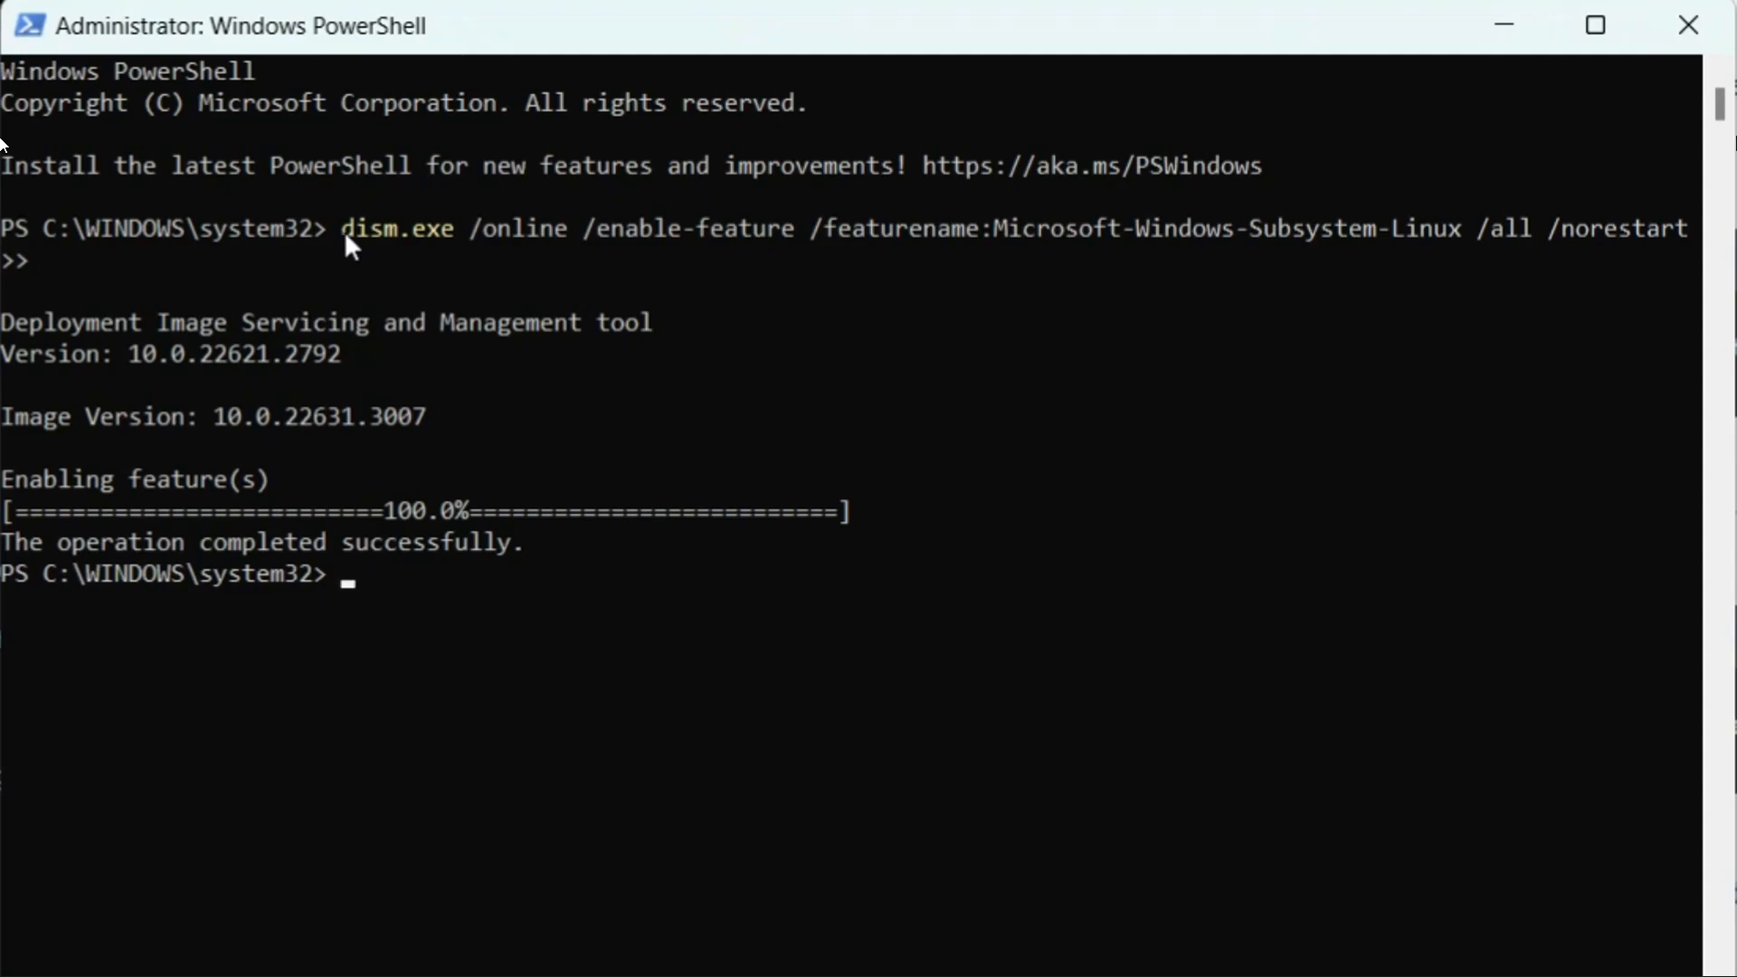
pyautogui.write('dism.exe /online /enable-feature /featurename:VirtualMachinePlatform /all /norestart')
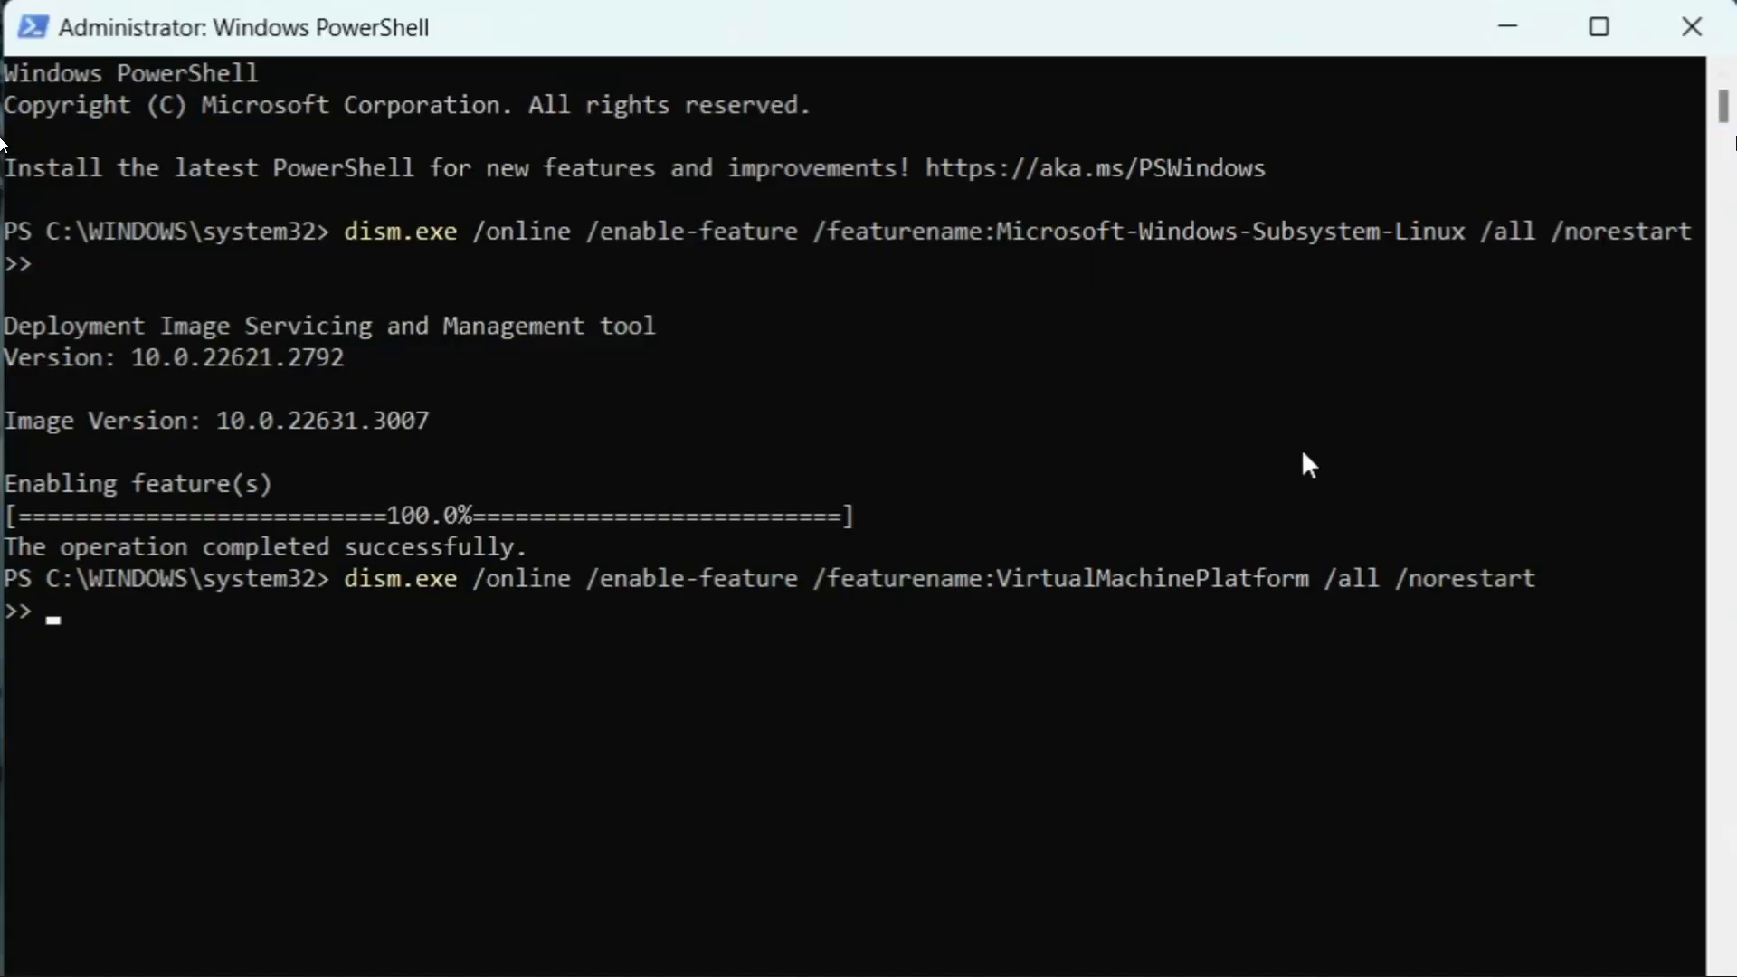
pyautogui.moveTo(815, 554)
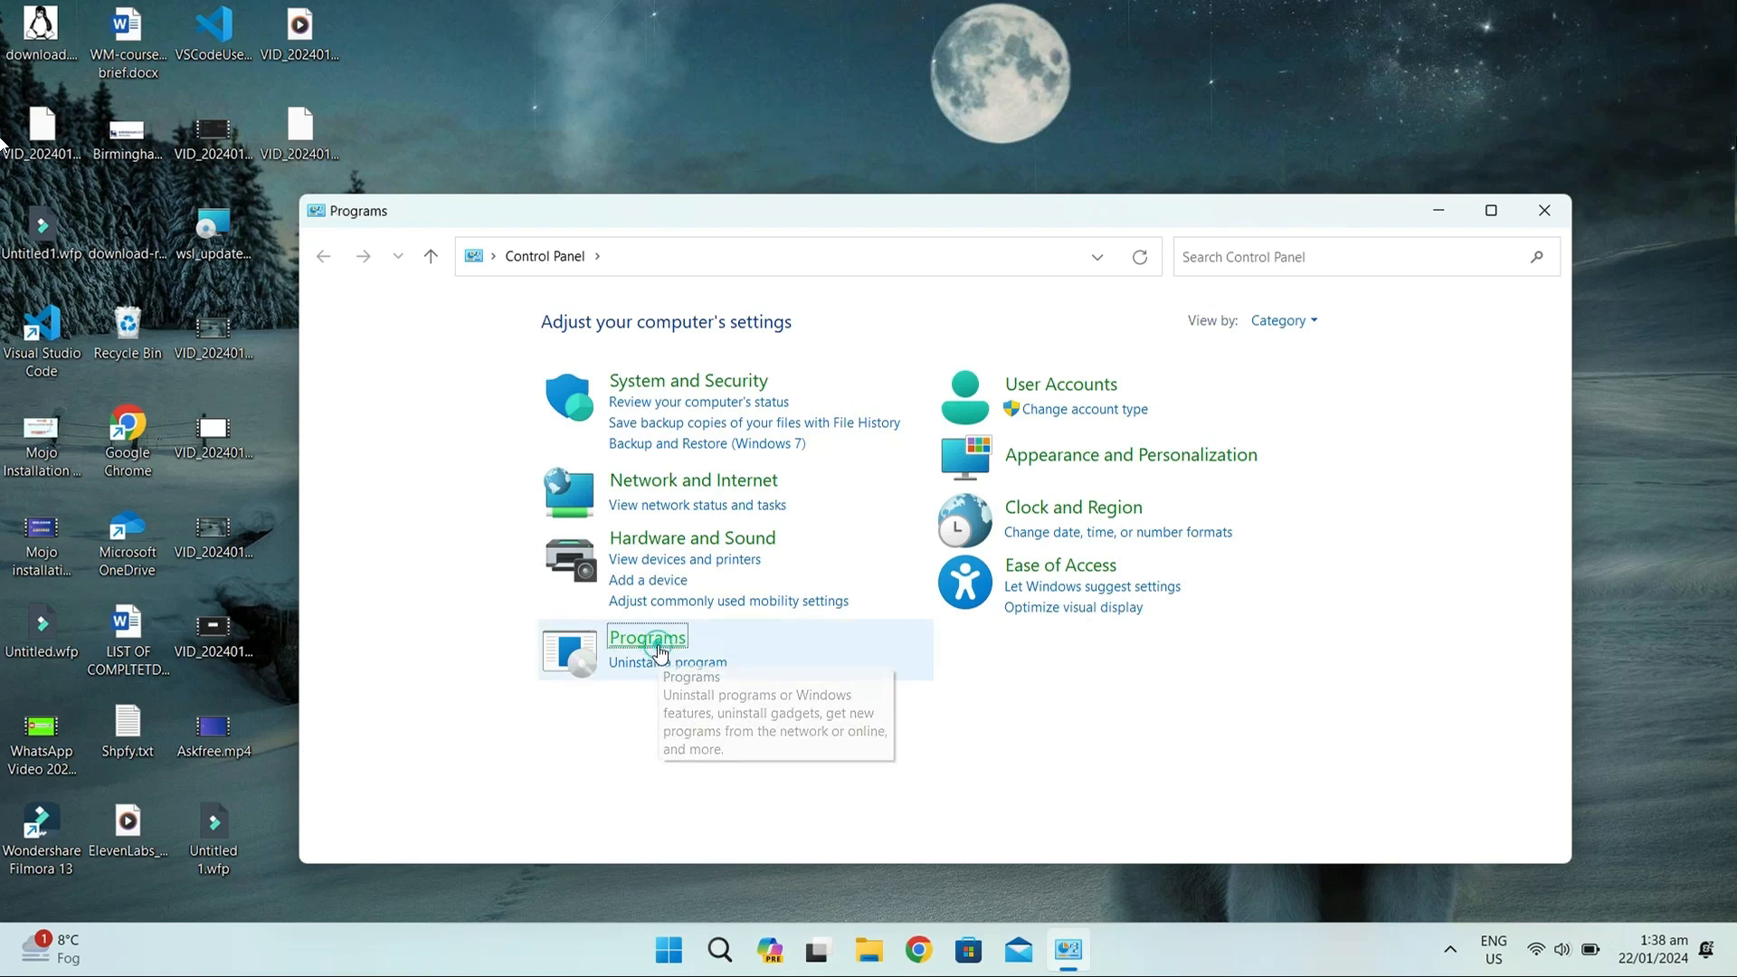
# Turn on Virtual Machine Platform and Windows Subsystem for Linux in Windows Features, confirming with OK.
pyautogui.click(647, 637)
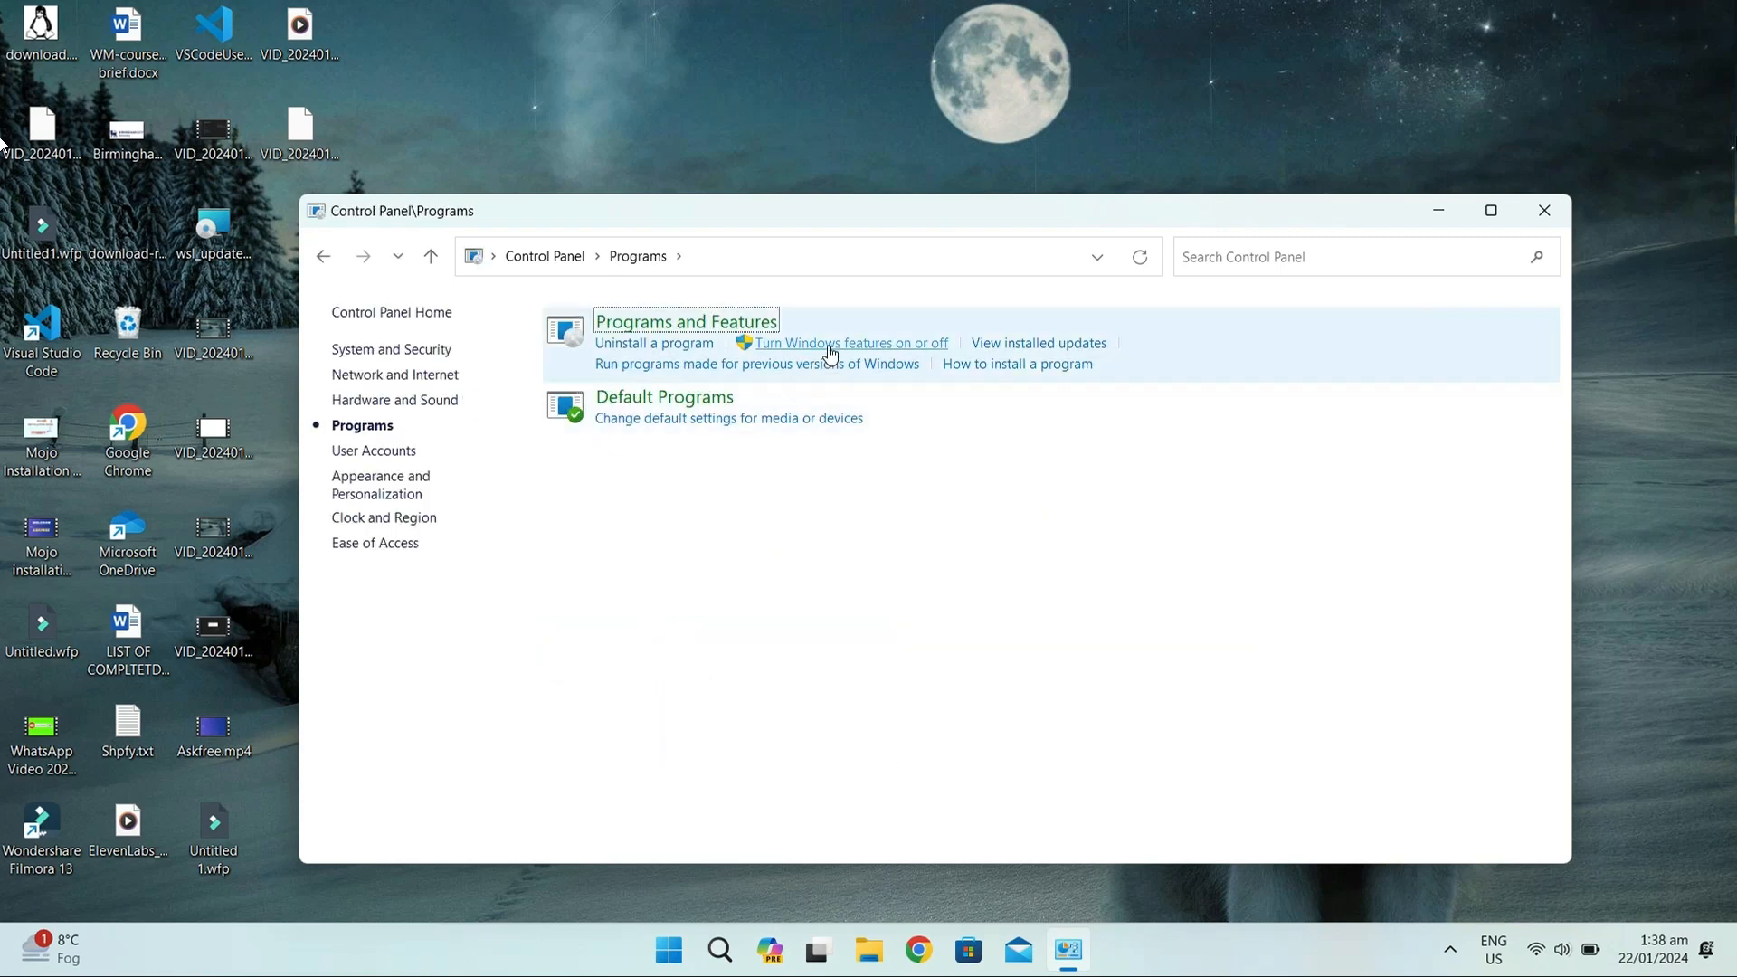
pyautogui.click(845, 344)
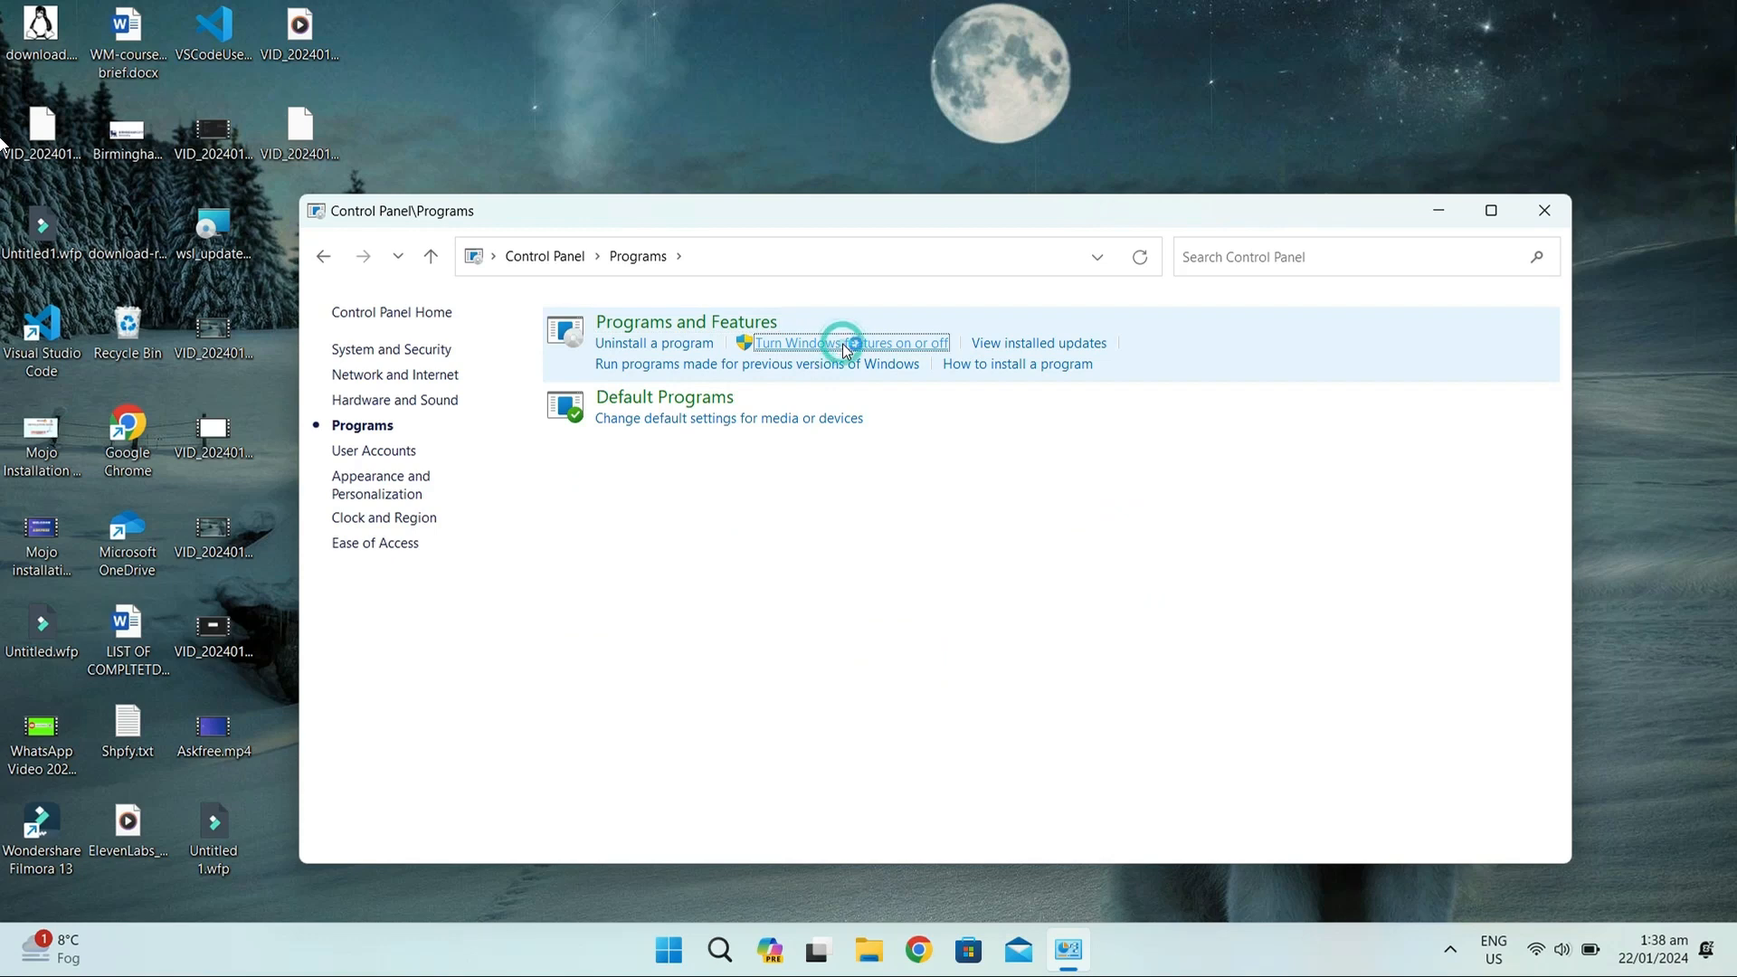
pyautogui.click(844, 342)
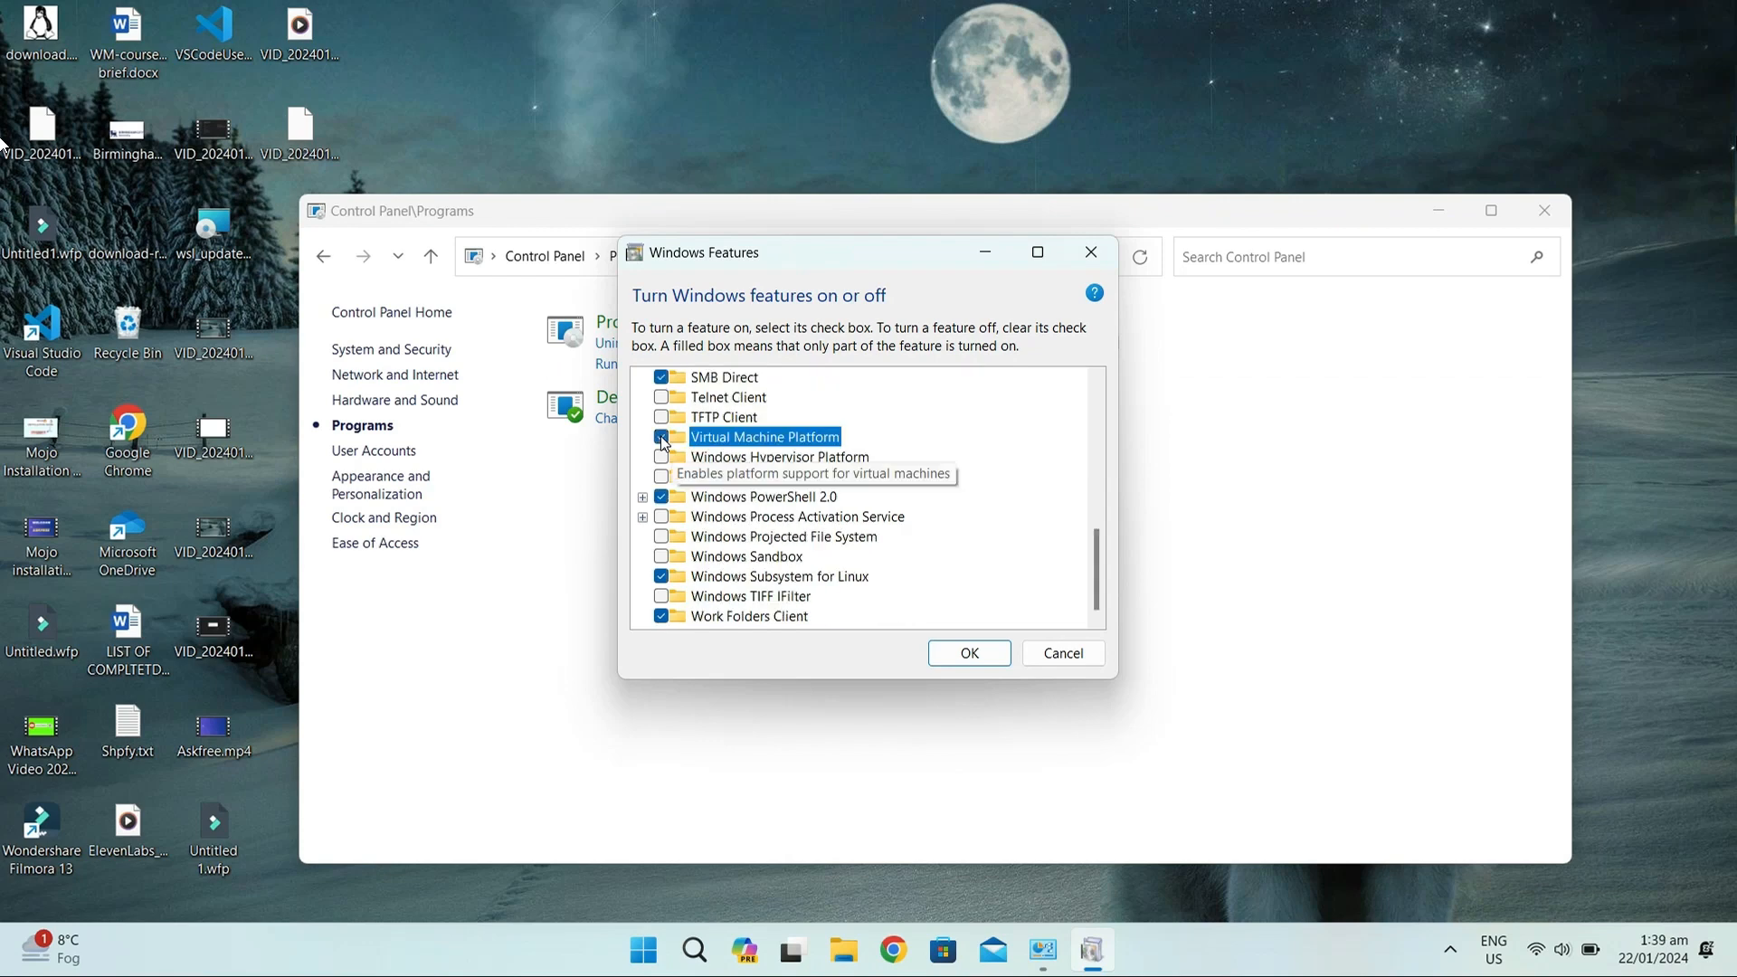
pyautogui.click(662, 438)
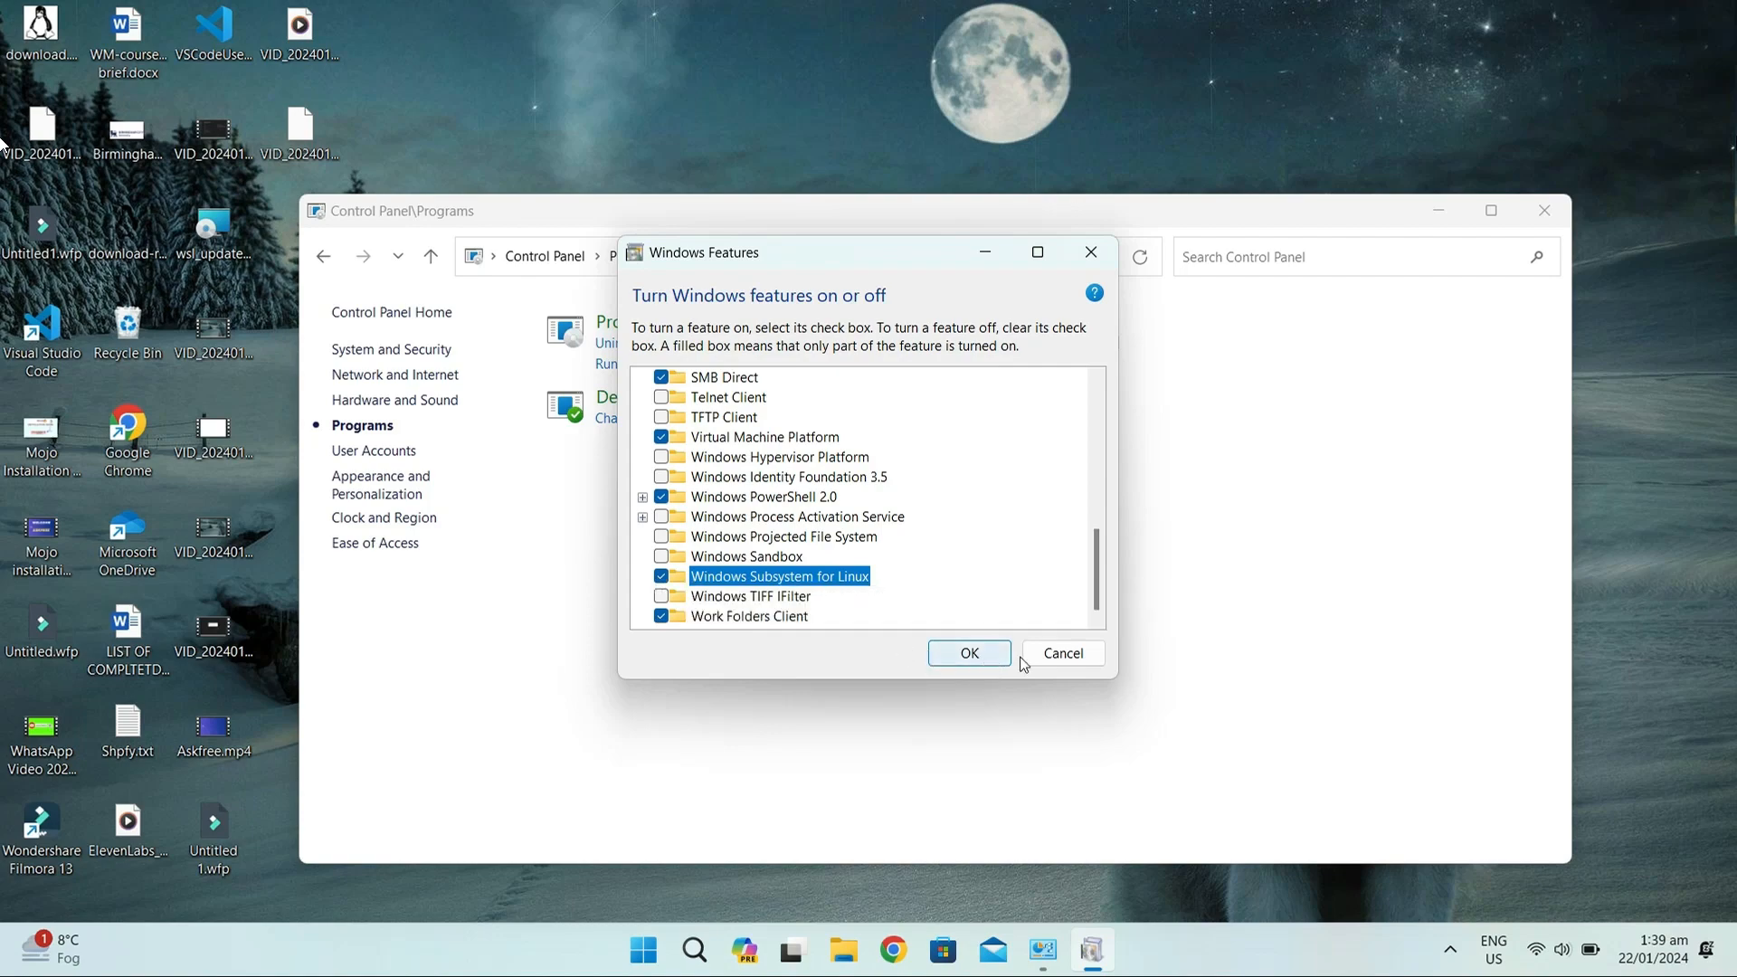
pyautogui.click(969, 653)
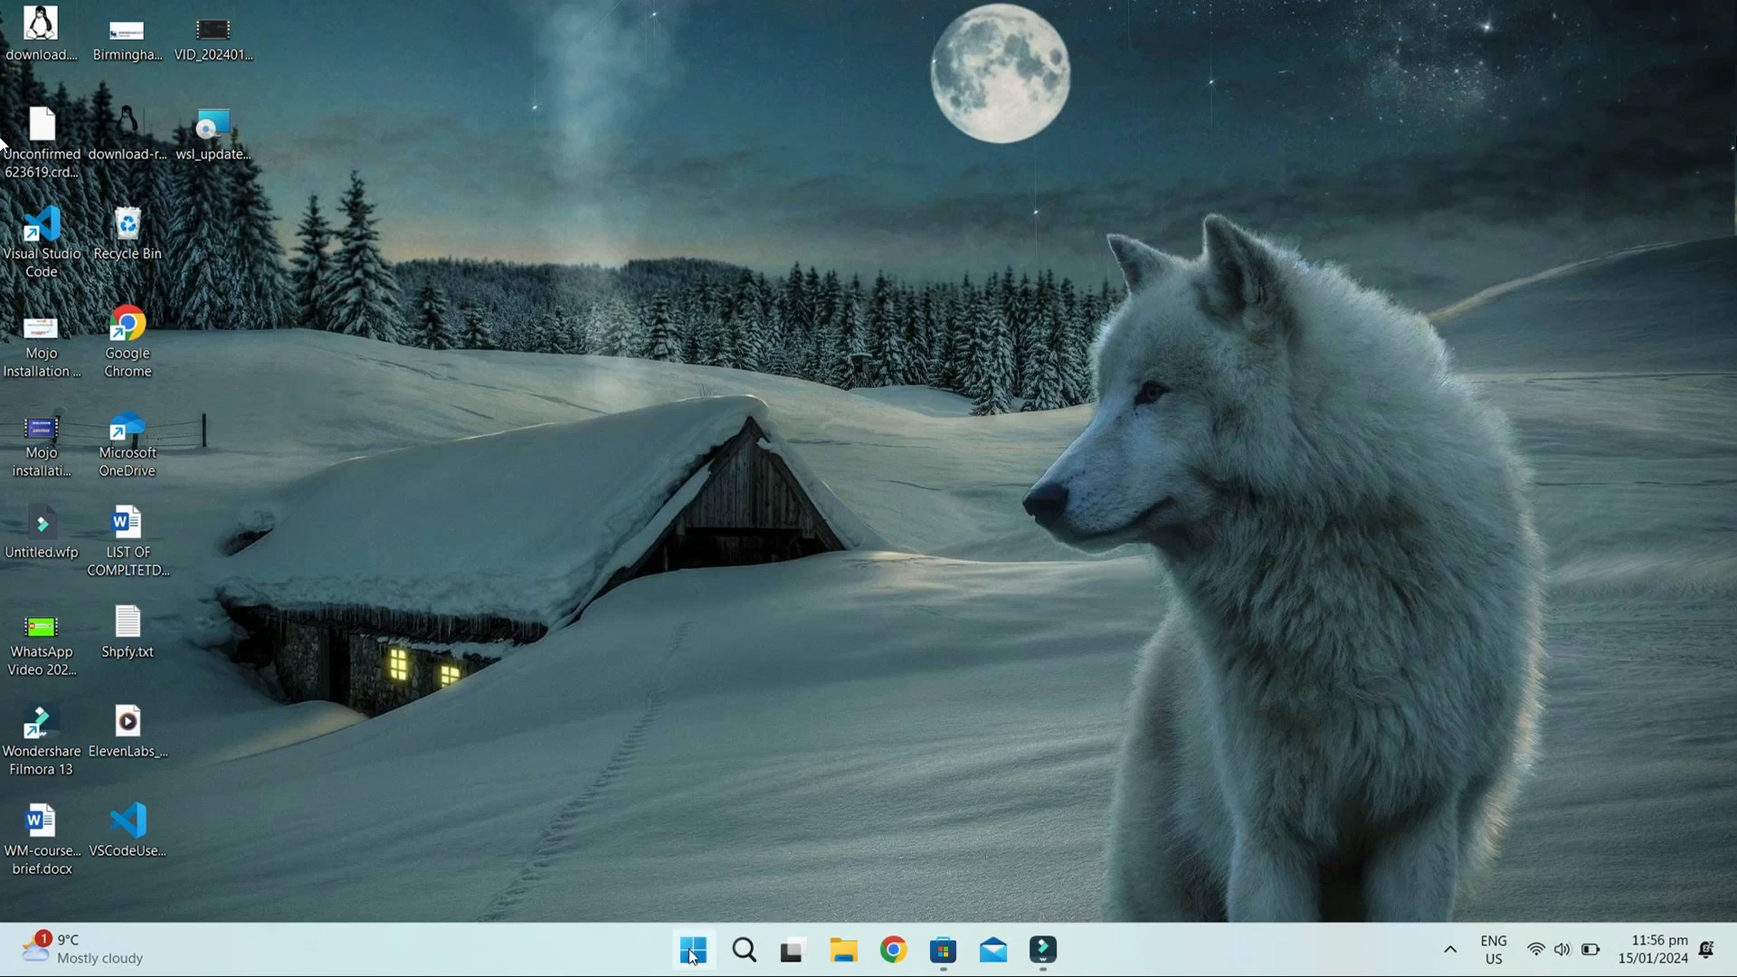
# Run 'wsl --install' in an administrator PowerShell window.
pyautogui.click(690, 949)
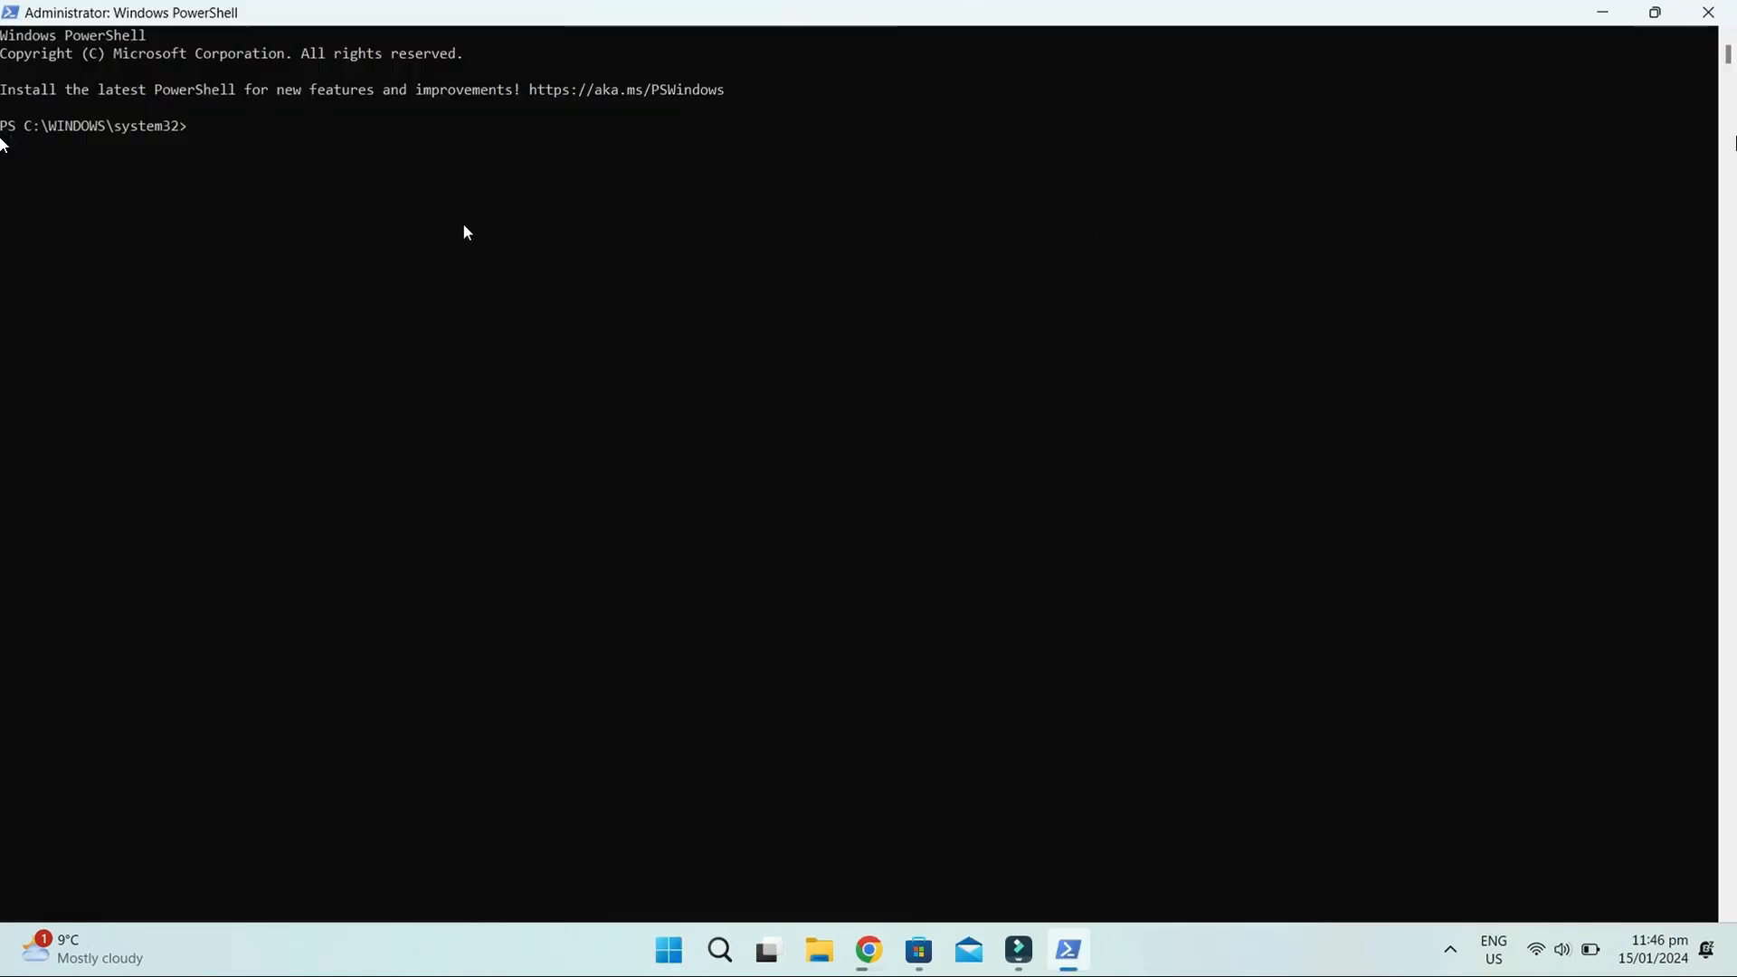
pyautogui.write('wsl --install')
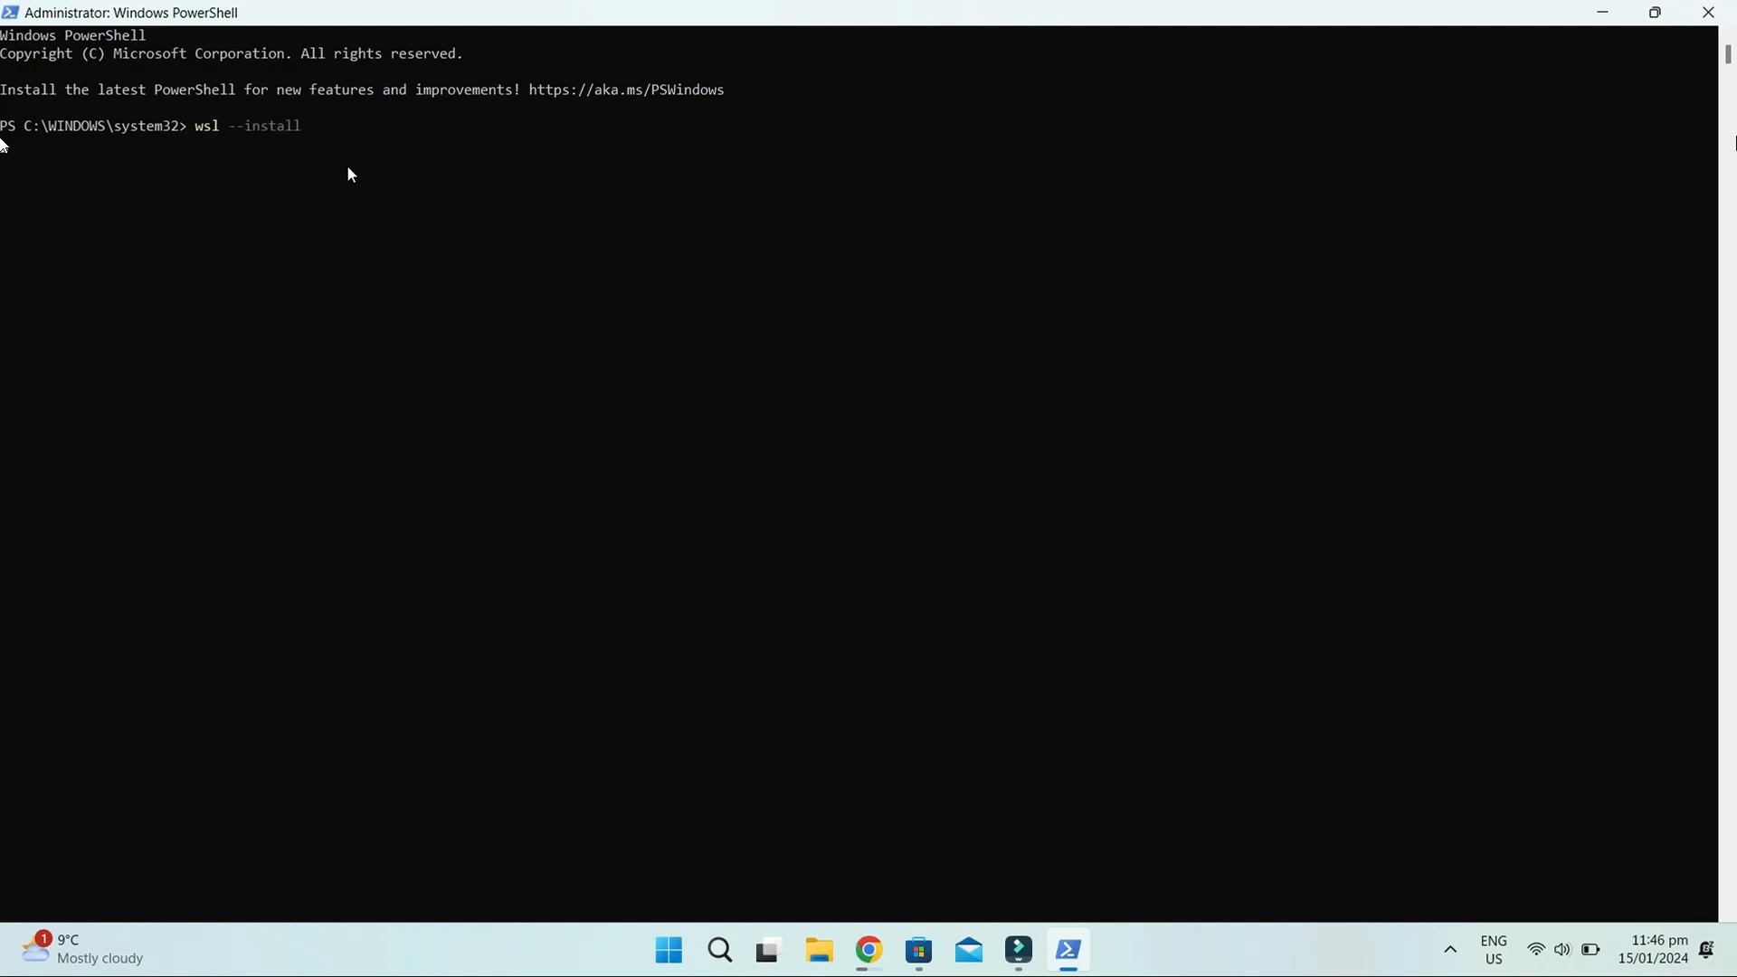
pyautogui.press('Enter')
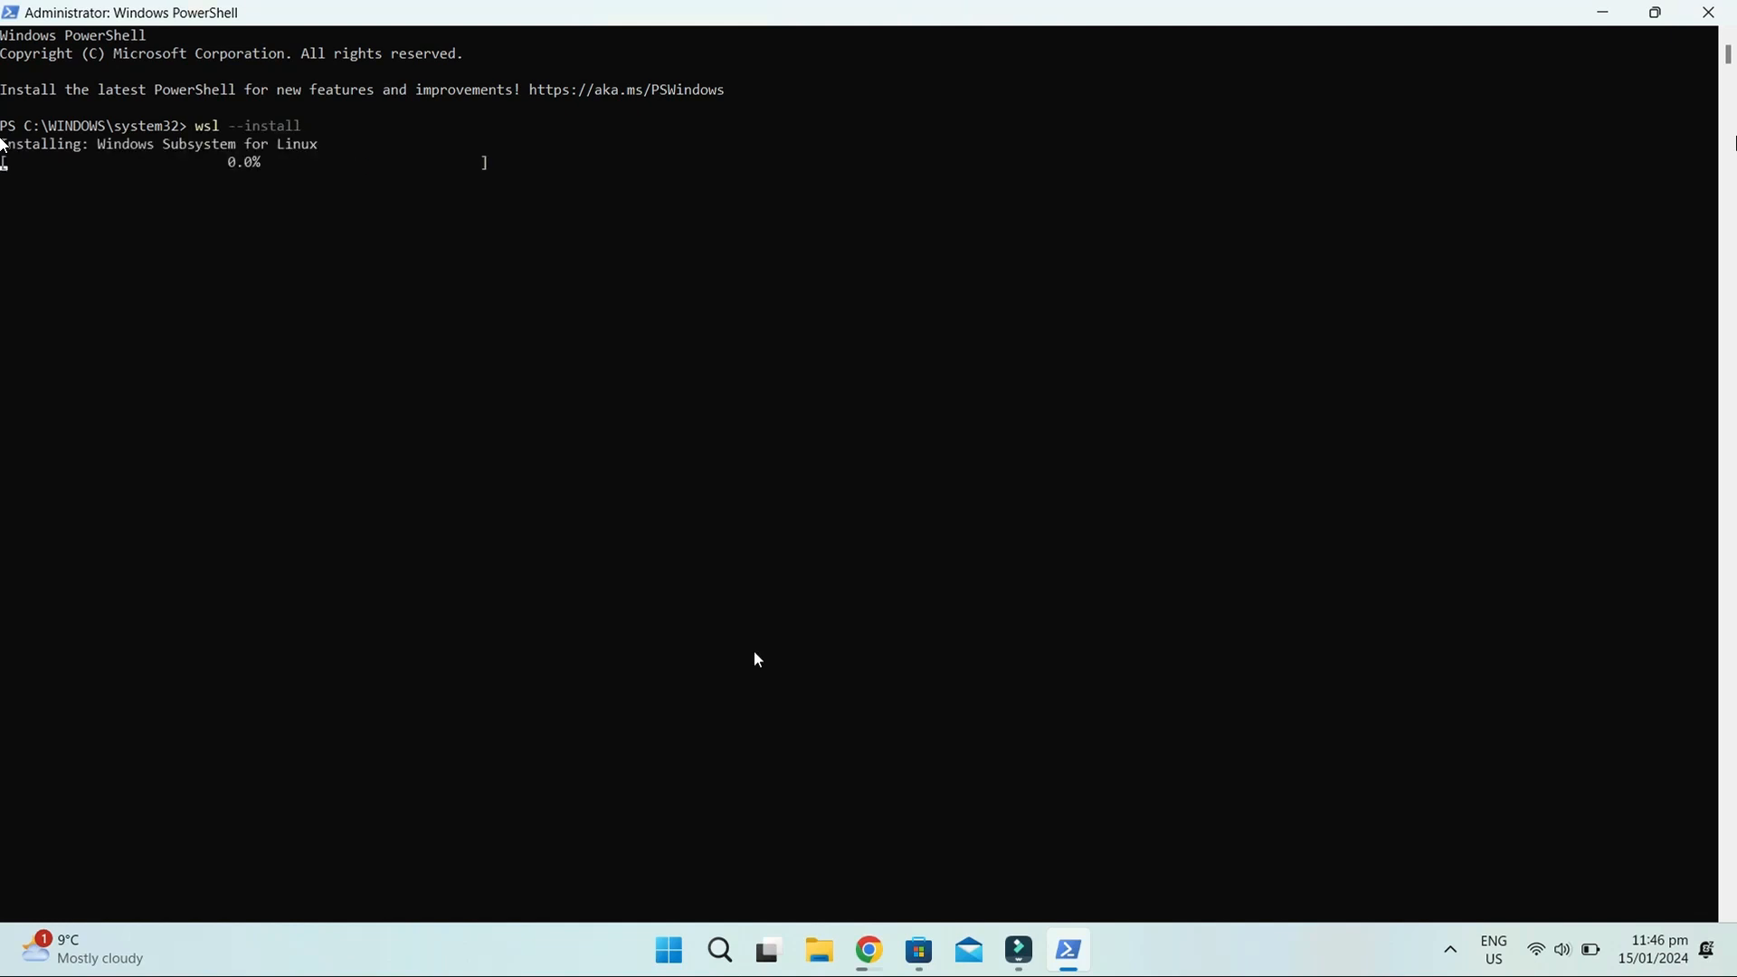
pyautogui.moveTo(971, 636)
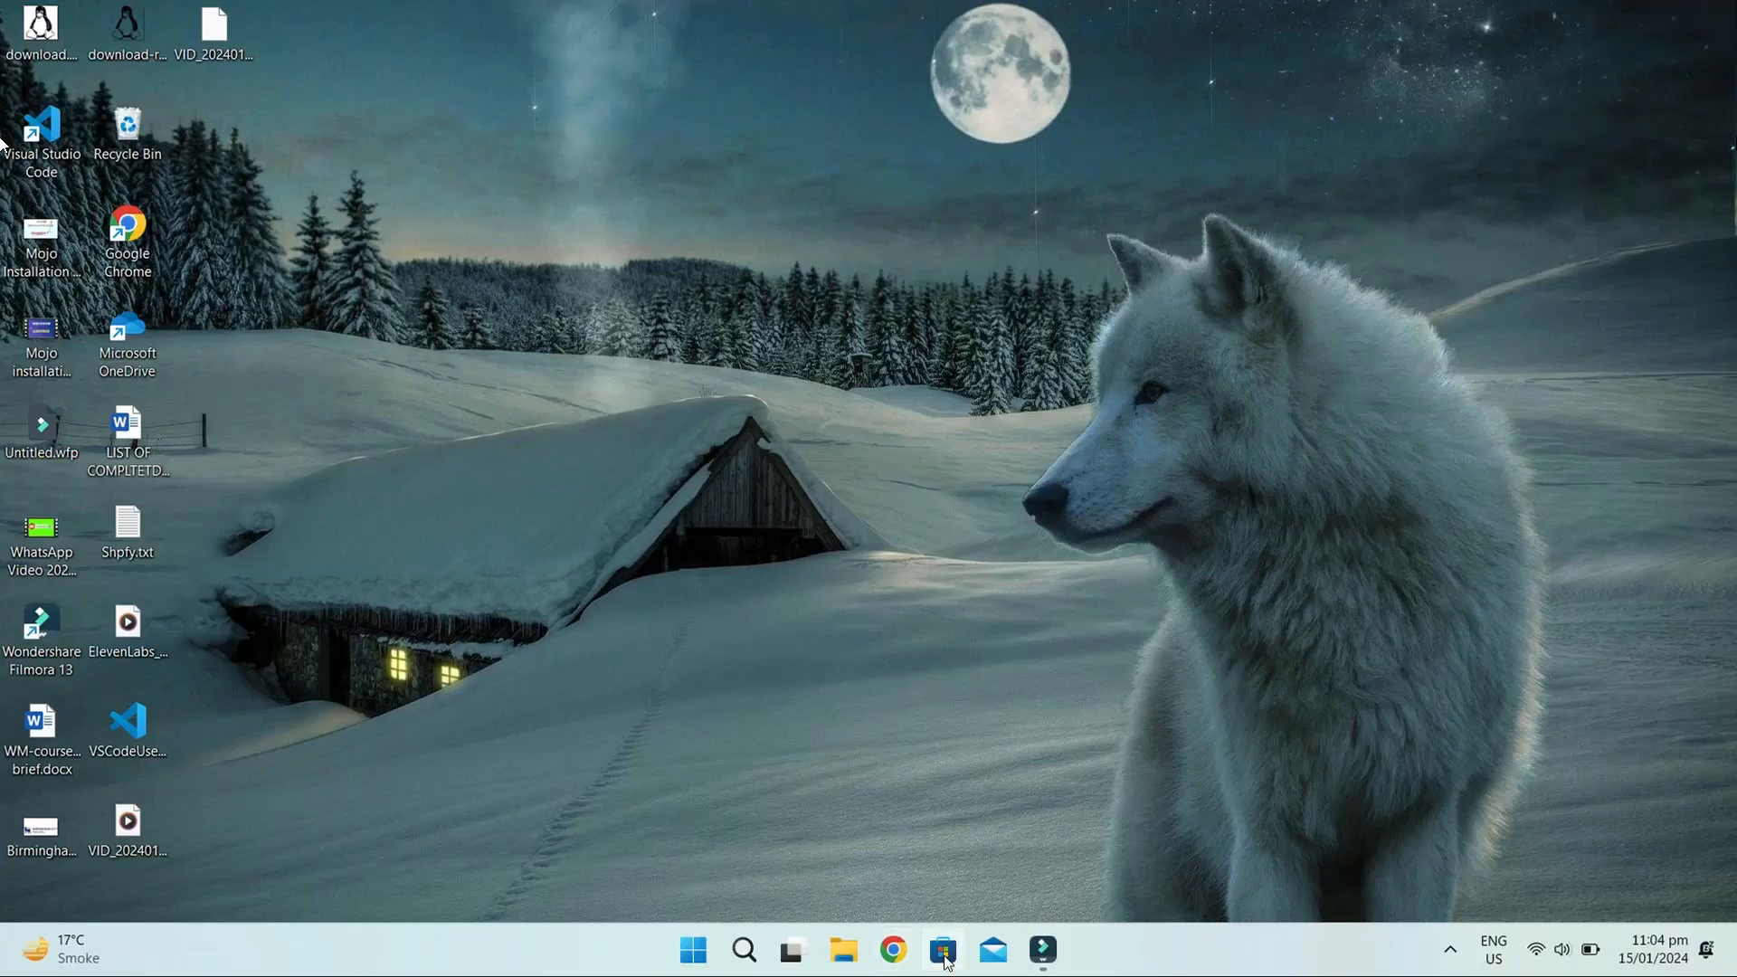
# Search the Microsoft Store for 'Ubuntu 22.04.3 LTS' to reach its product page.
pyautogui.click(942, 948)
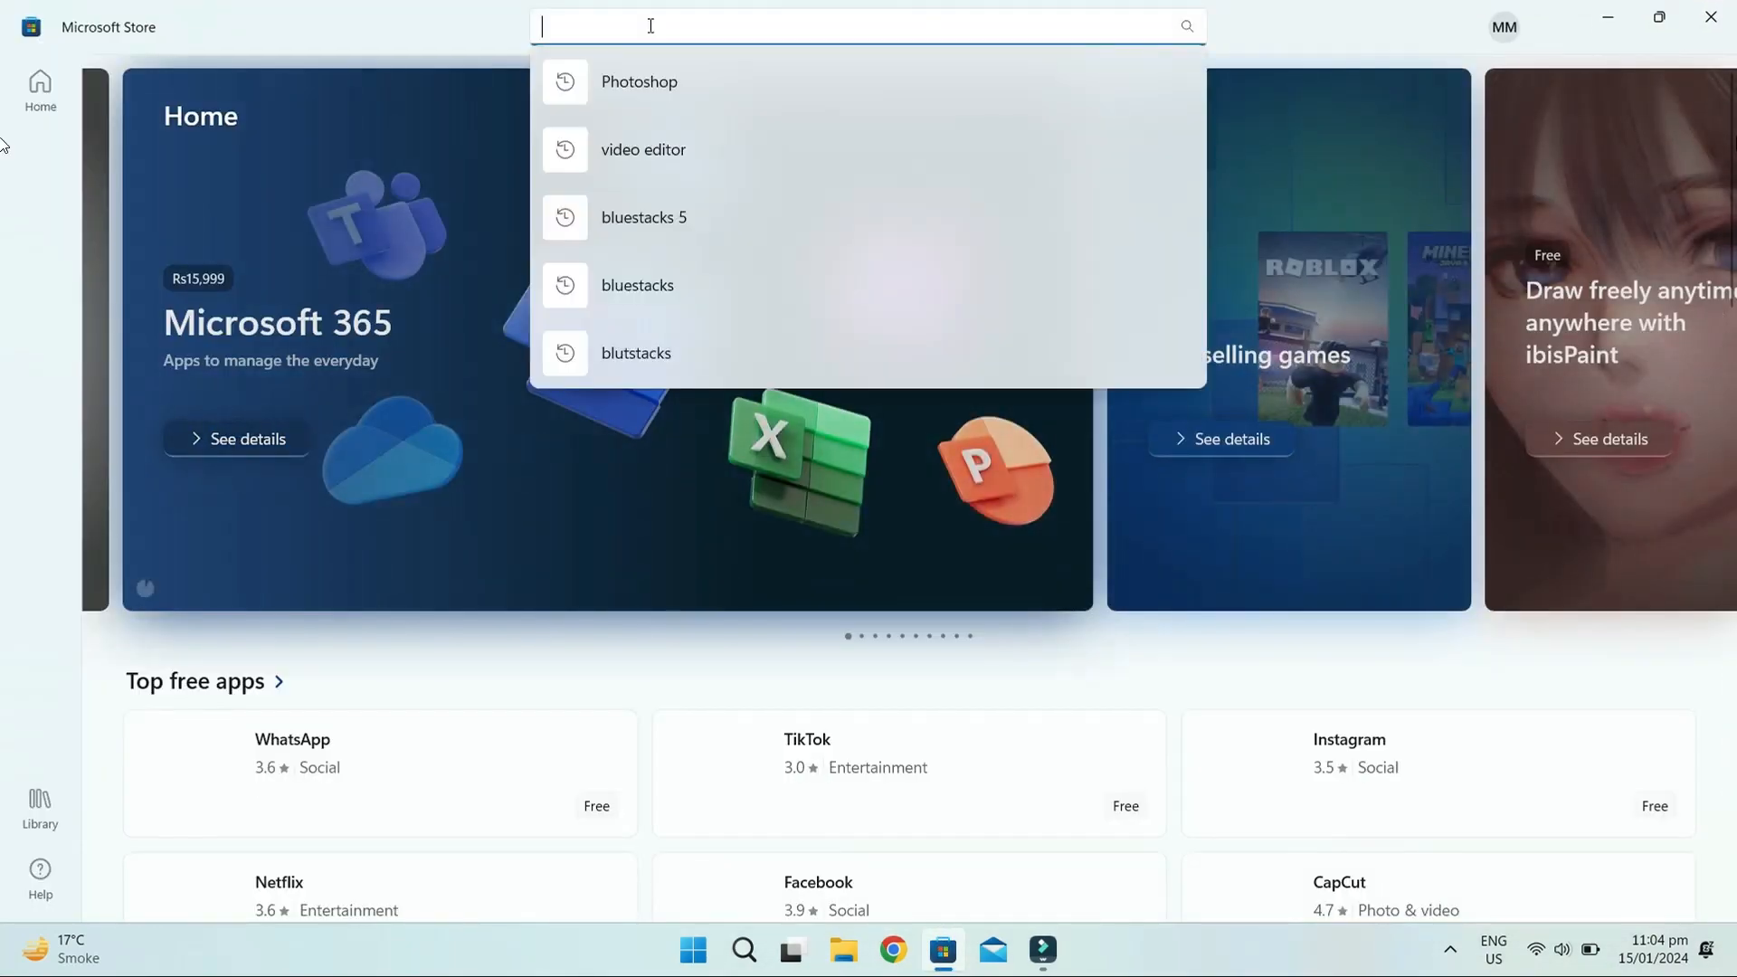
pyautogui.write('Ubuntu 22.04.3 LTS')
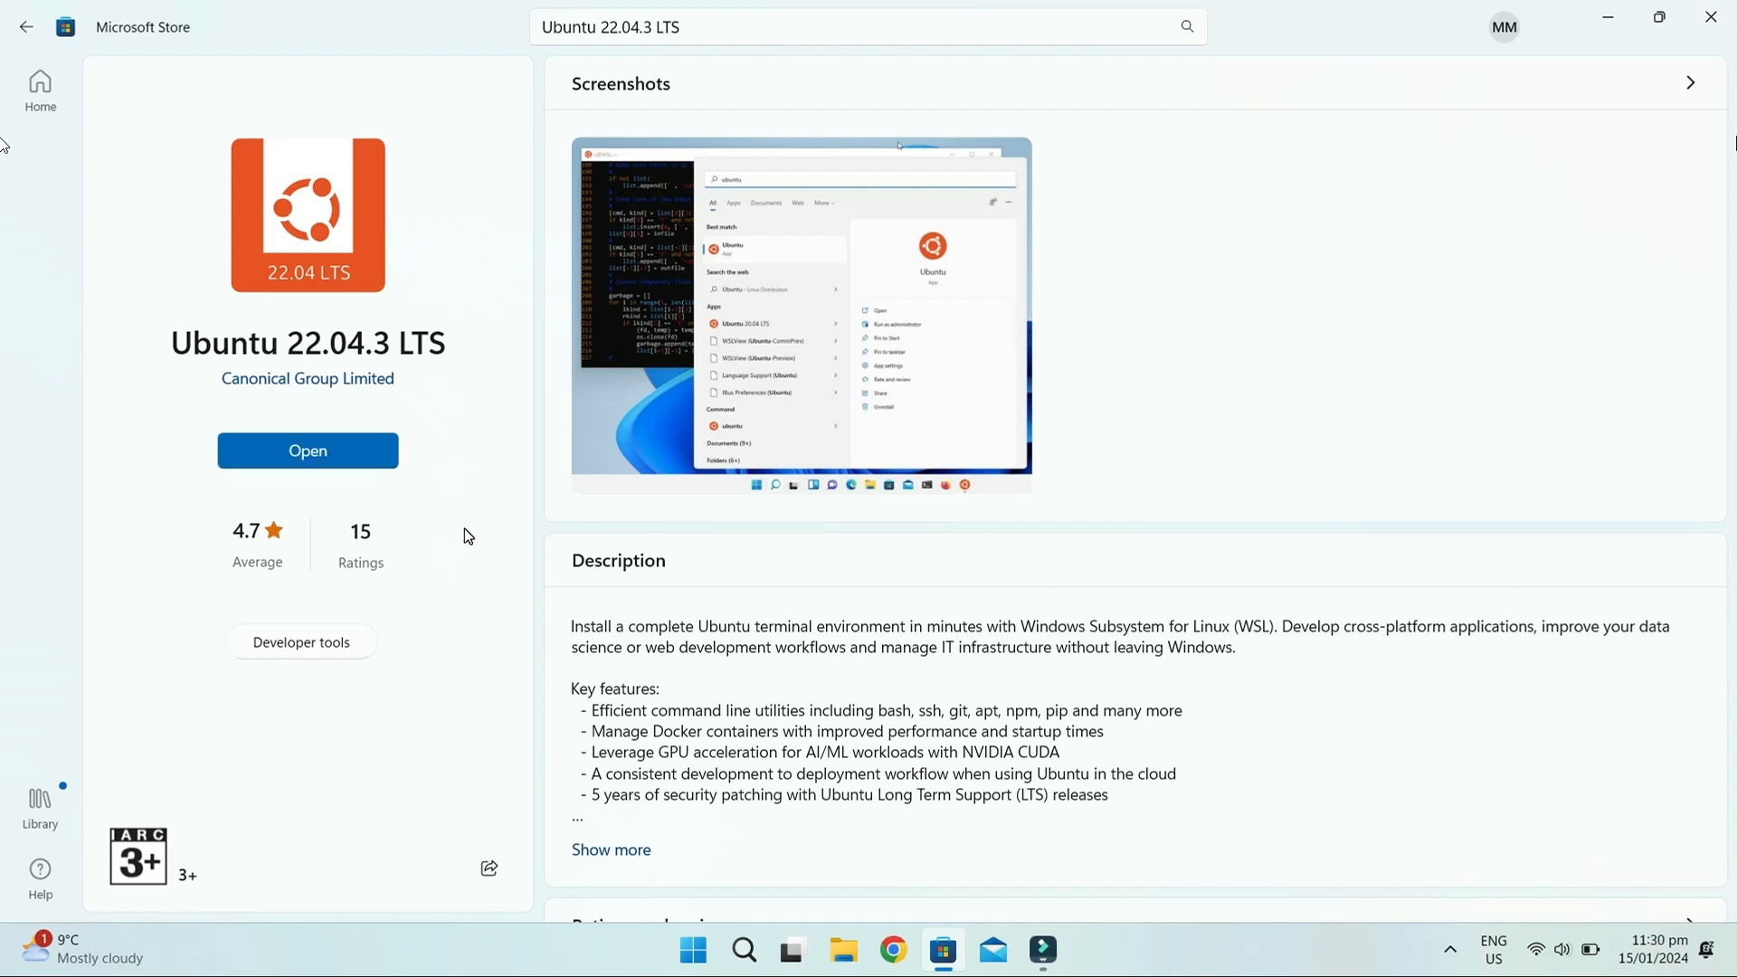
pyautogui.moveTo(779, 888)
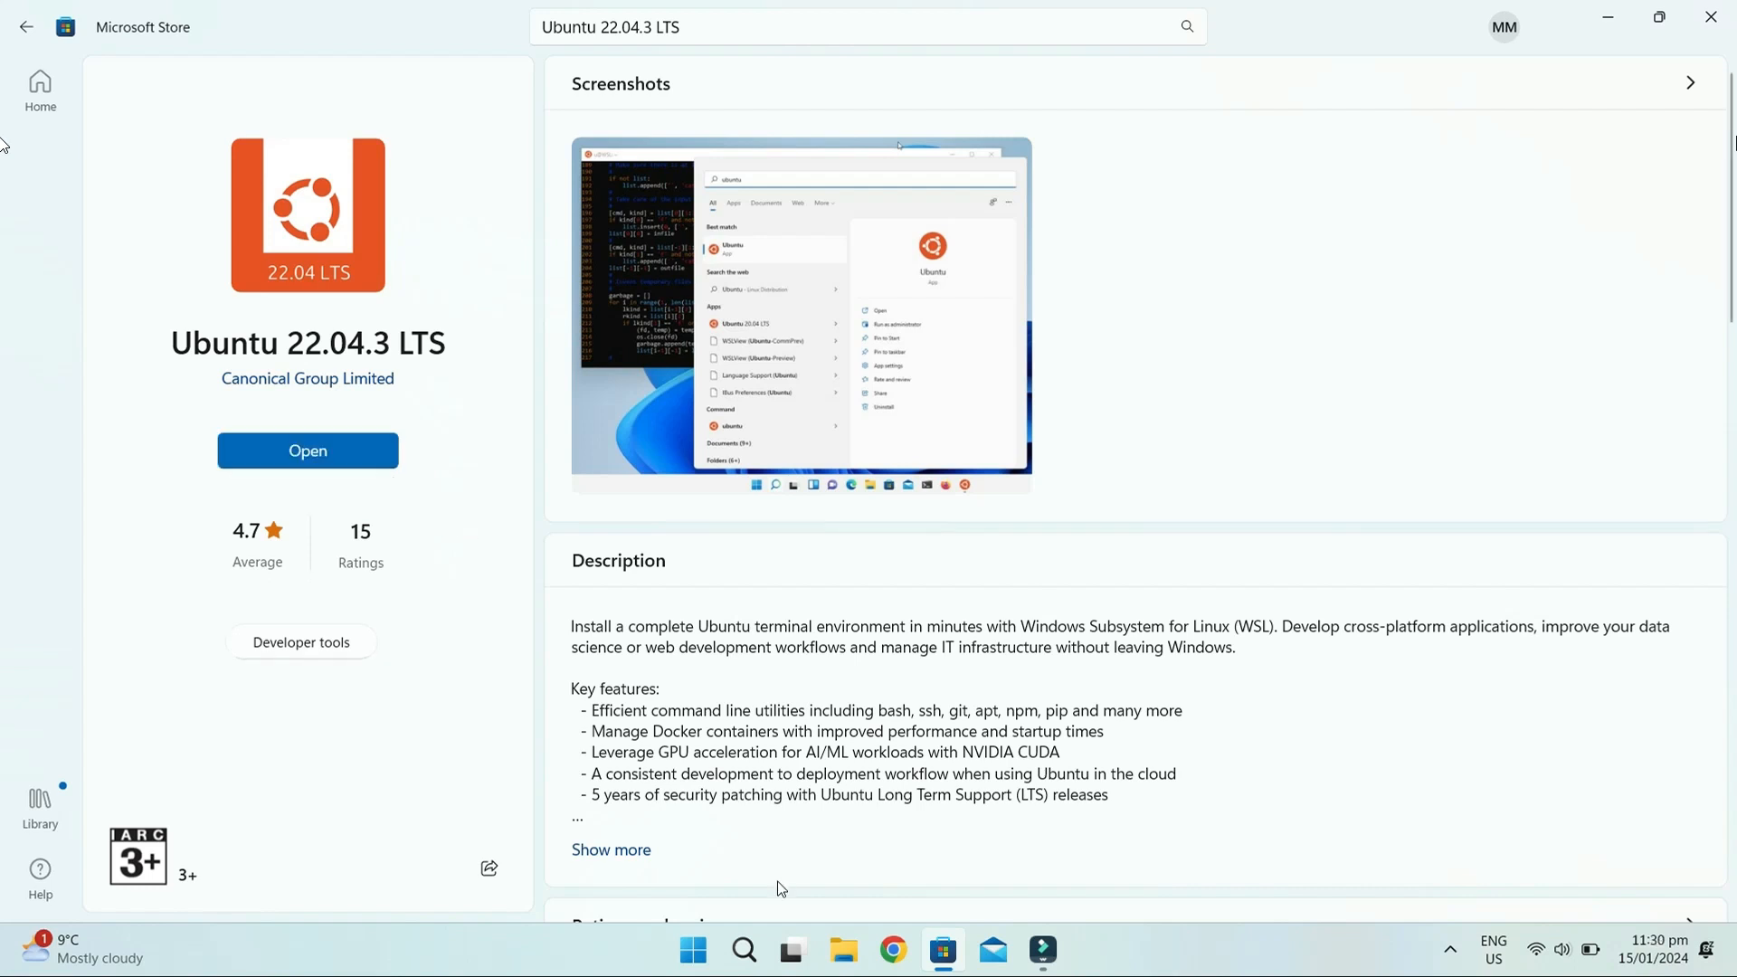
# Launch Ubuntu, create UNIX user 'adid', and start typing 'sudo apt' at the prompt.
pyautogui.click(307, 451)
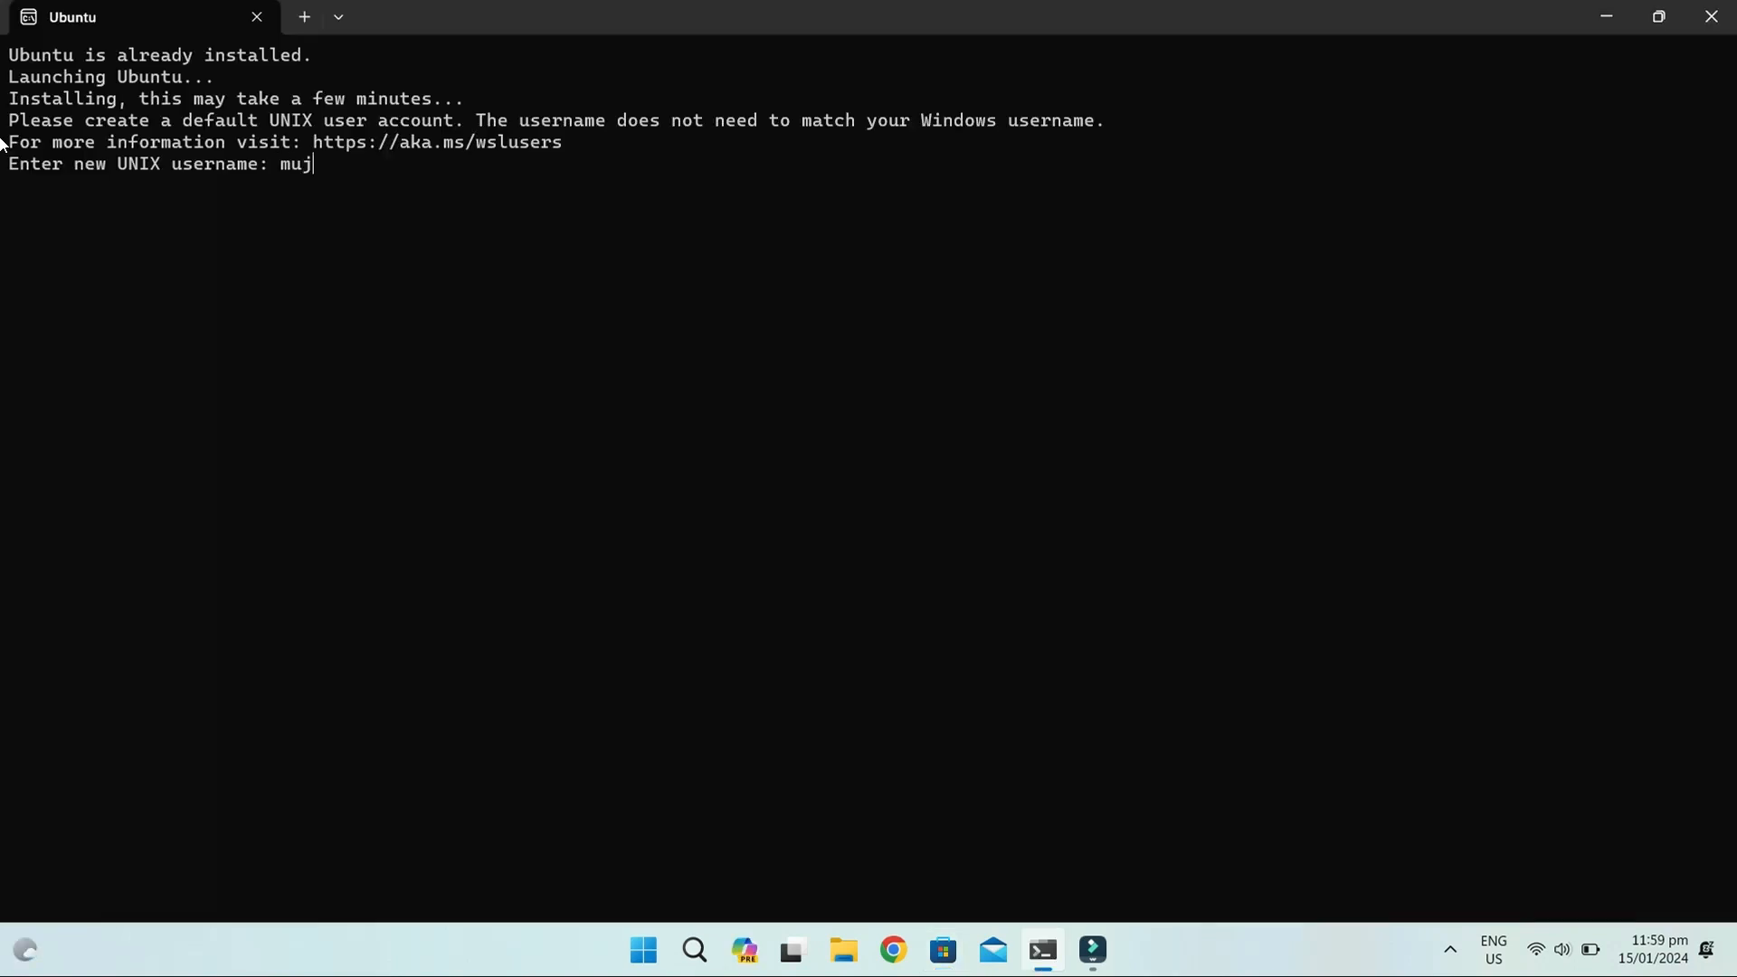
pyautogui.write('adid')
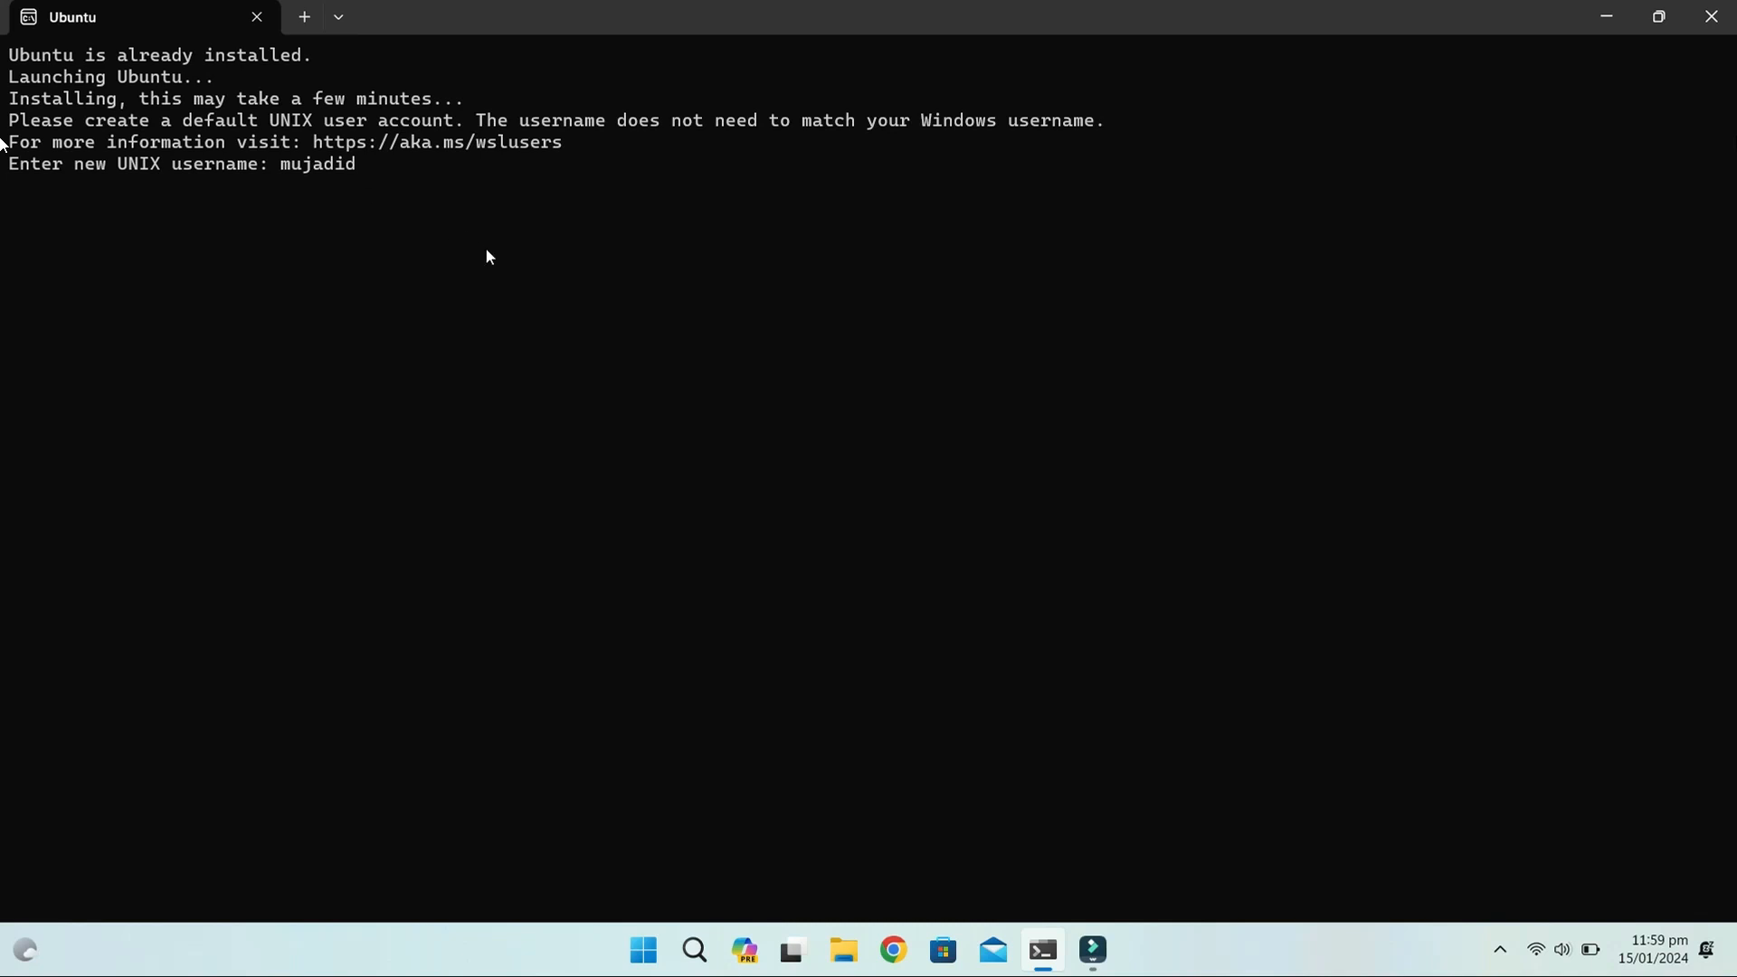
pyautogui.press('Enter')
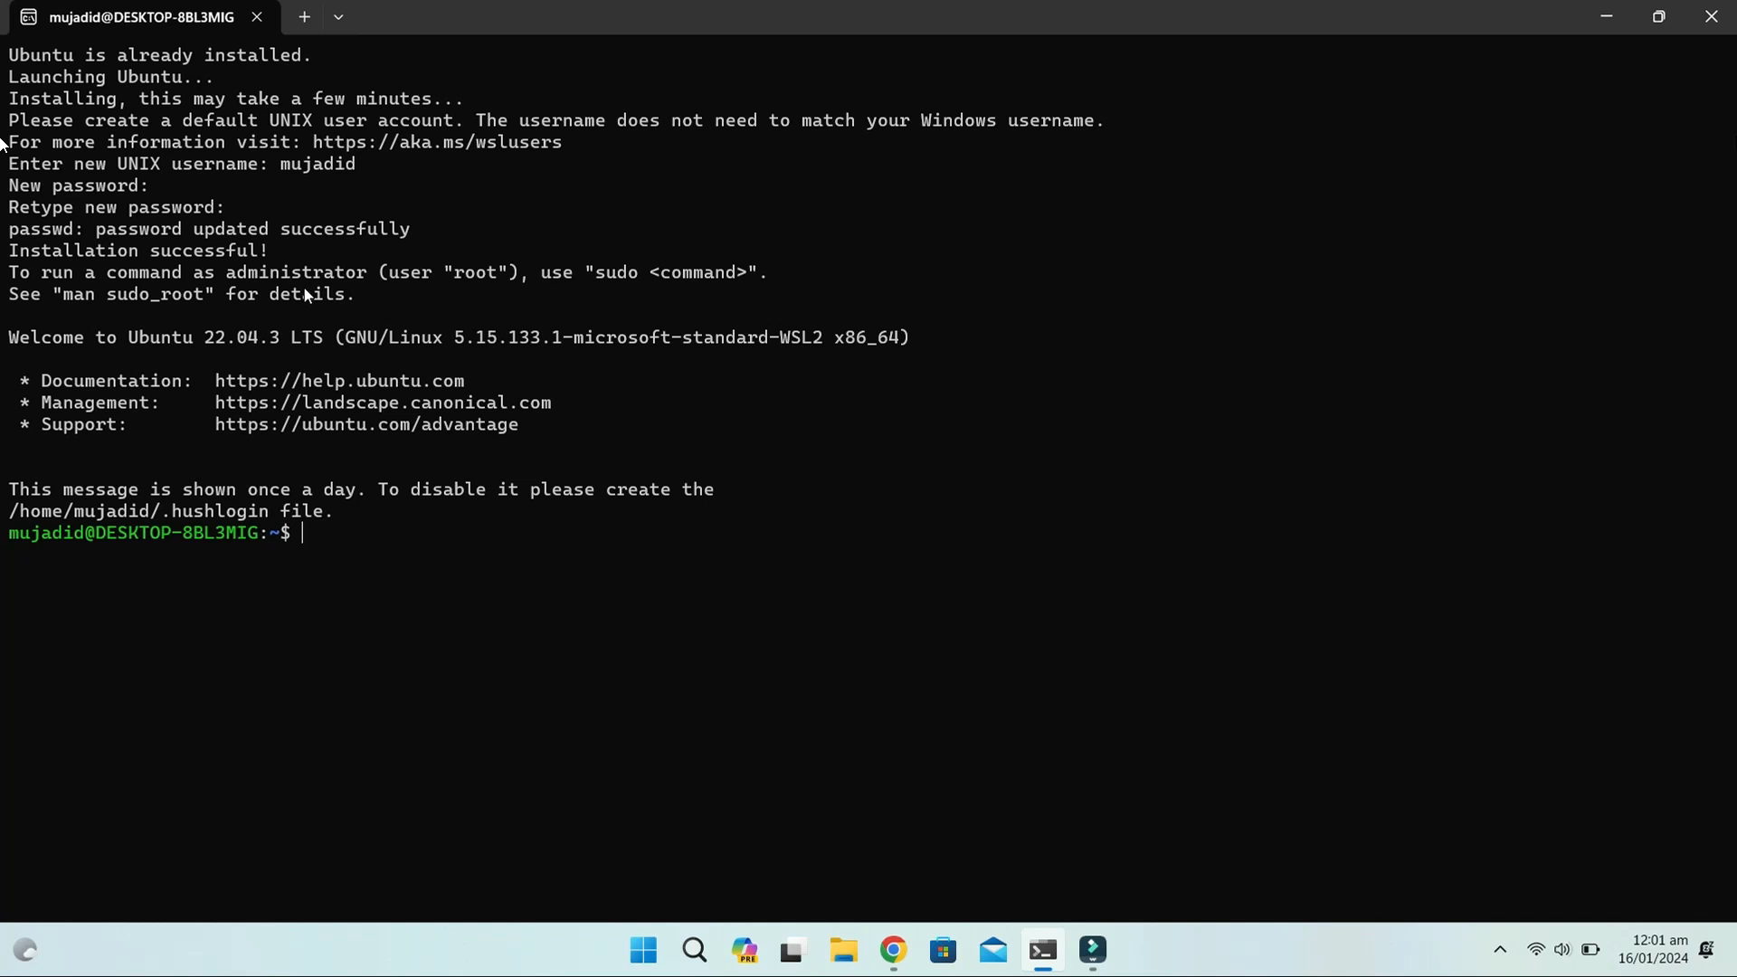
pyautogui.write('sudo apt update')
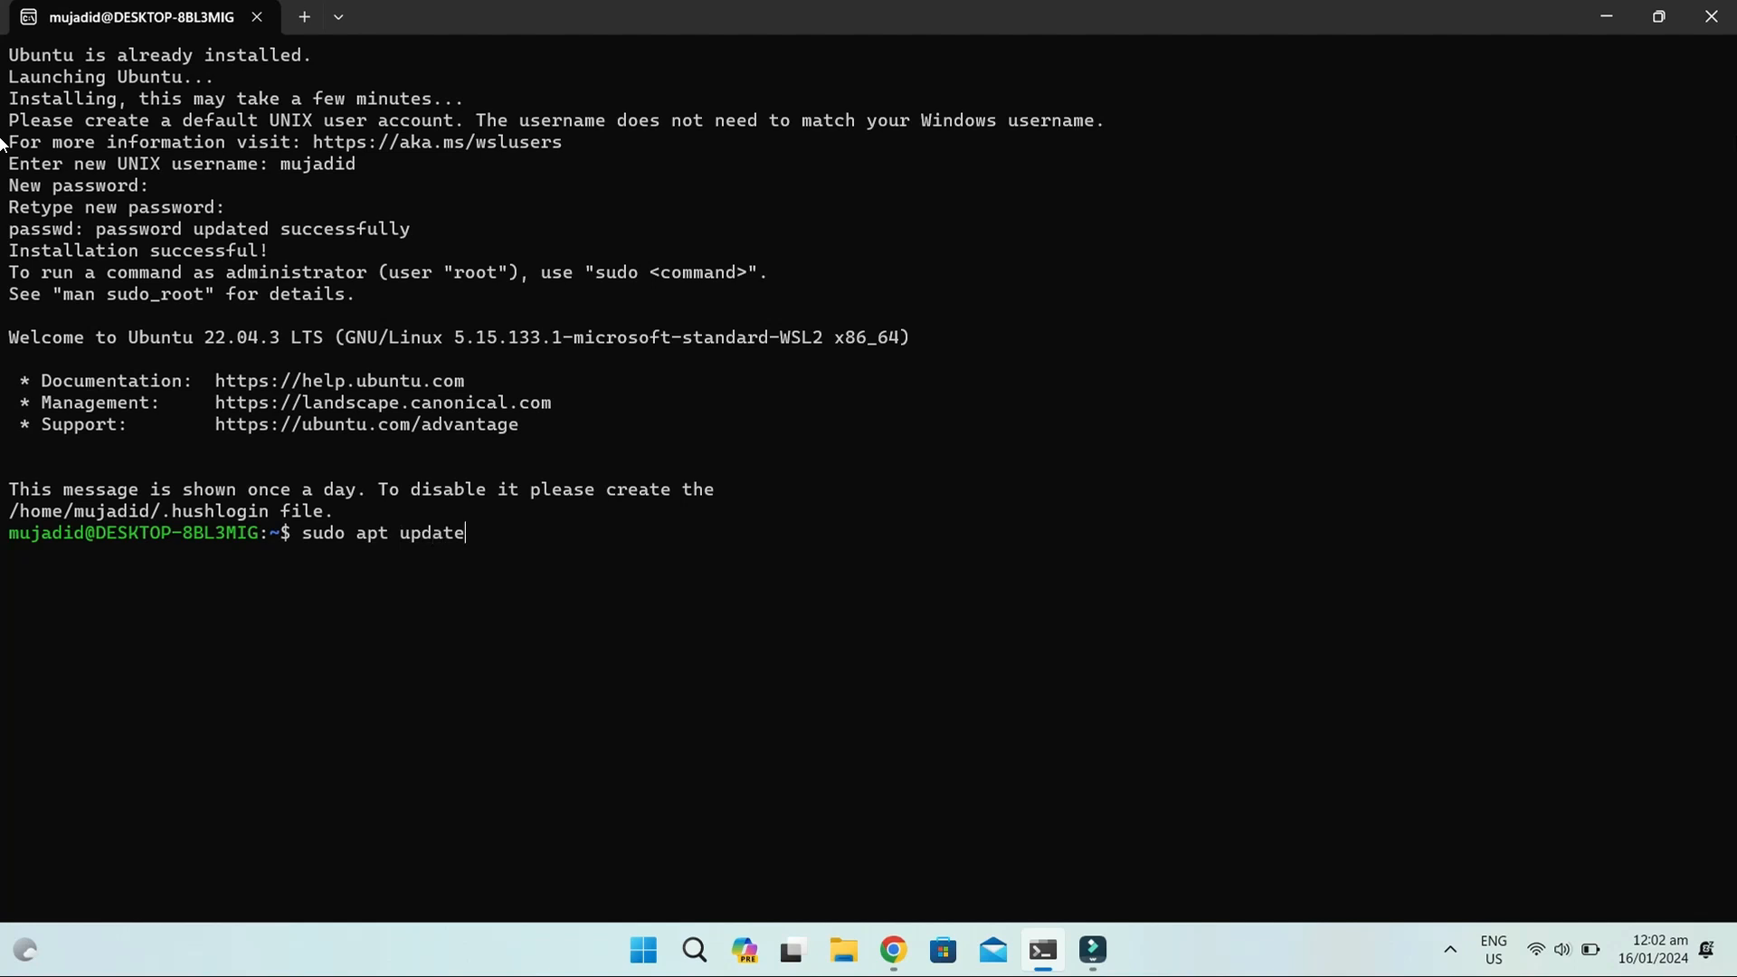
# Run sudo apt update with the password, then sudo apt upgrade answering Y.
pyautogui.press('Enter')
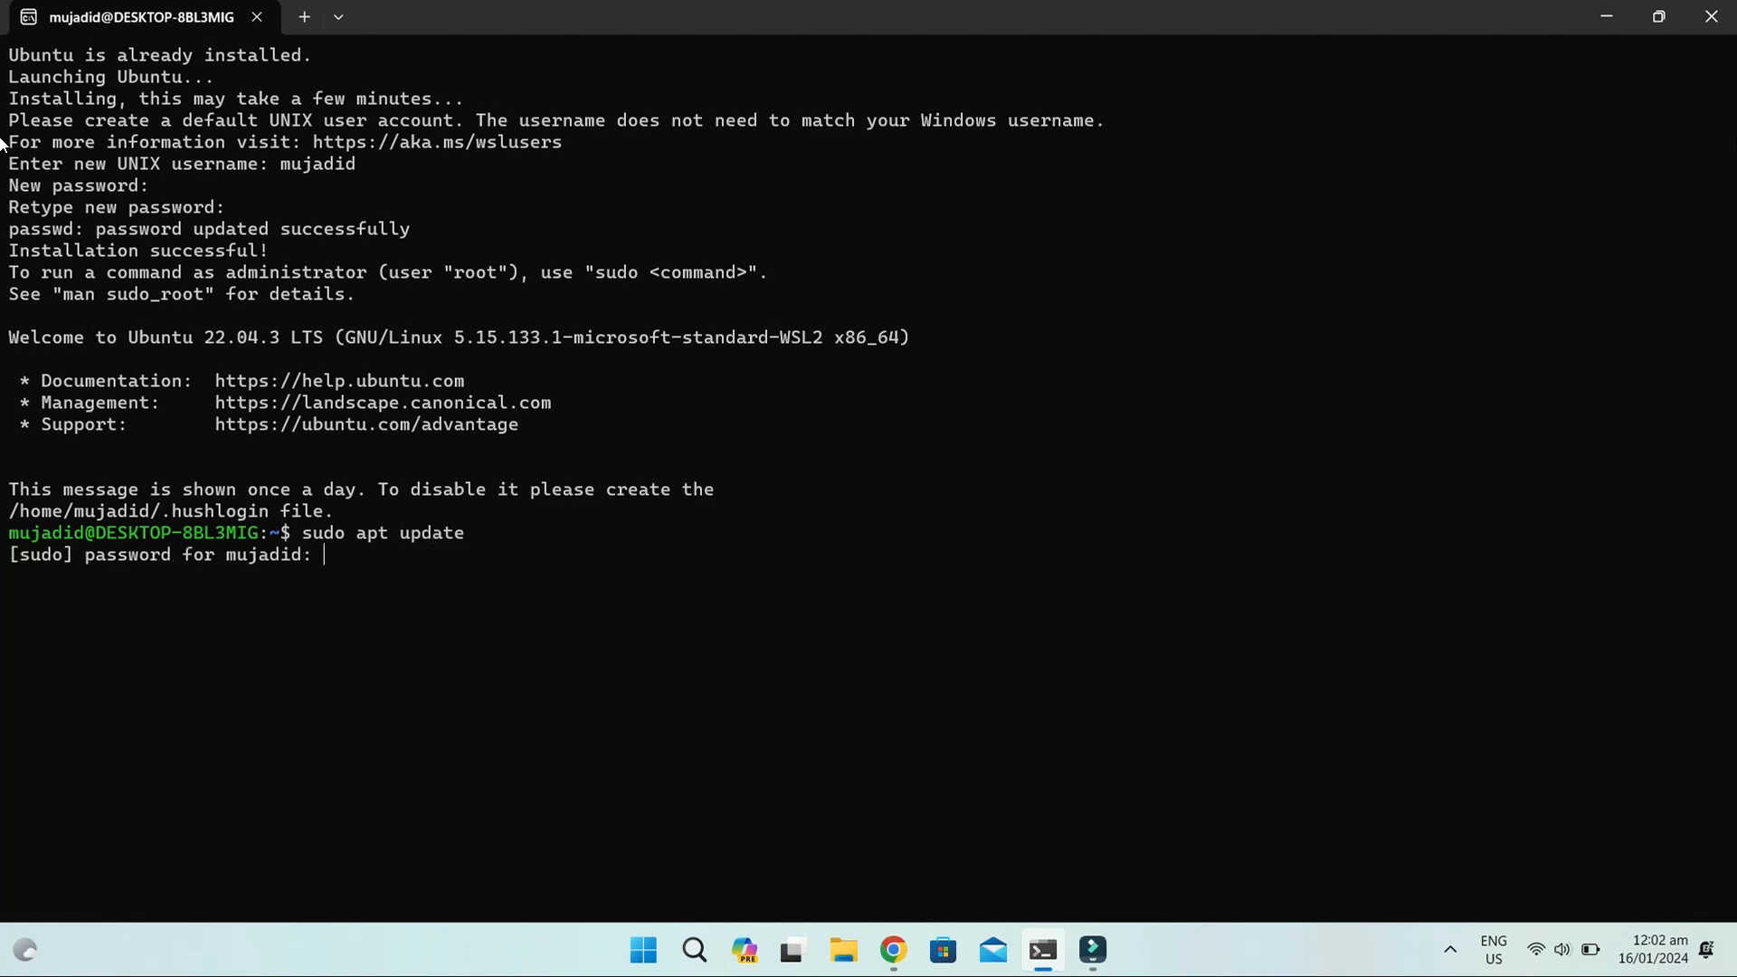
pyautogui.press('Enter')
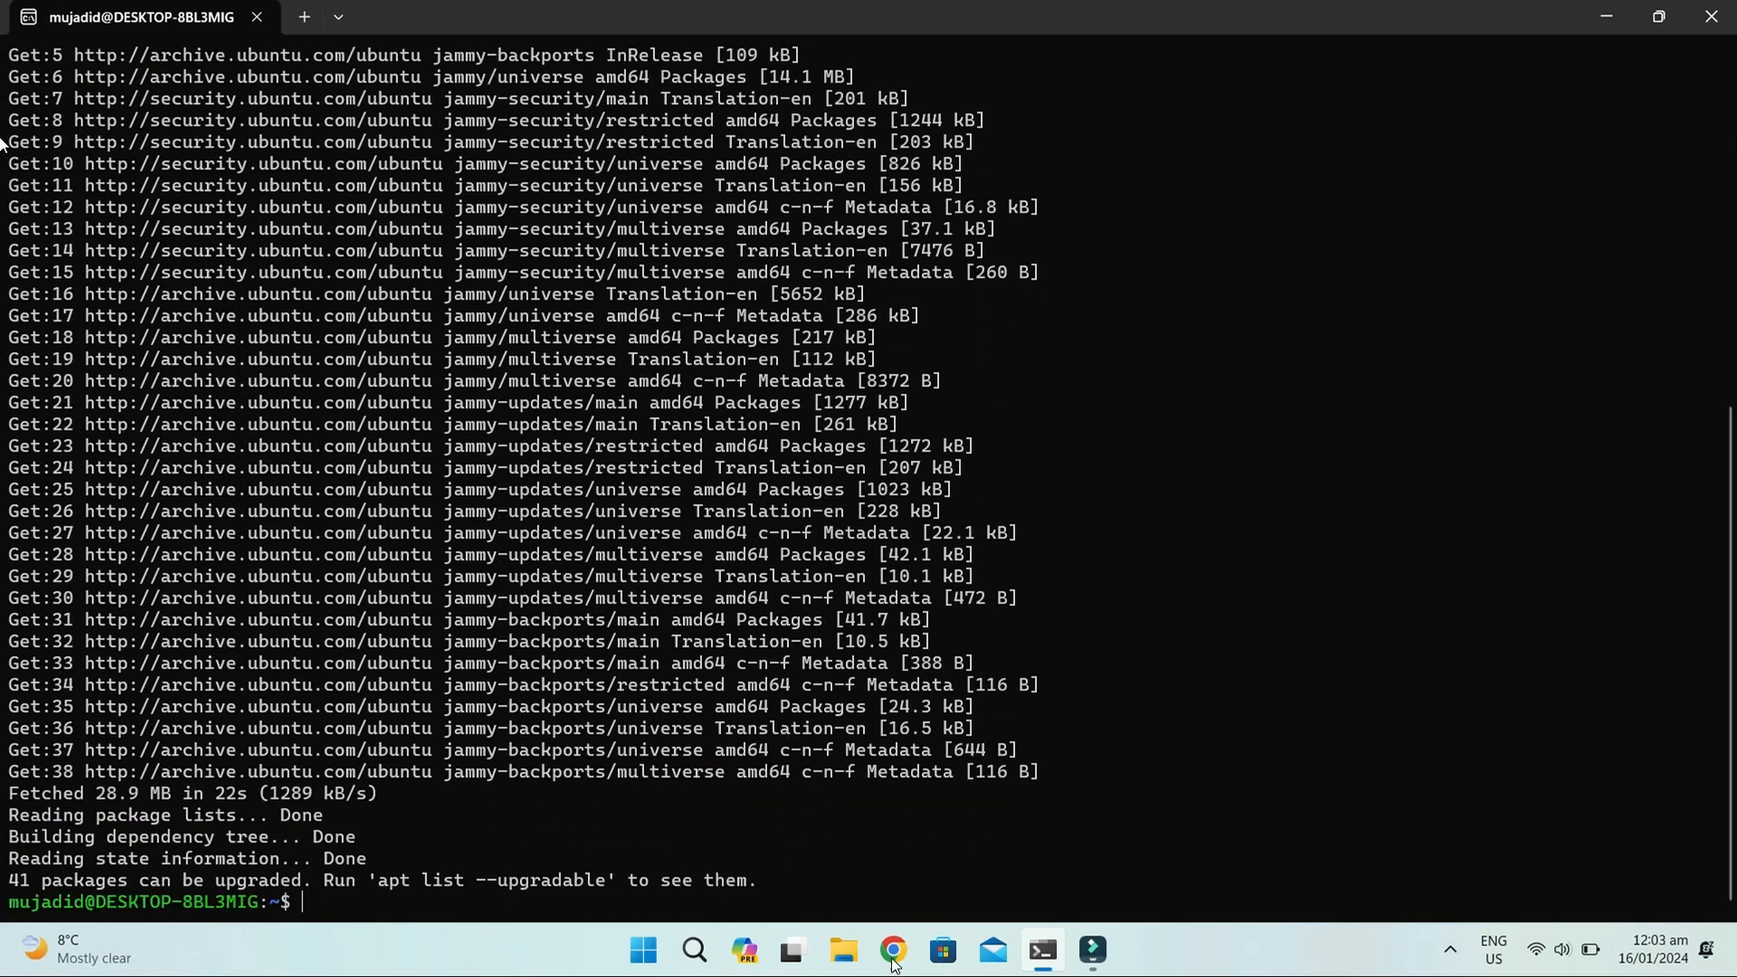
pyautogui.write('sudo')
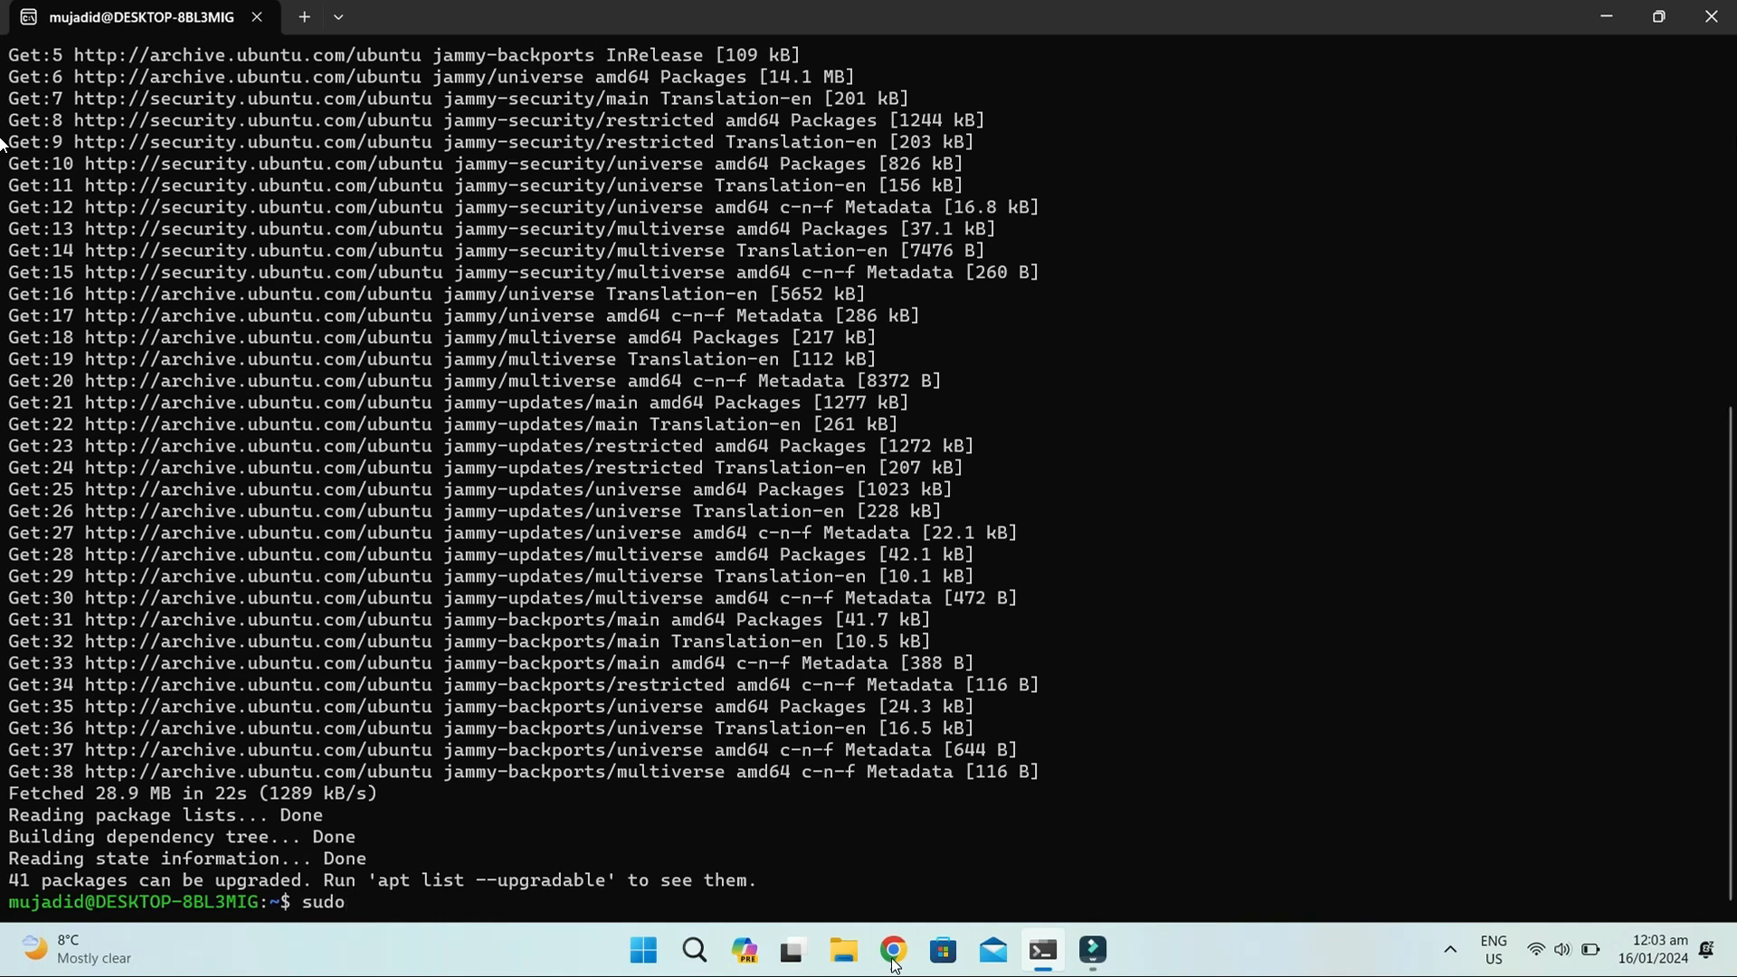
pyautogui.write('apt up')
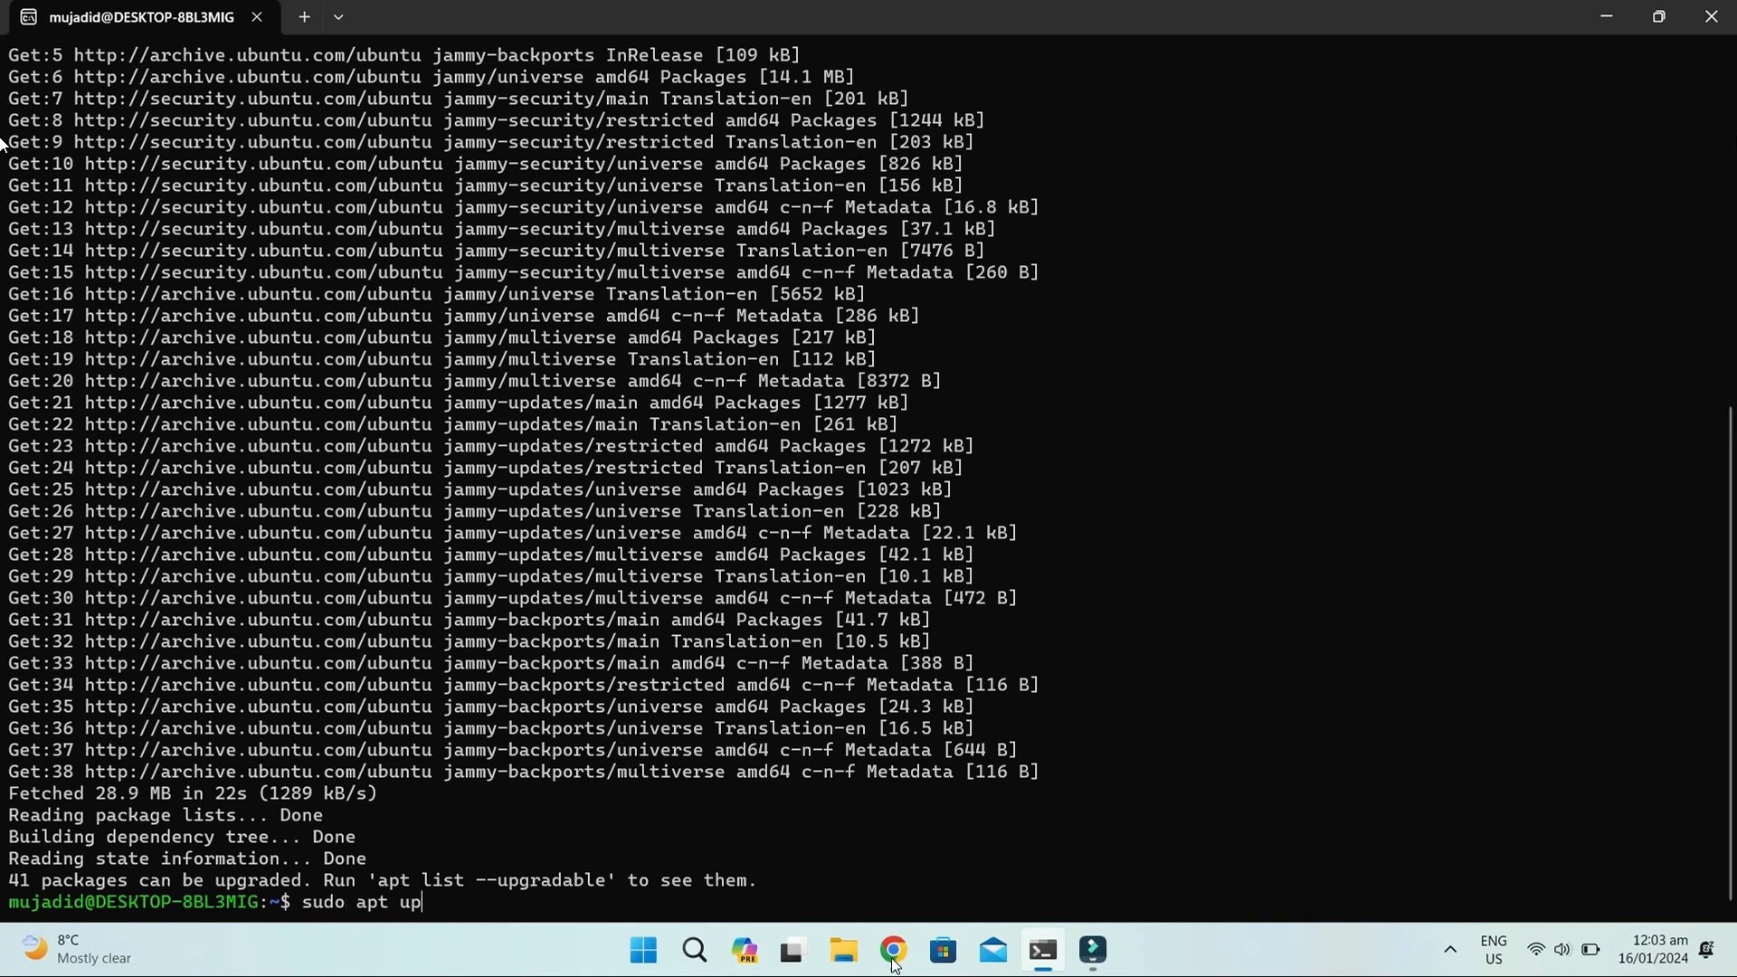
pyautogui.write('grade')
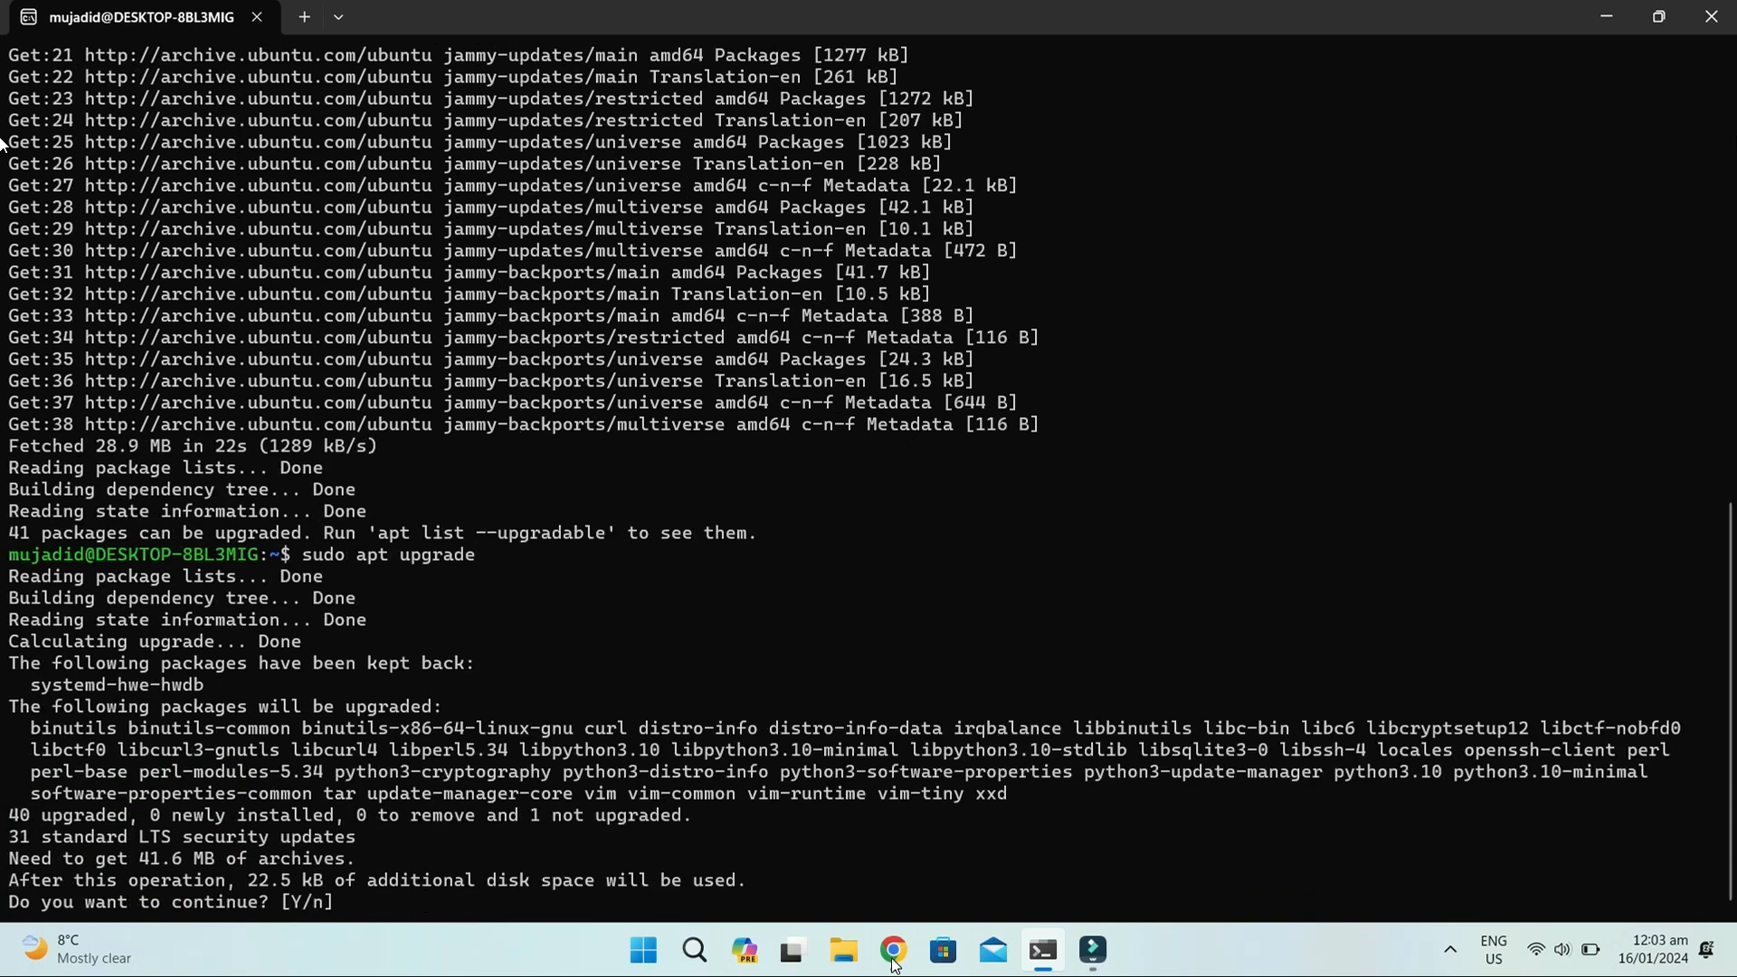
pyautogui.write('Y')
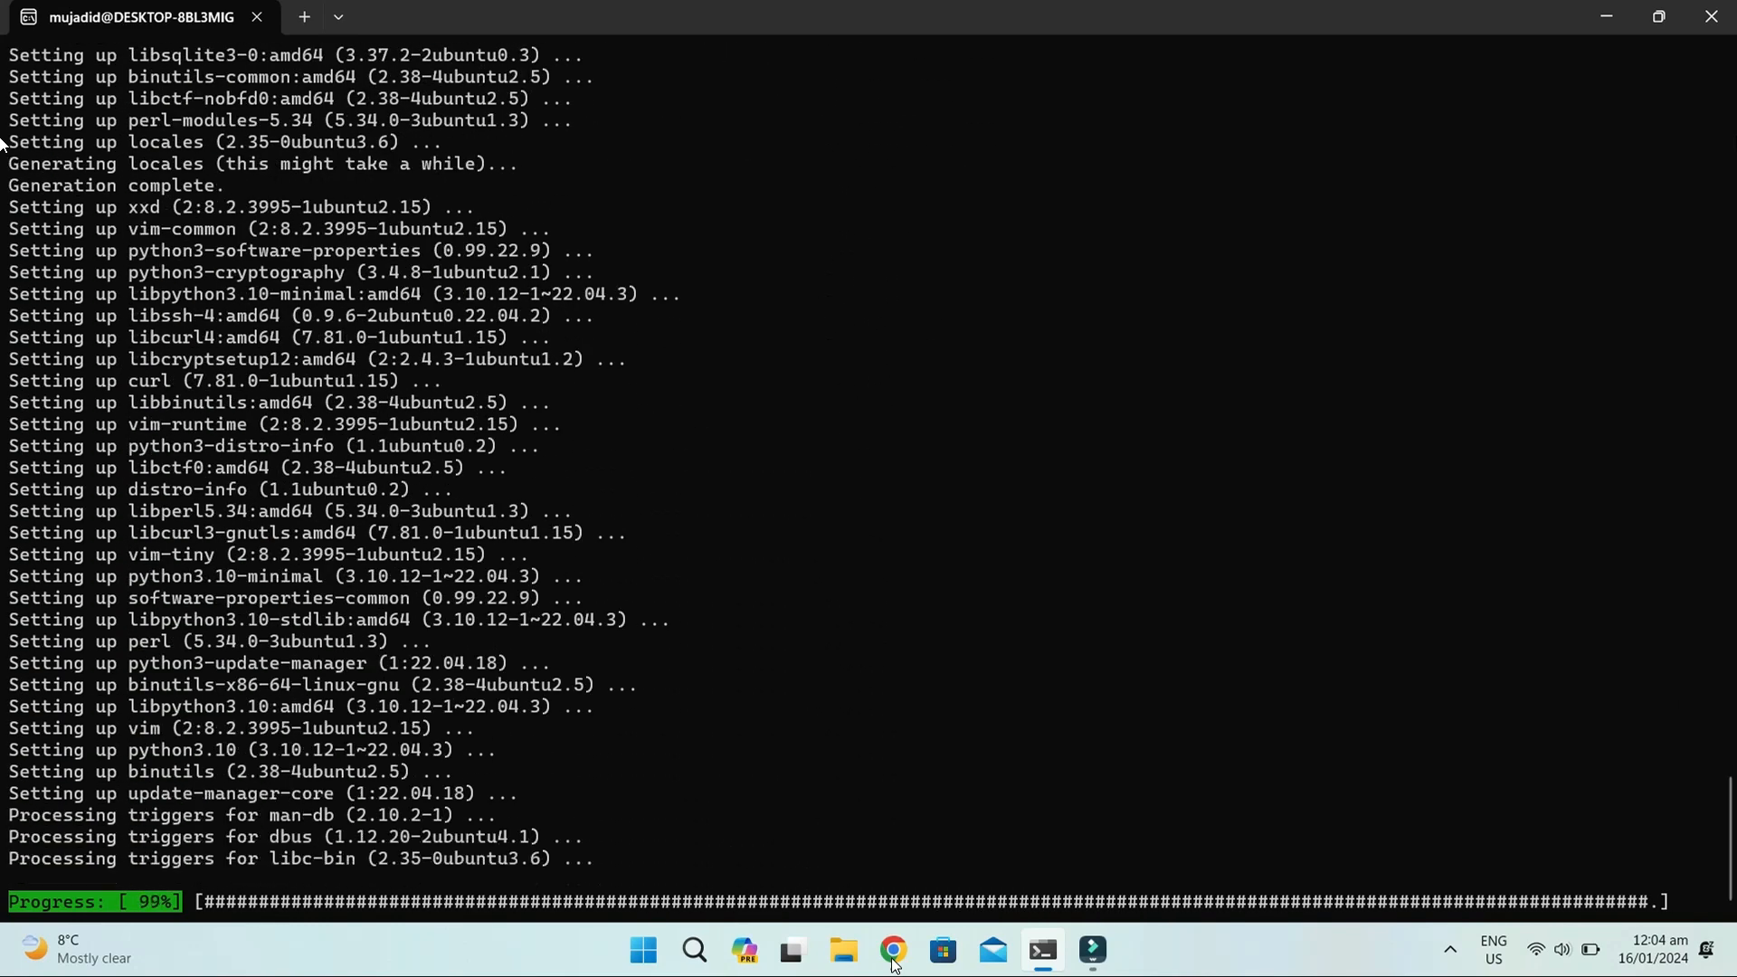
# Find Windows Terminal Preview in the Microsoft Store and open it.
pyautogui.click(940, 949)
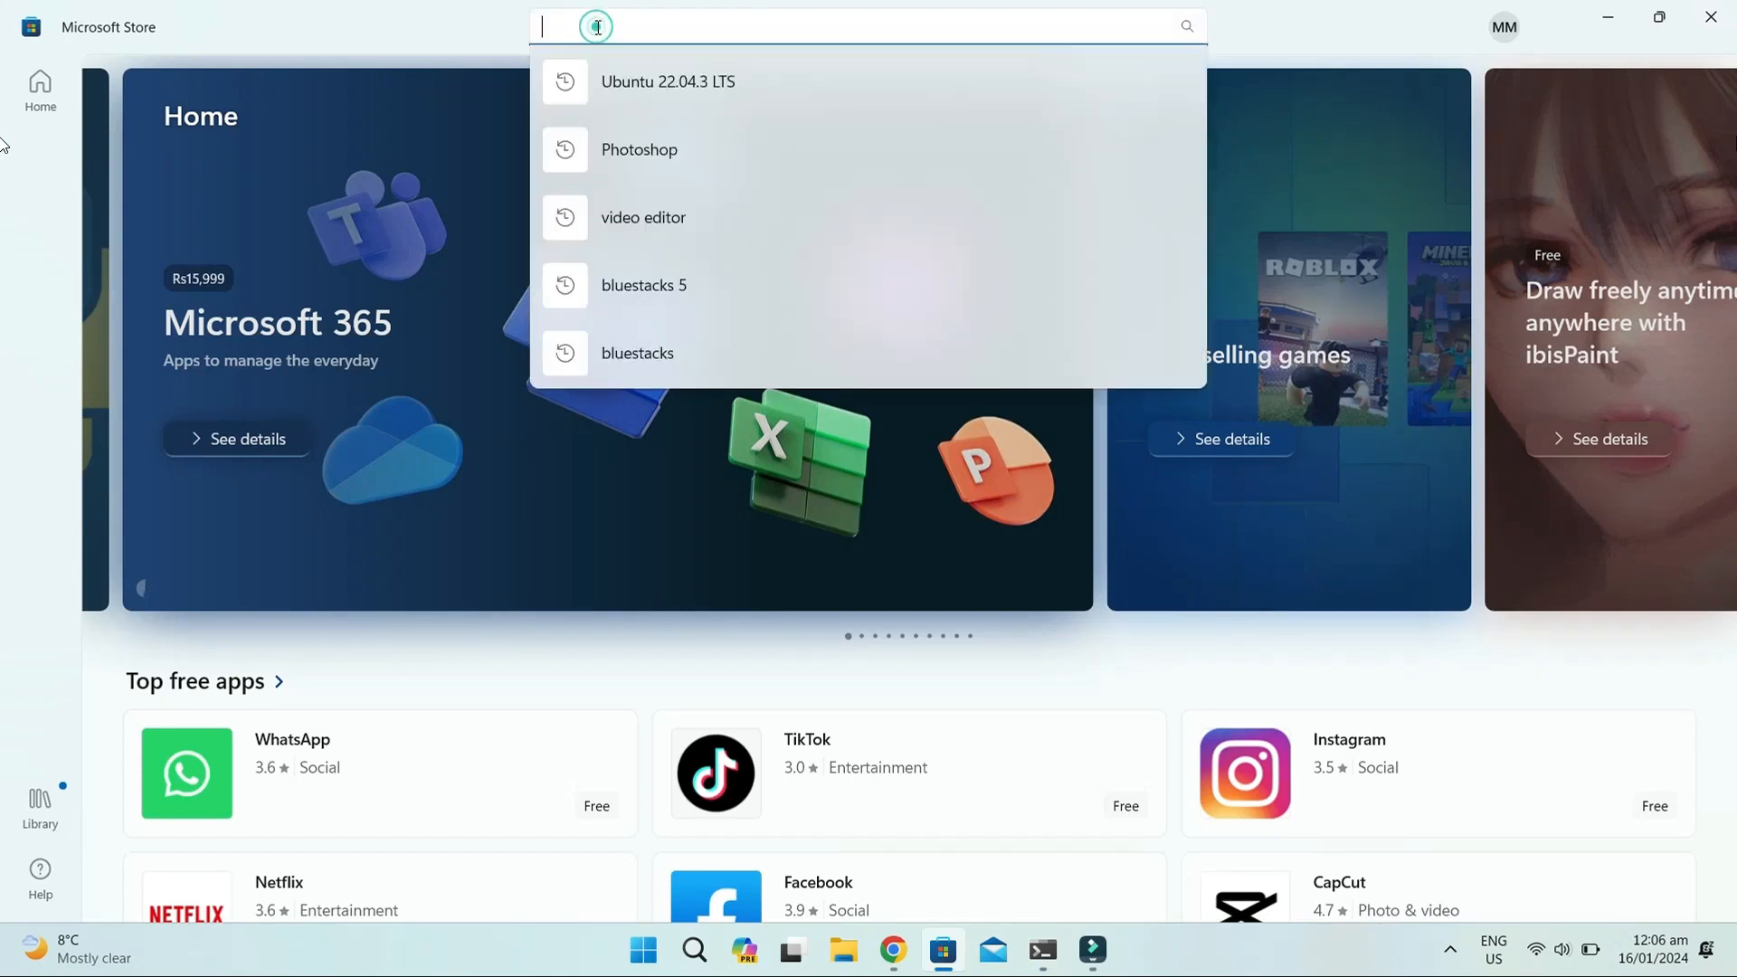
pyautogui.write('Windows terminal prev')
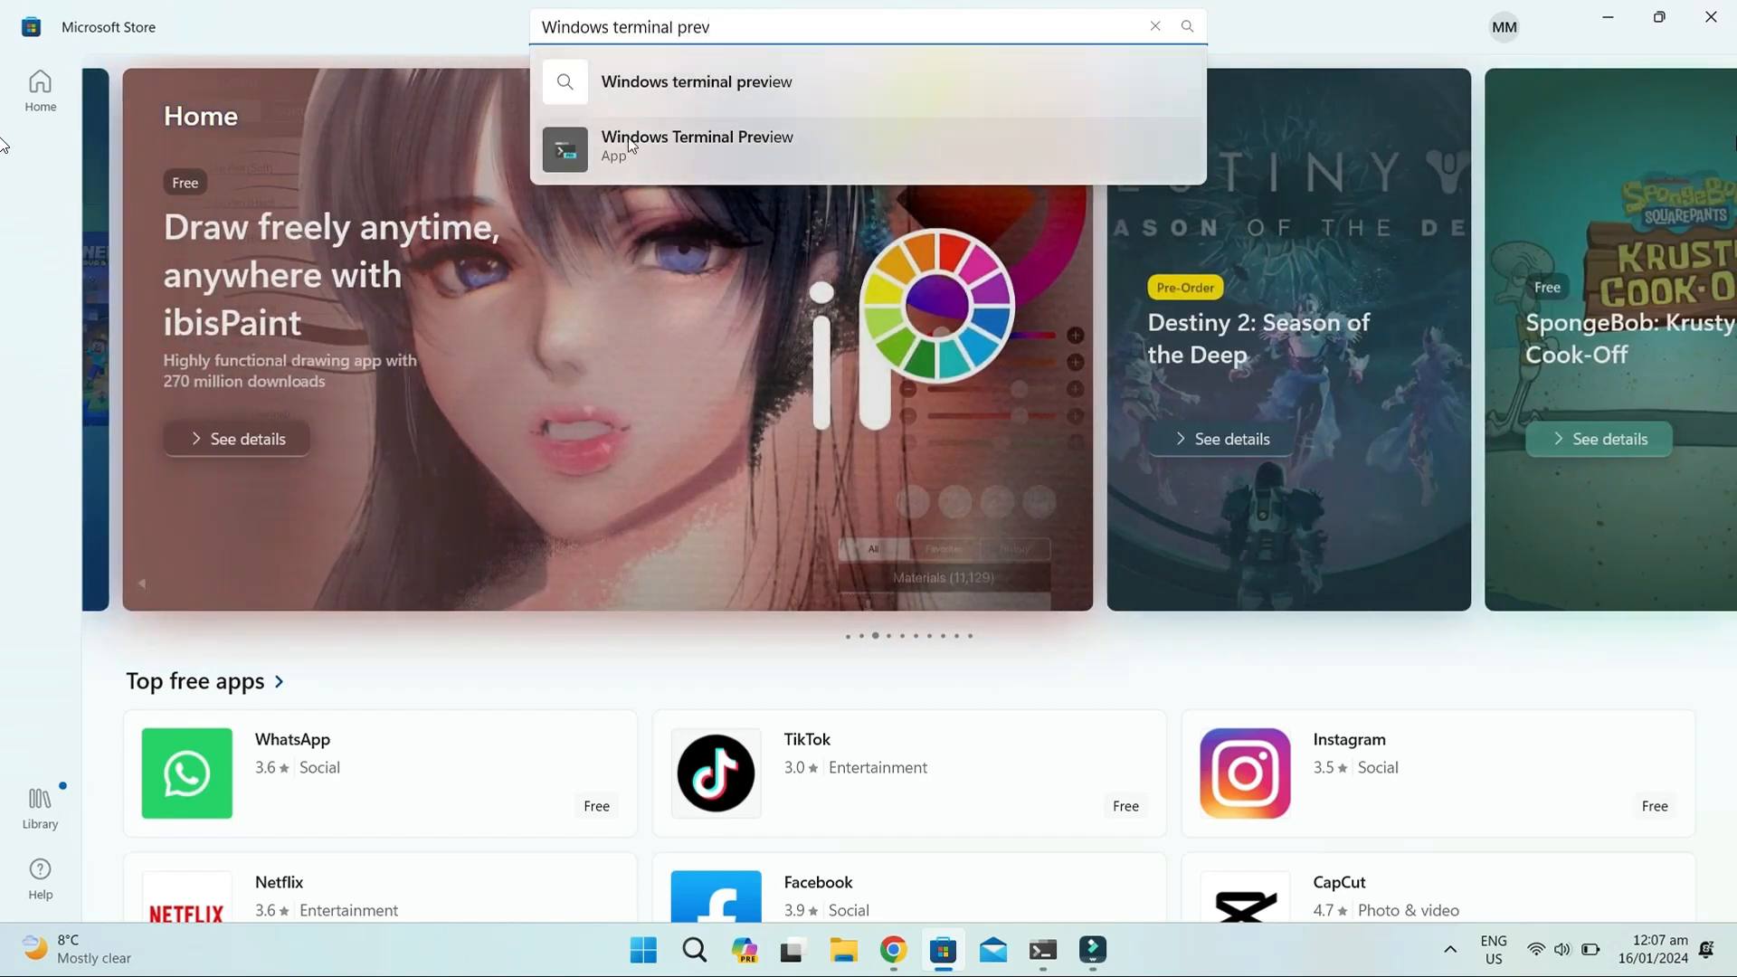
pyautogui.click(697, 144)
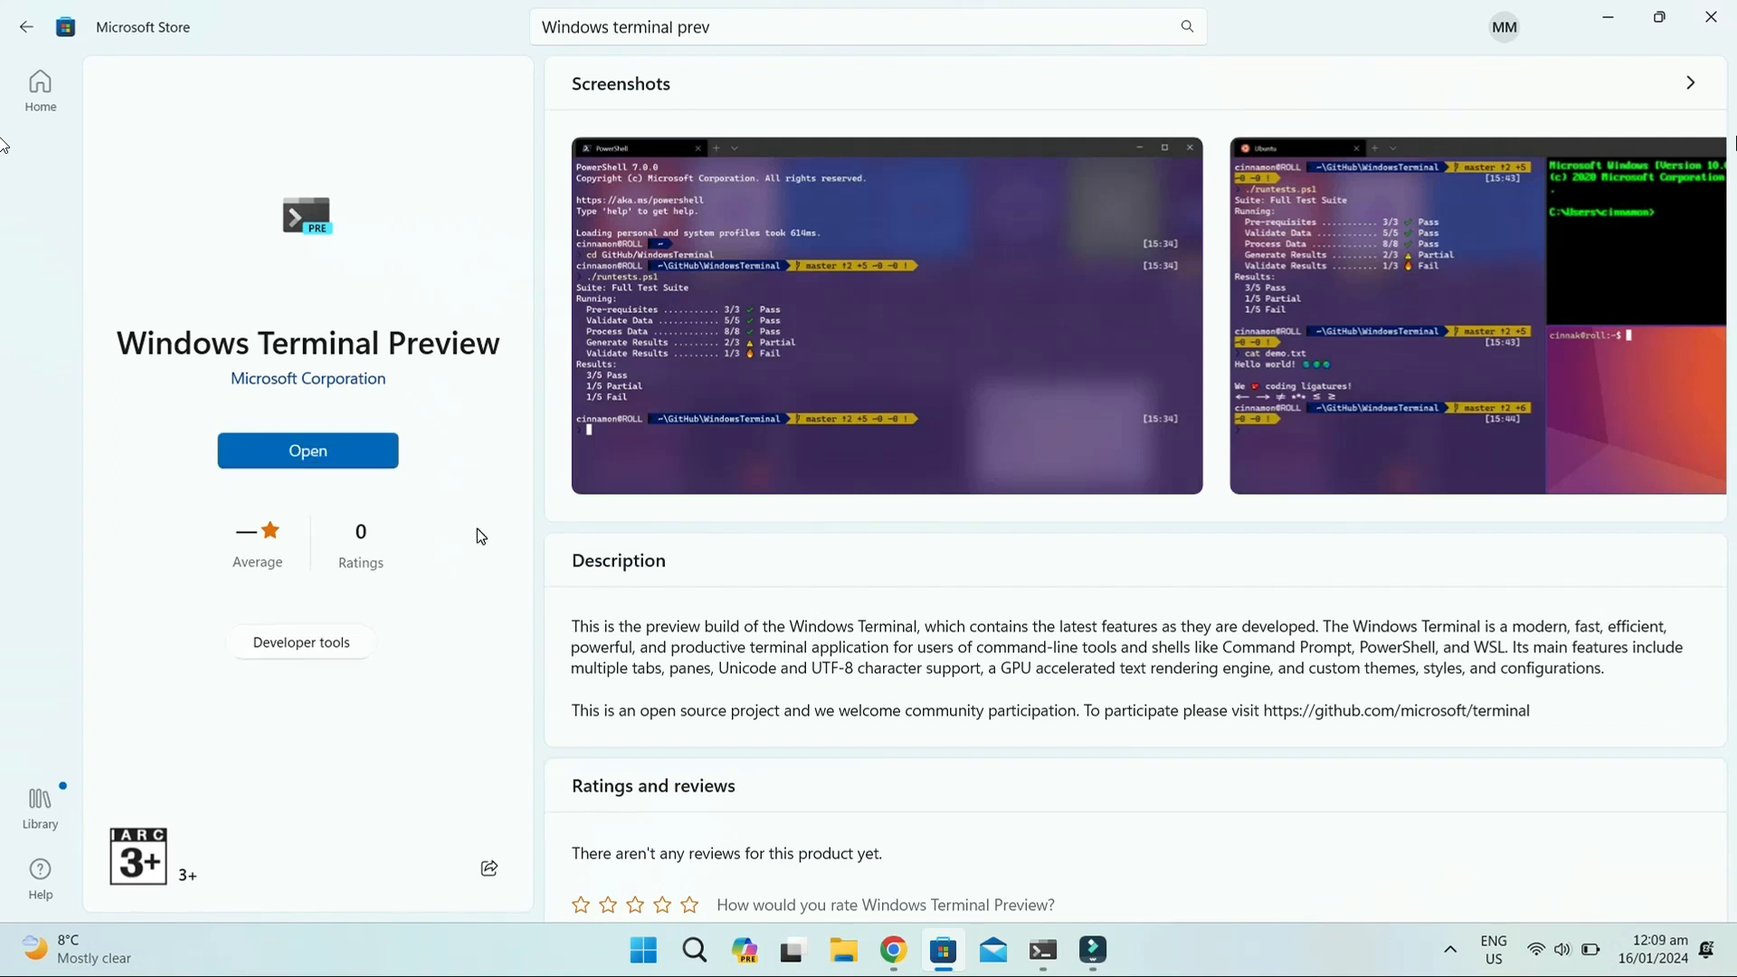
pyautogui.moveTo(360, 488)
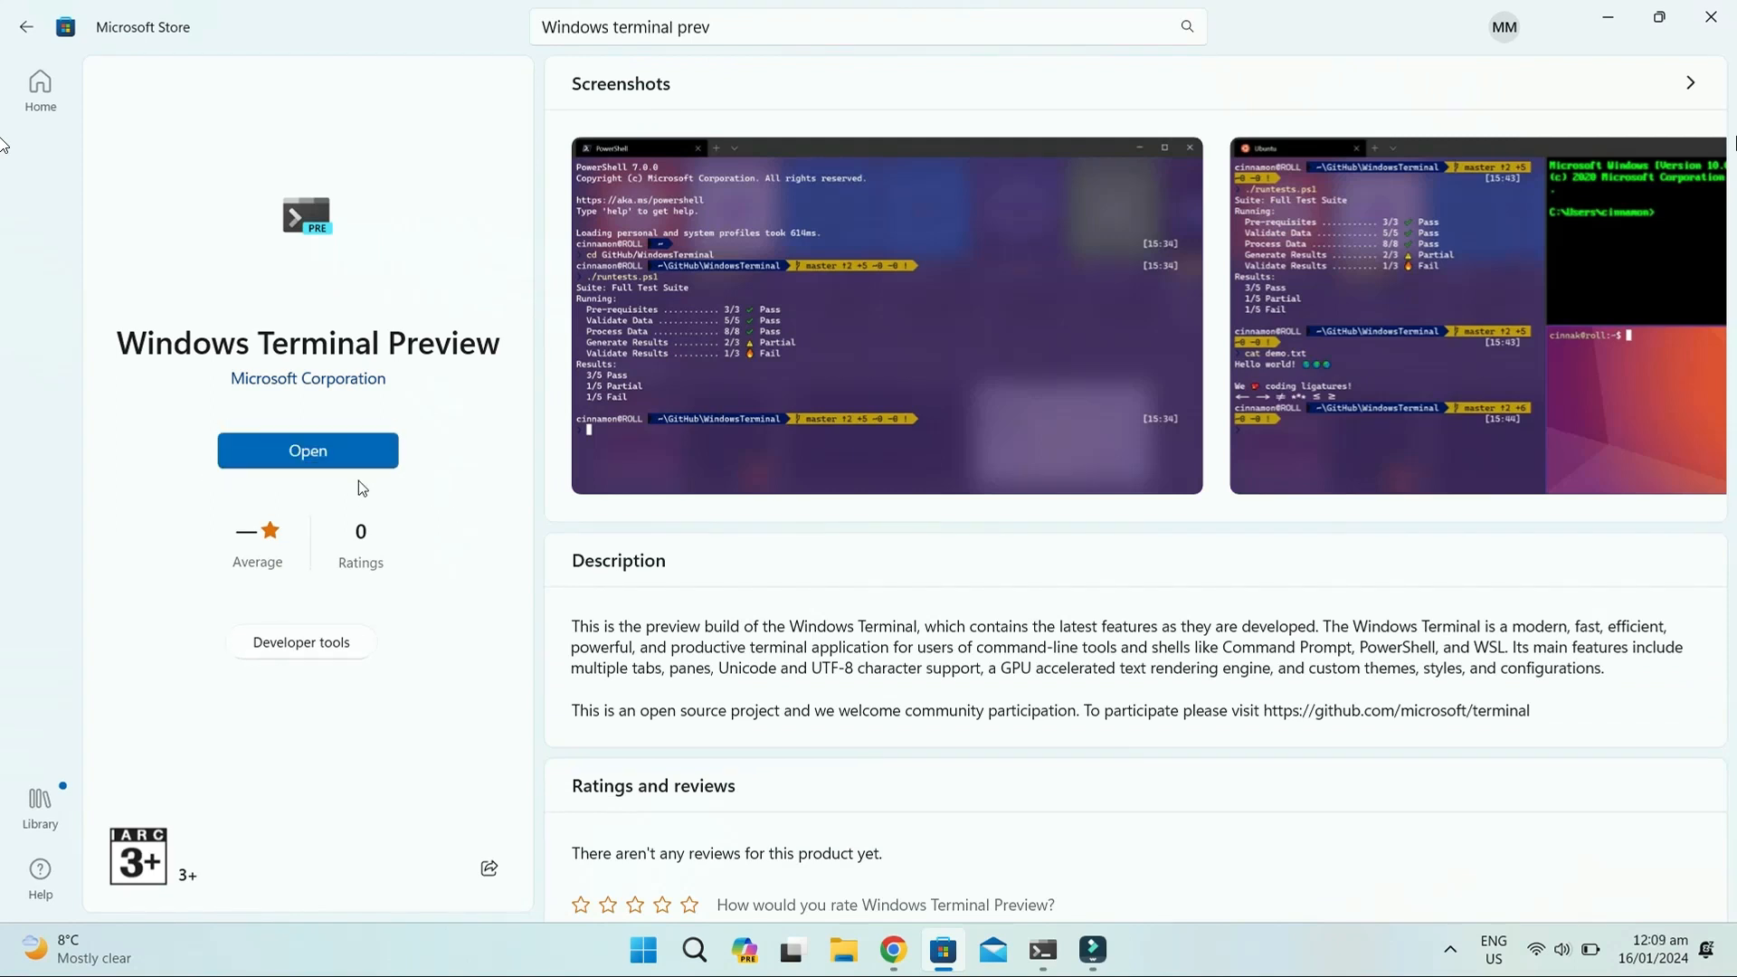
pyautogui.click(310, 461)
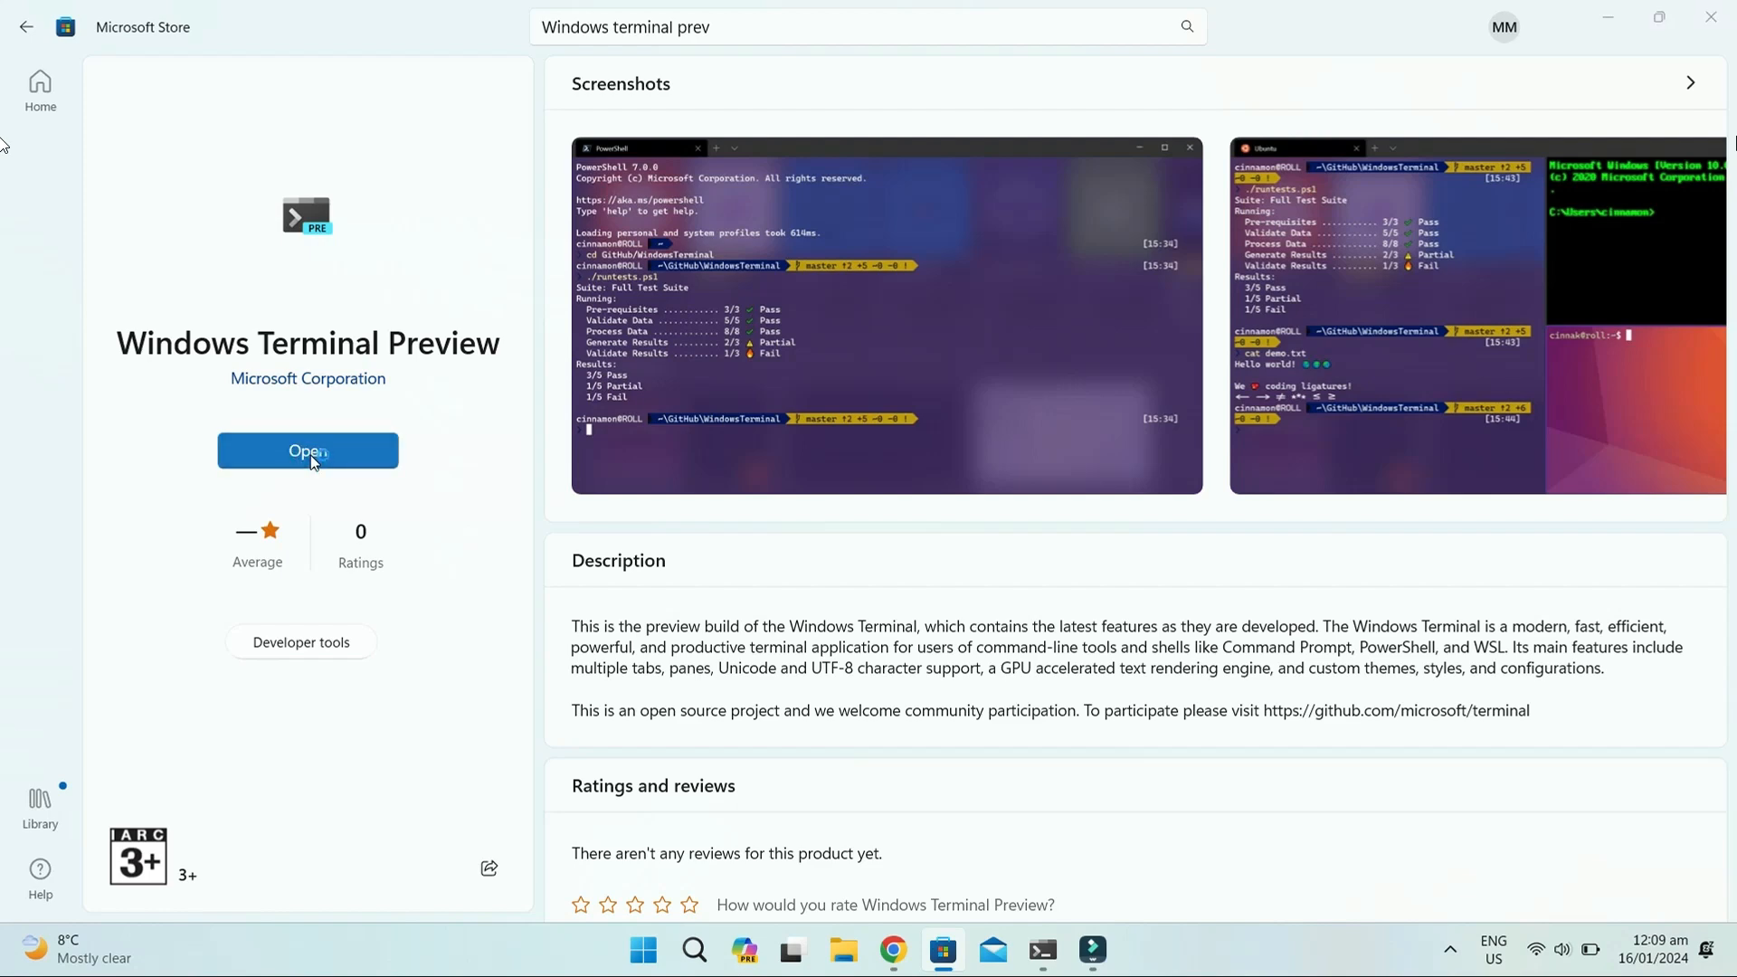
pyautogui.click(308, 451)
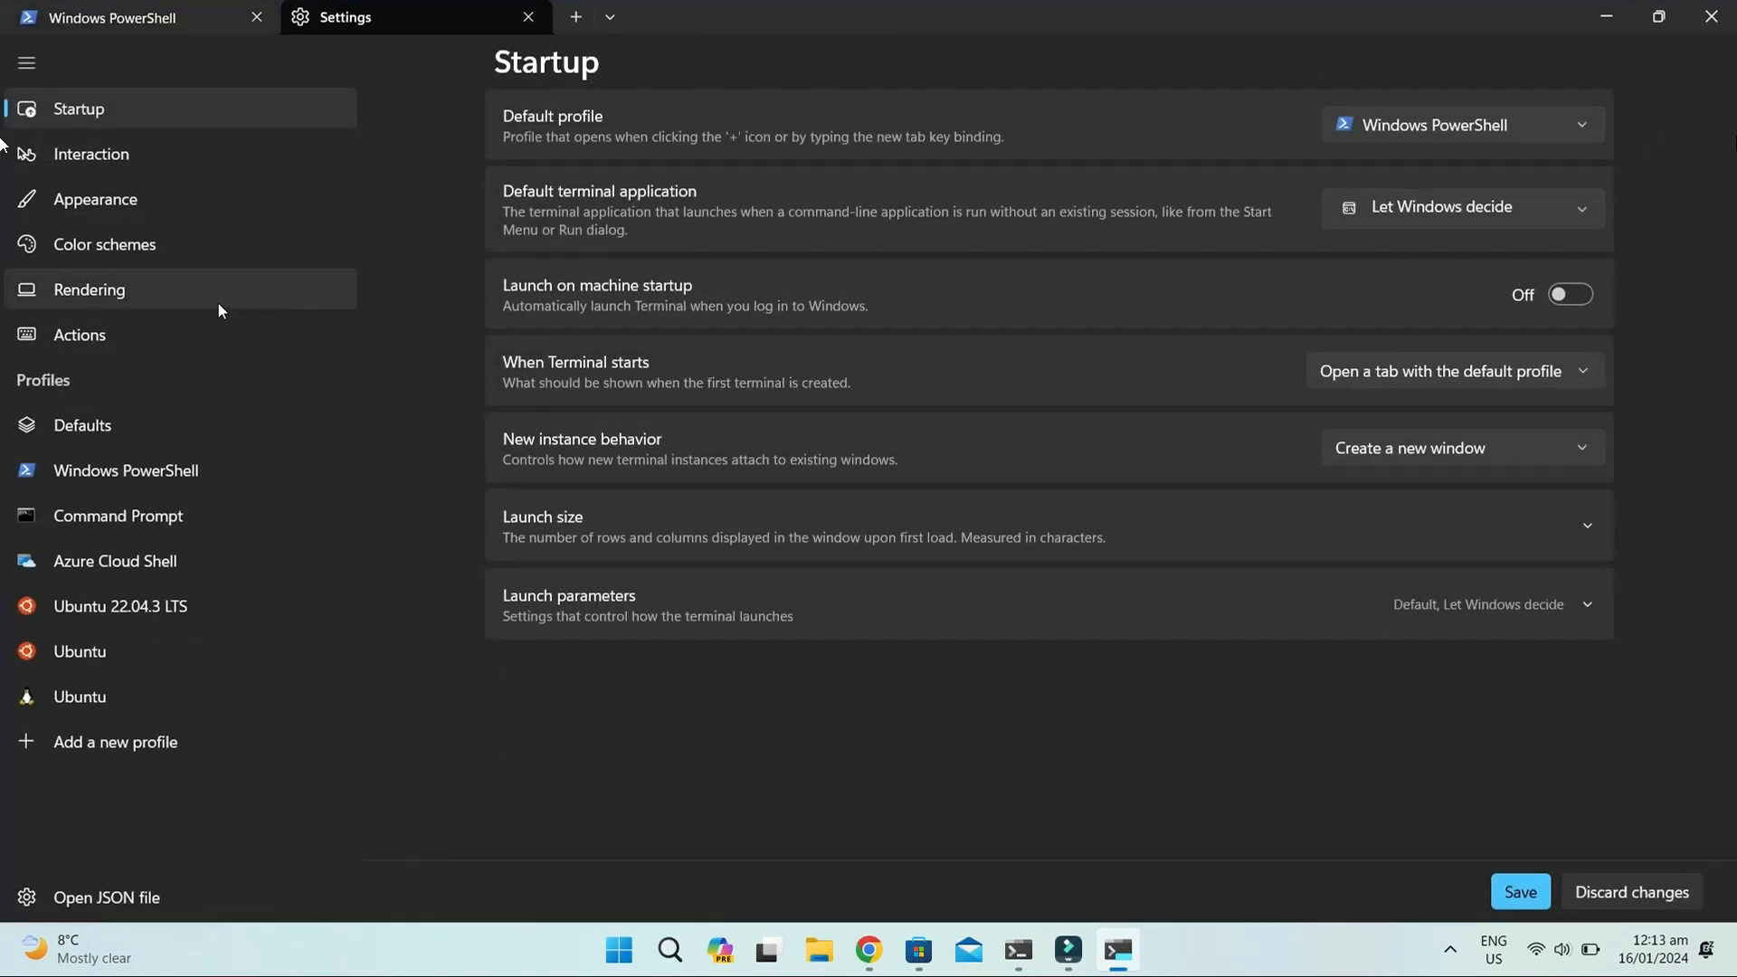
# Leave Settings, open an Ubuntu tab from the profile dropdown, and return to PowerShell.
pyautogui.click(100, 200)
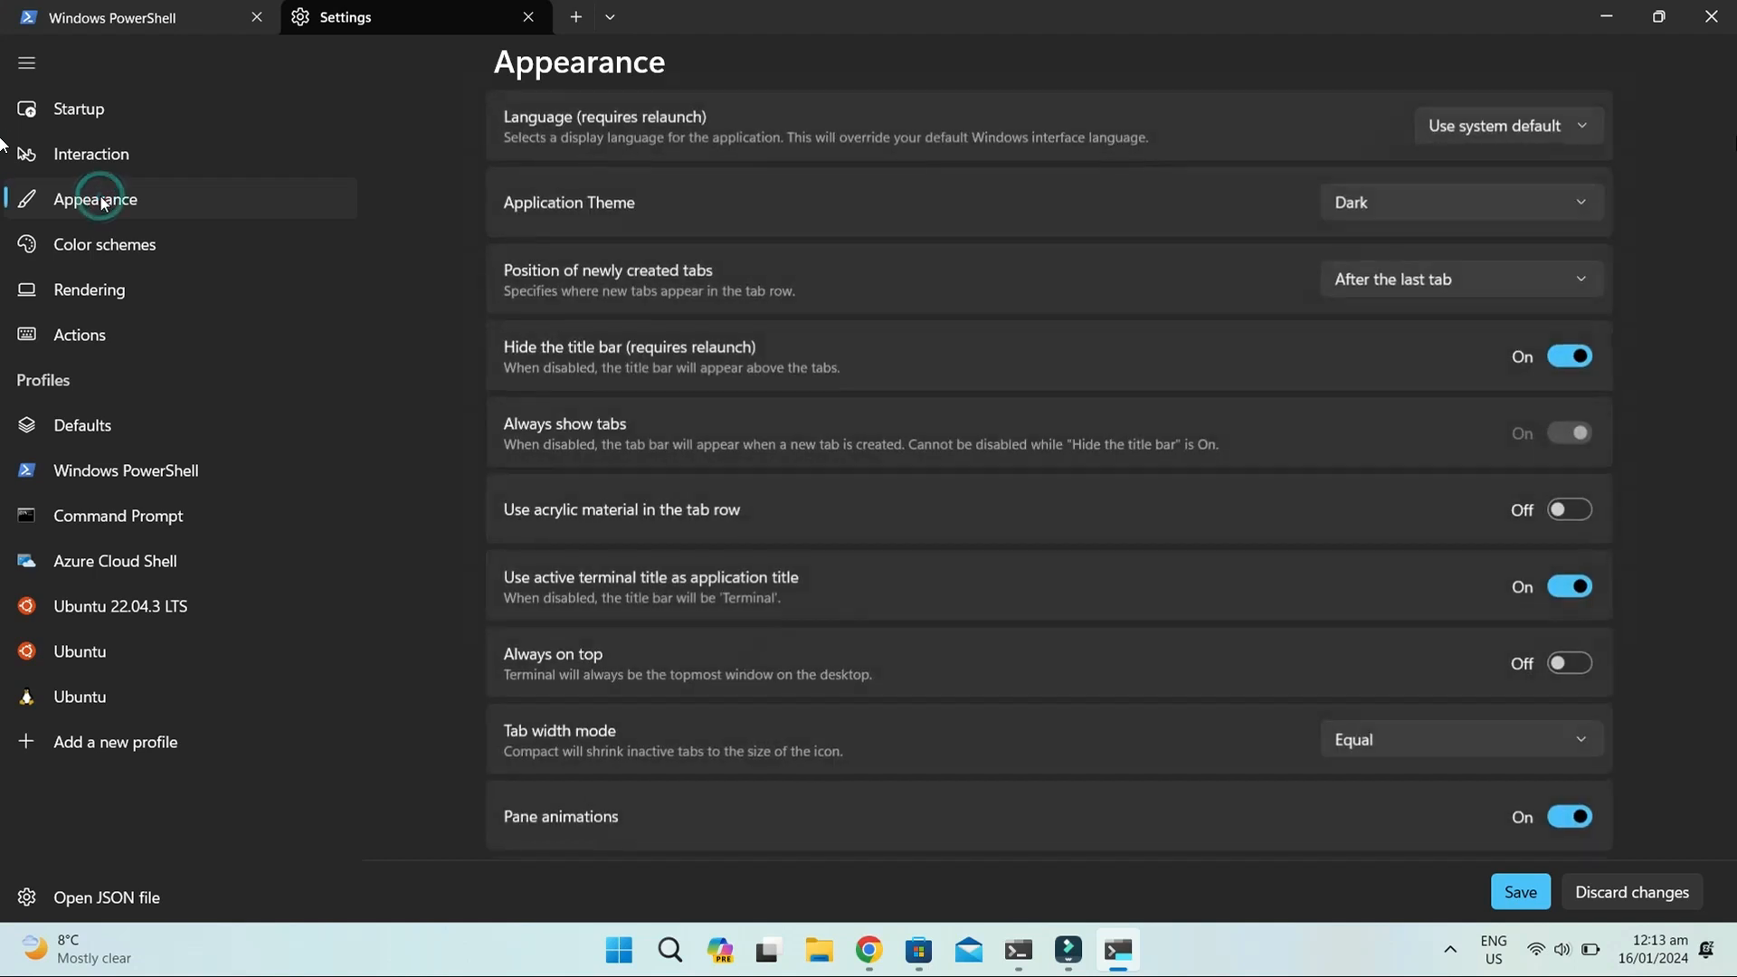
pyautogui.moveTo(796, 401)
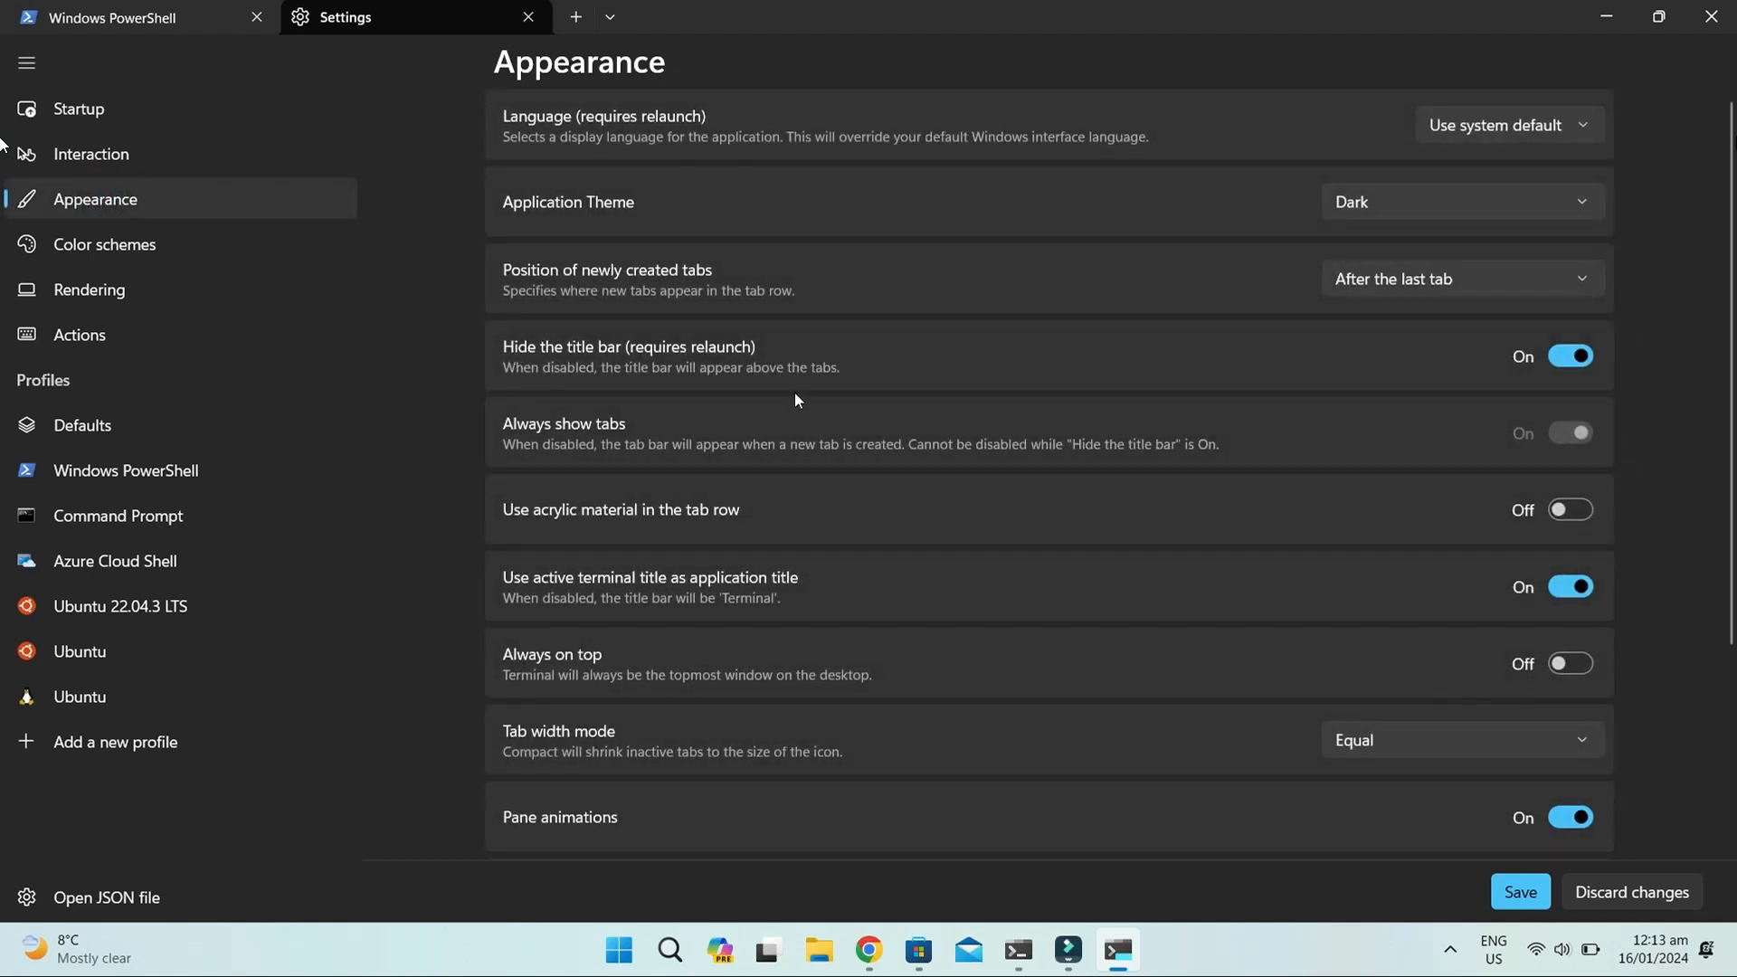
pyautogui.moveTo(1259, 389)
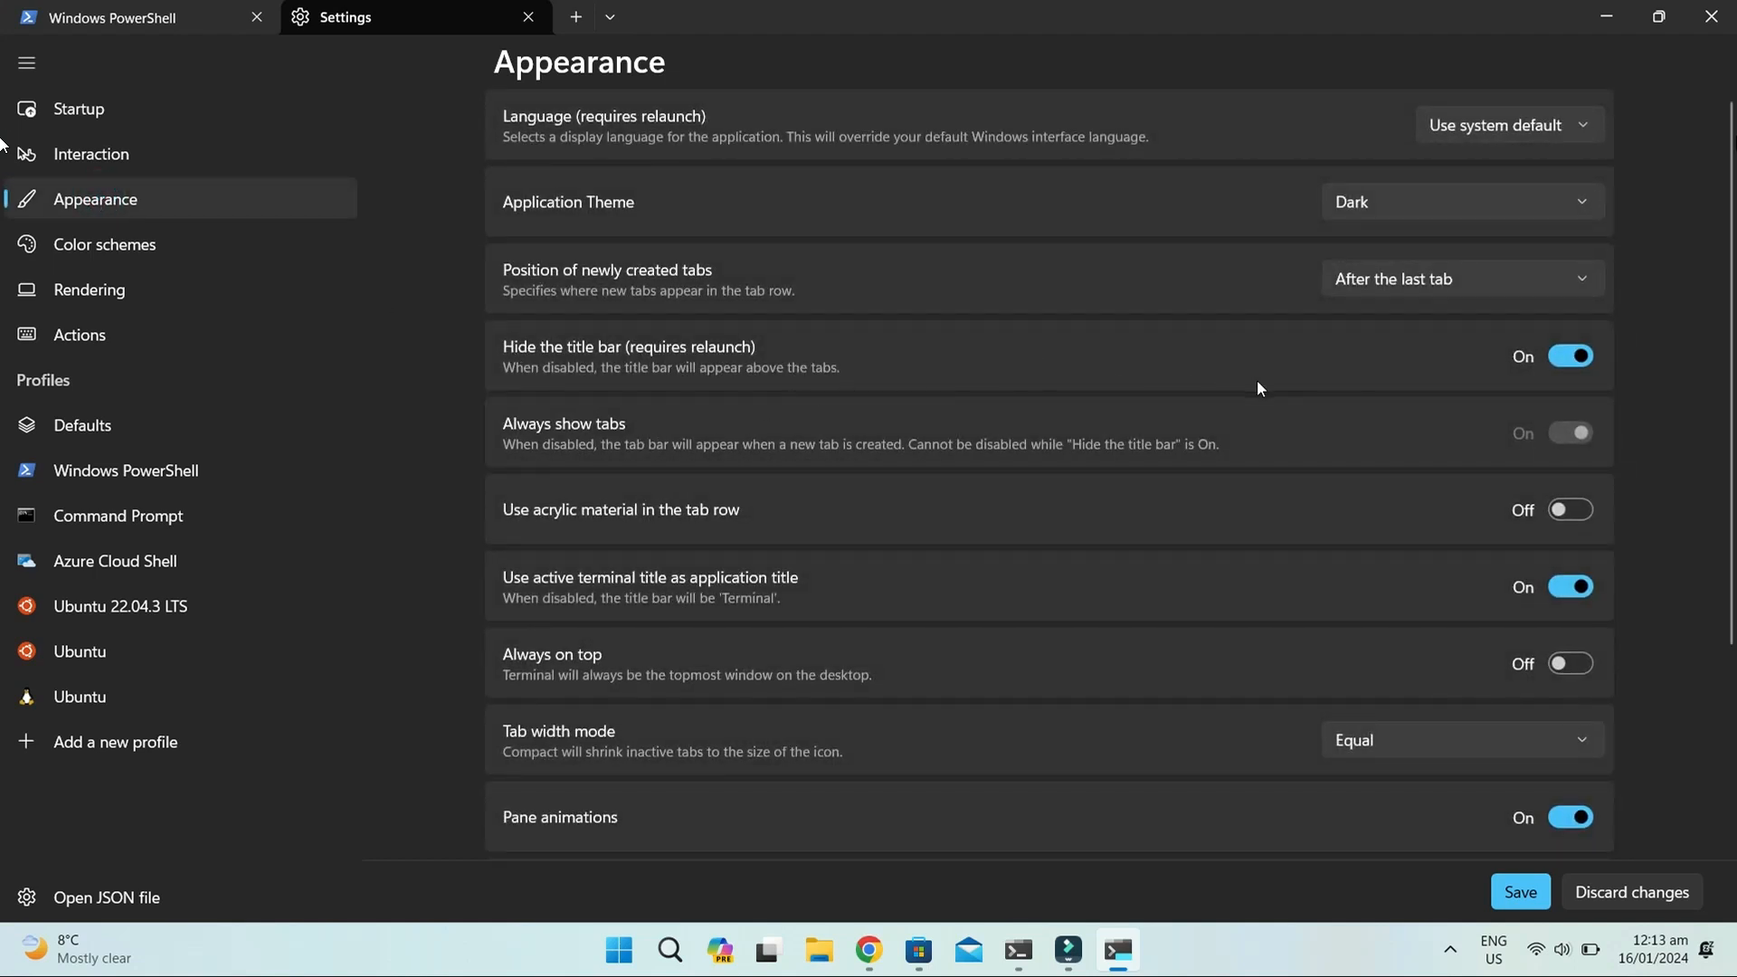
pyautogui.click(351, 18)
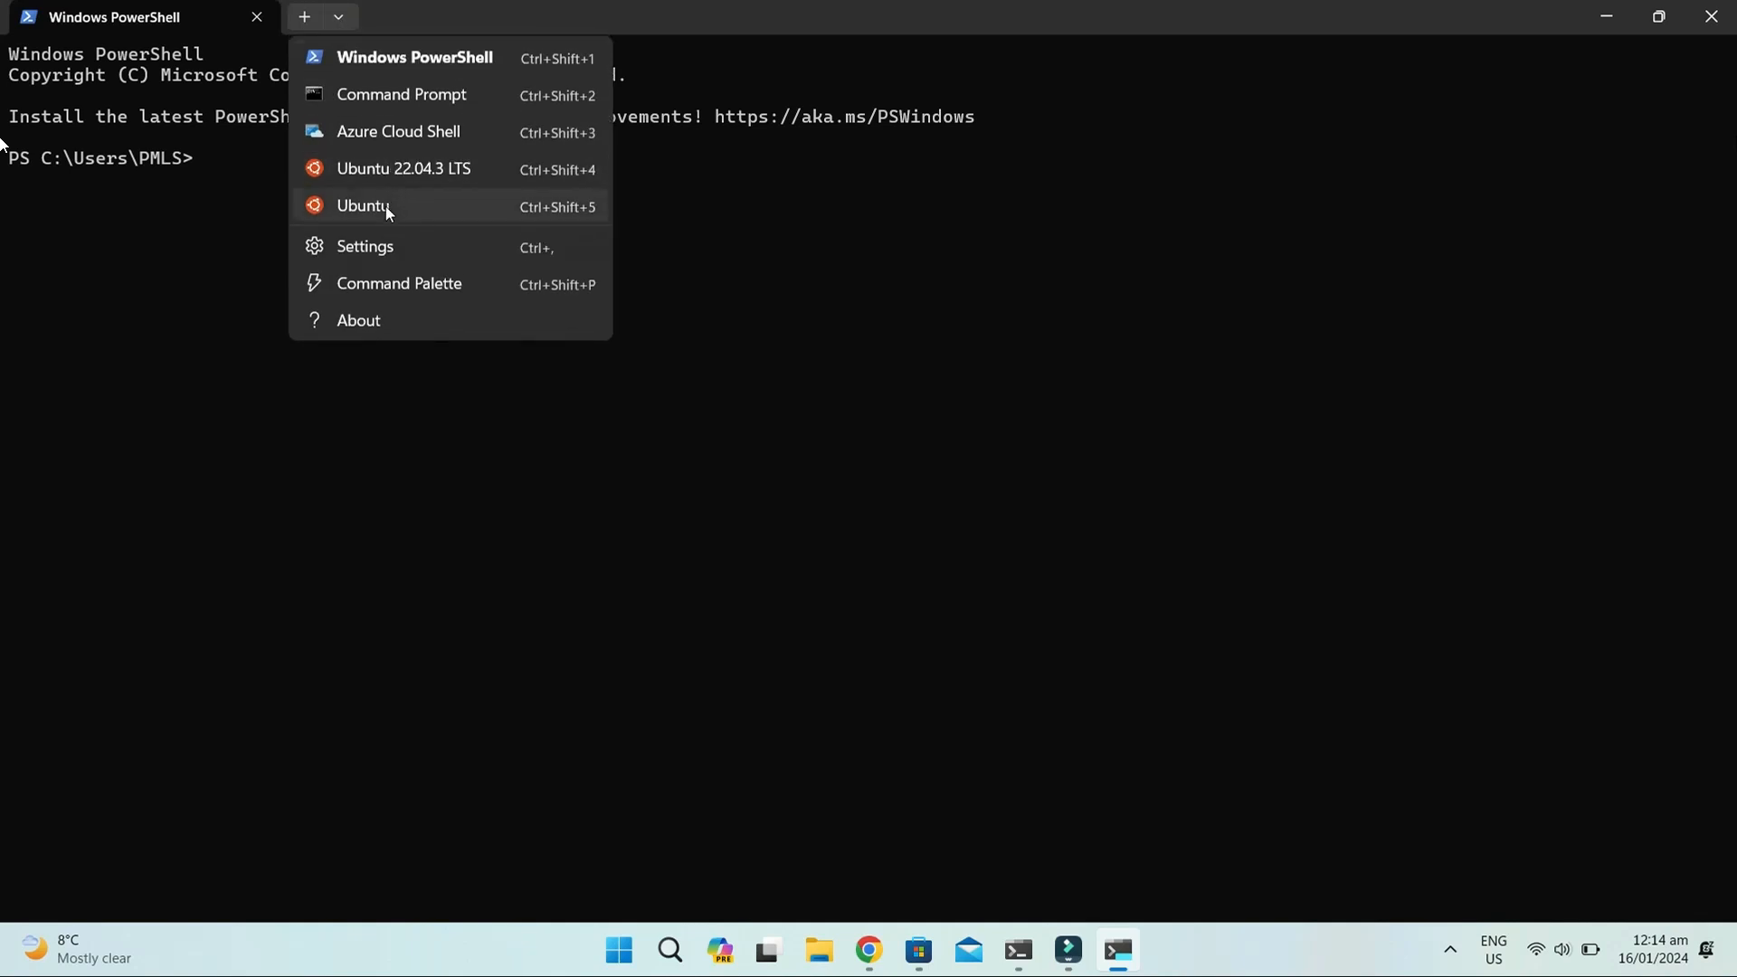
pyautogui.click(364, 206)
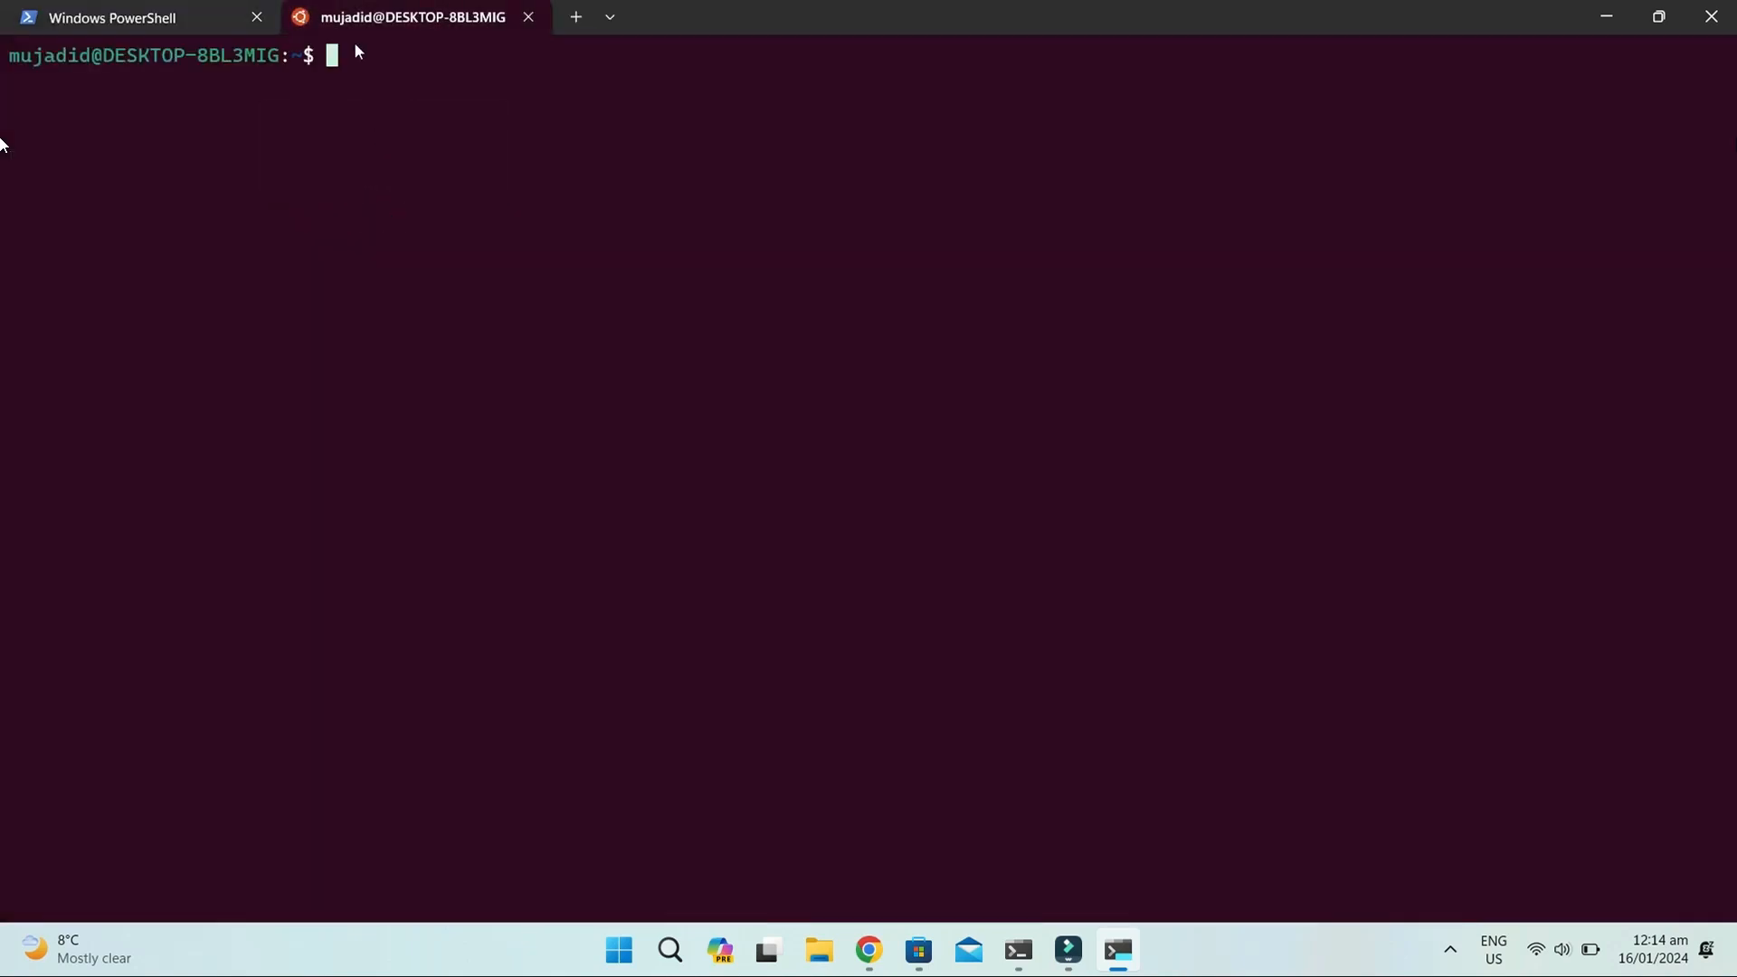
pyautogui.click(126, 17)
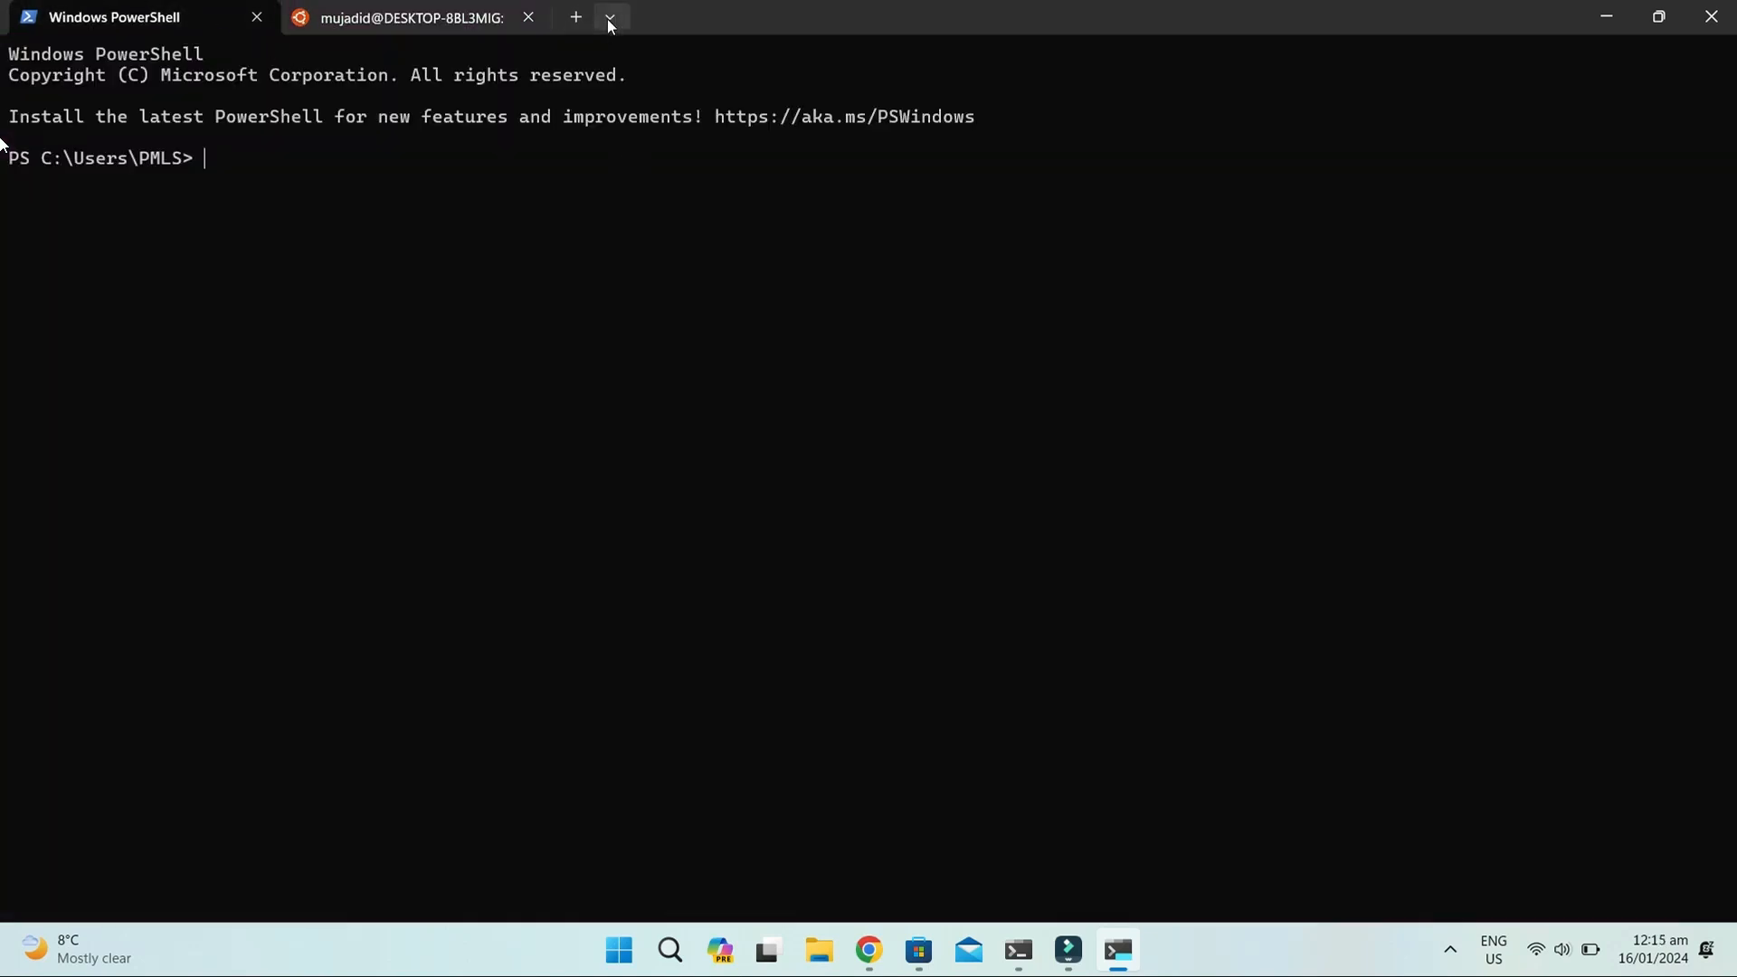
# Open Settings for the Ubuntu profile and scroll through the Font face list.
pyautogui.click(610, 17)
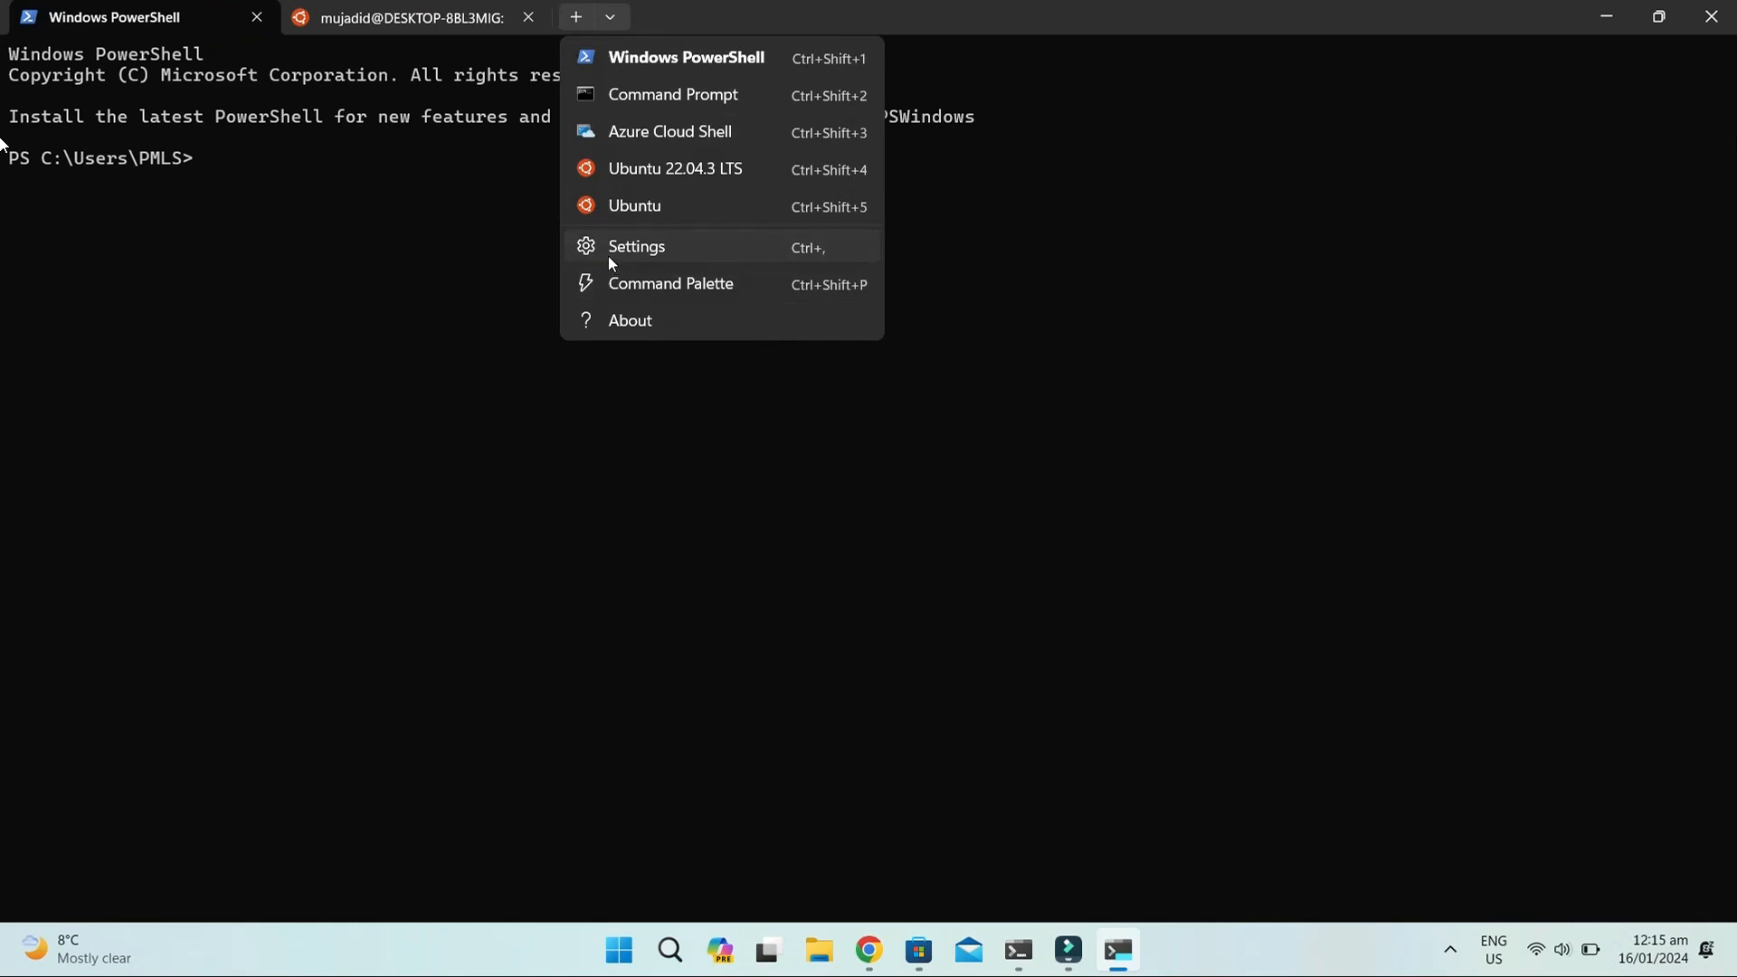
pyautogui.click(636, 246)
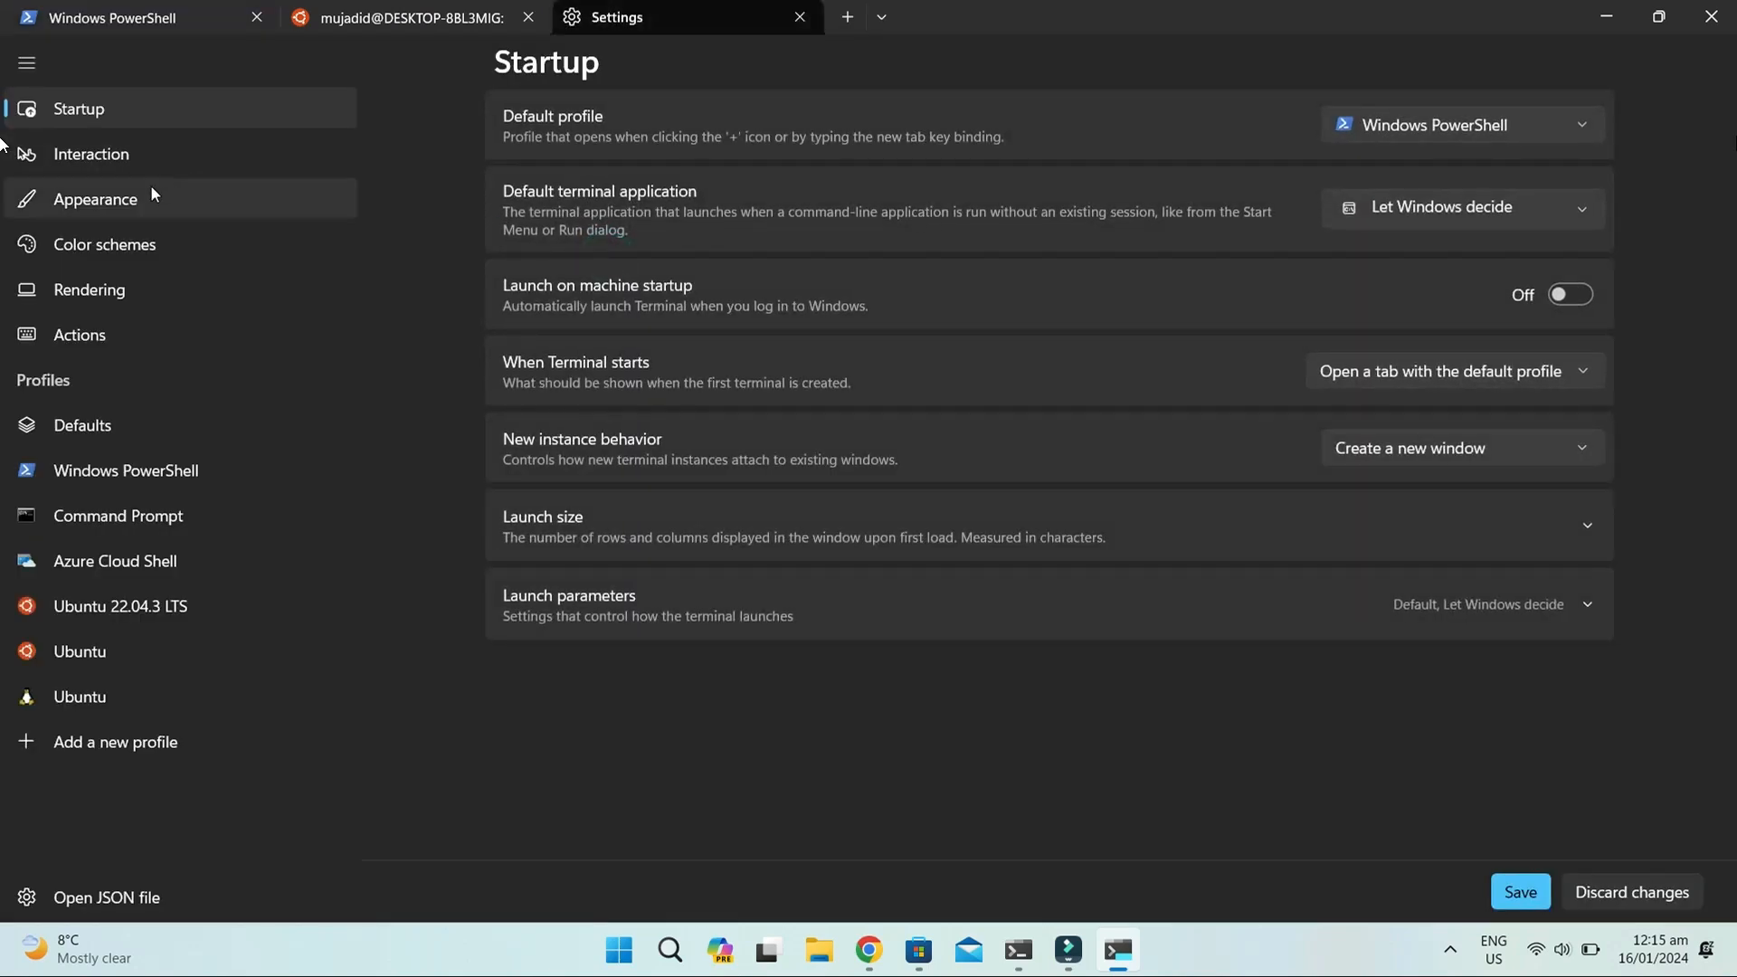
pyautogui.click(81, 651)
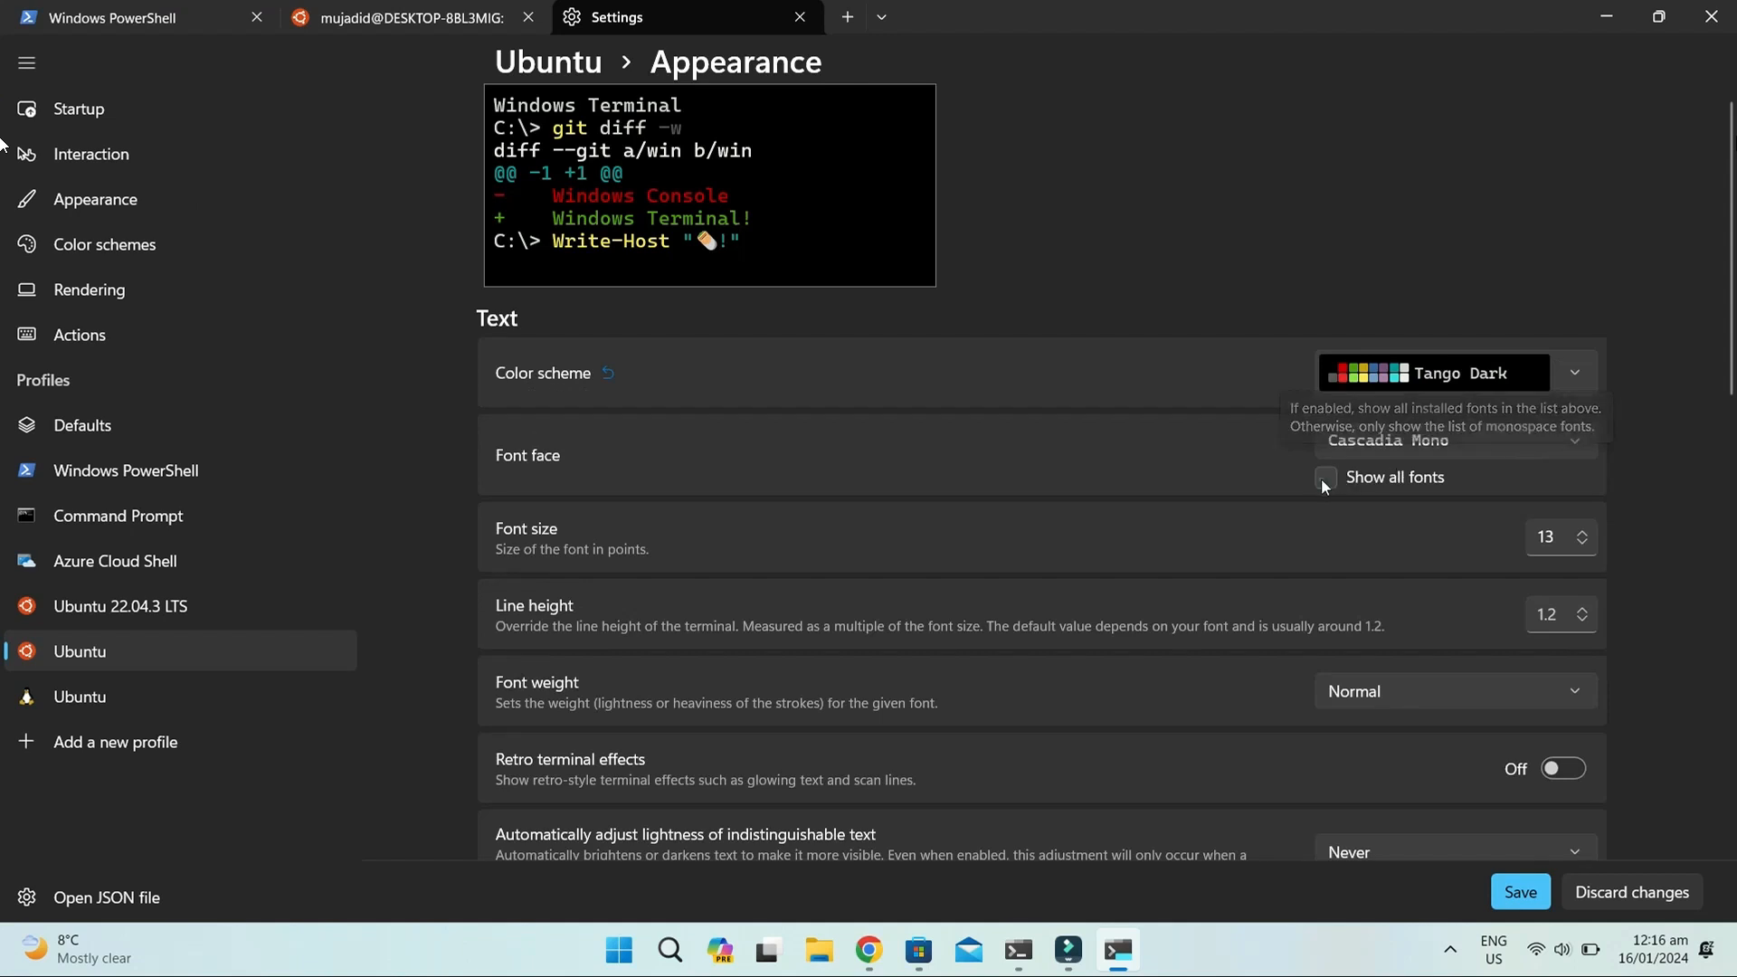
pyautogui.click(1326, 478)
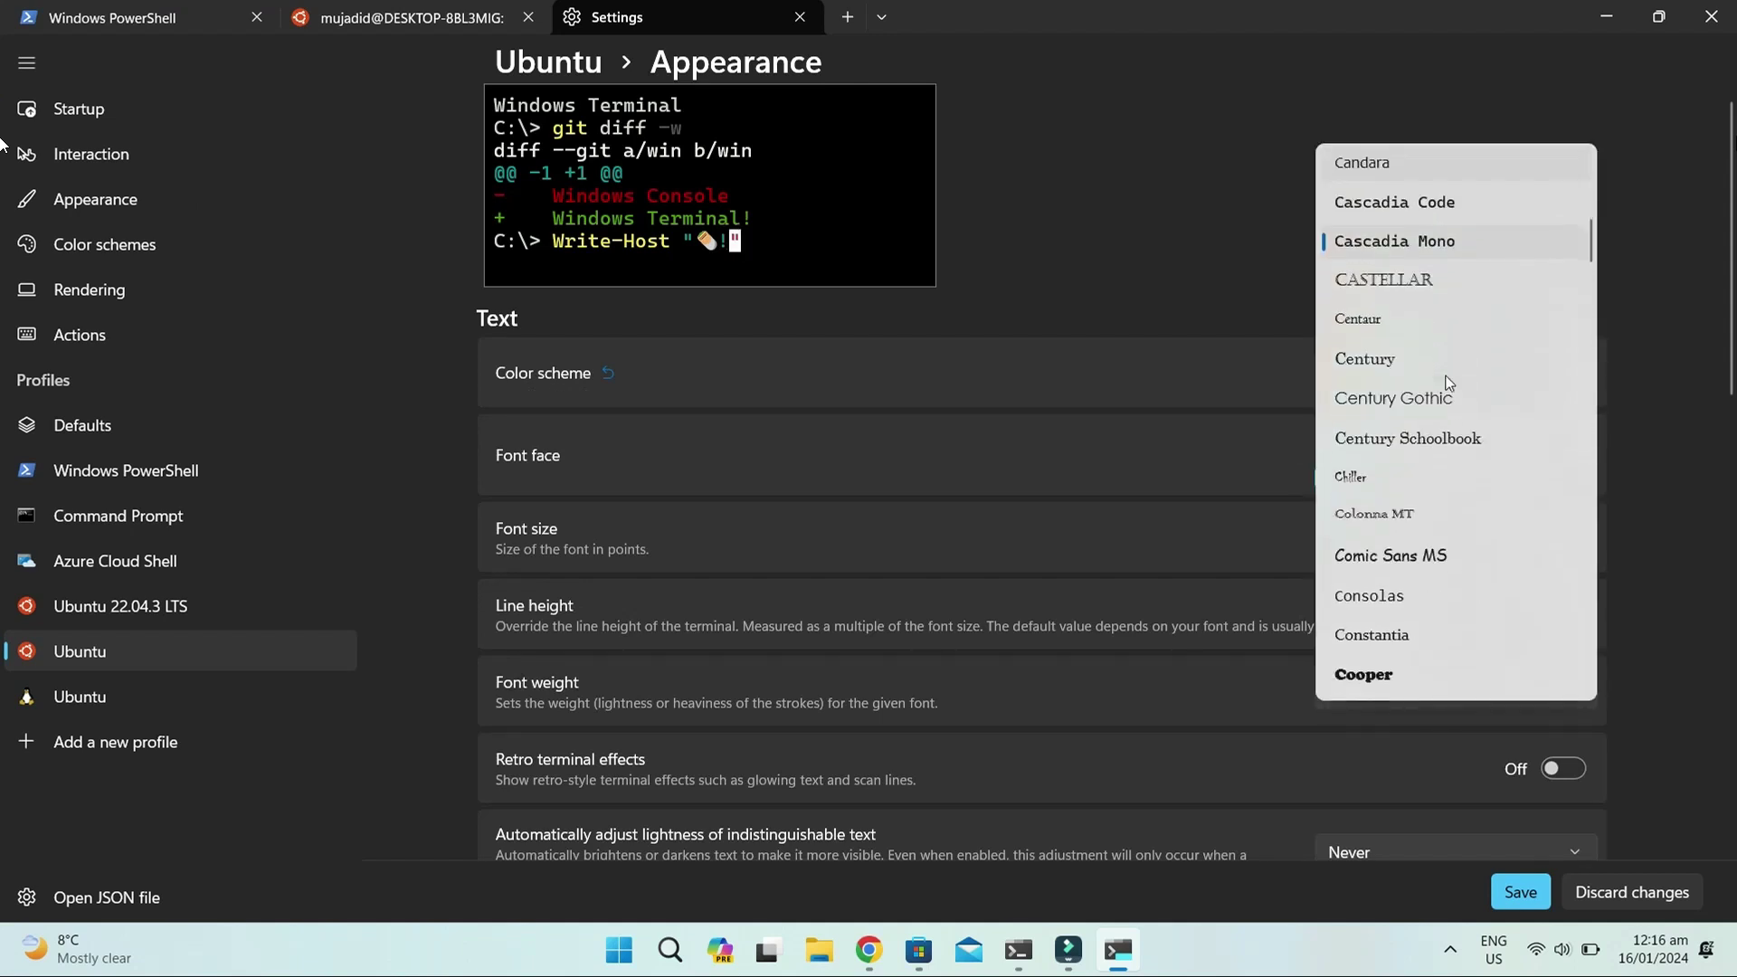
pyautogui.scroll(-3)
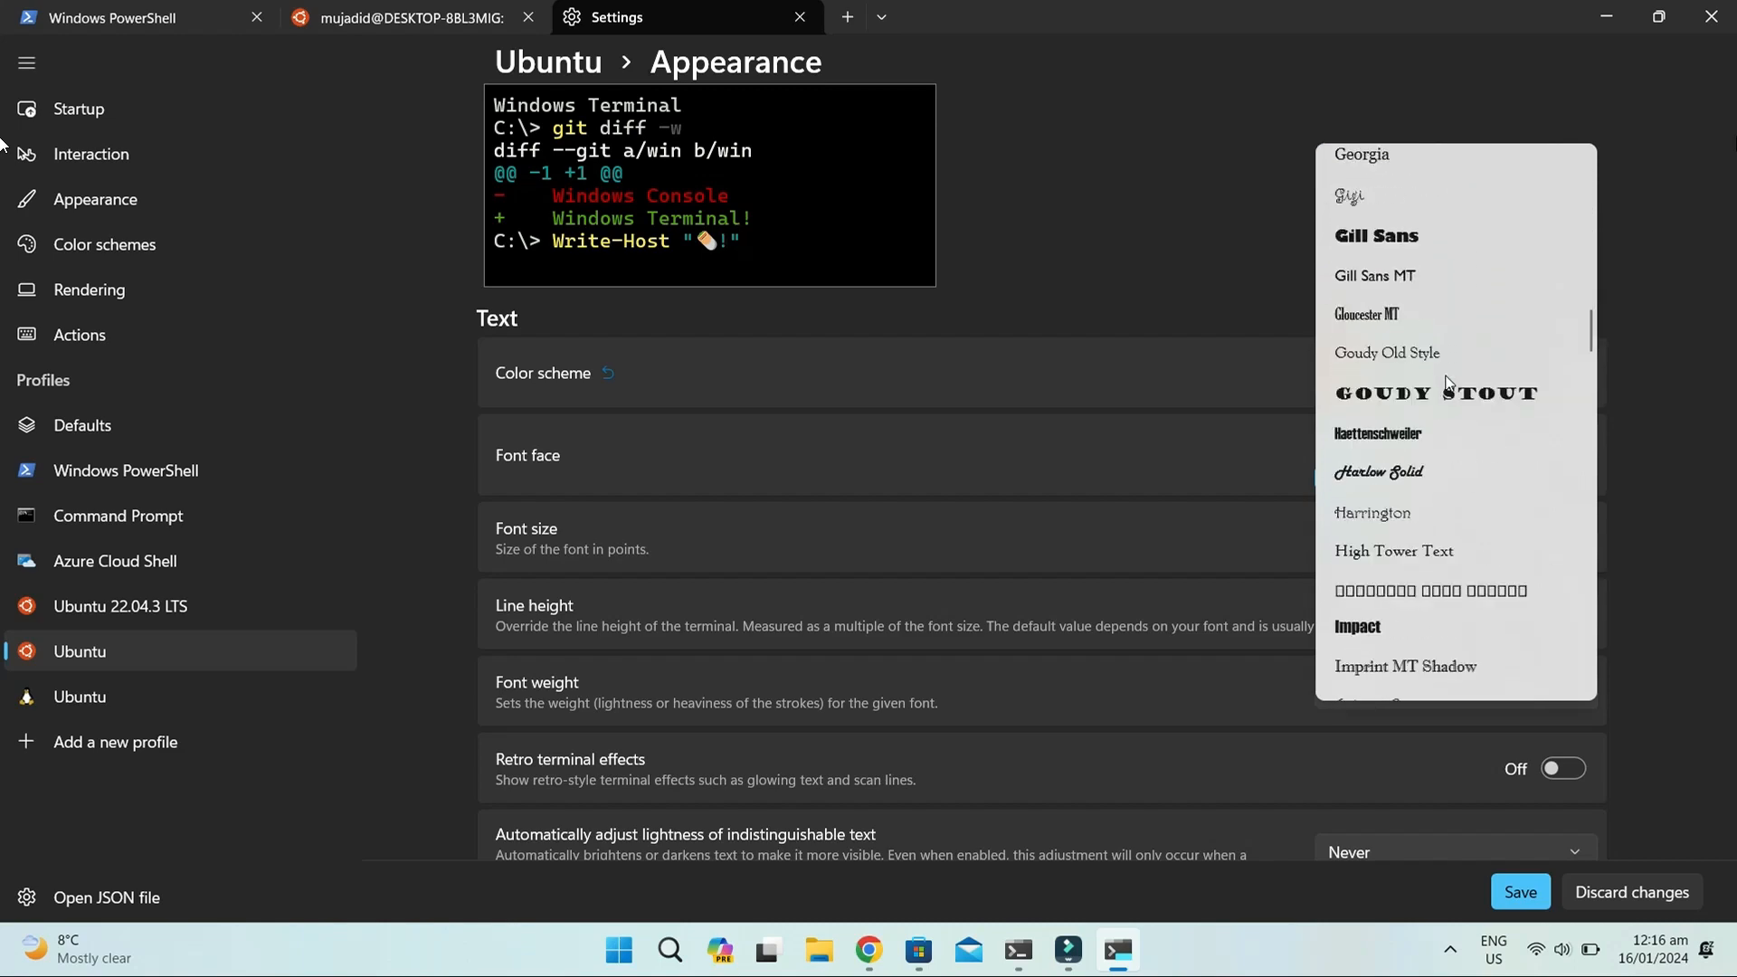
pyautogui.scroll(-3)
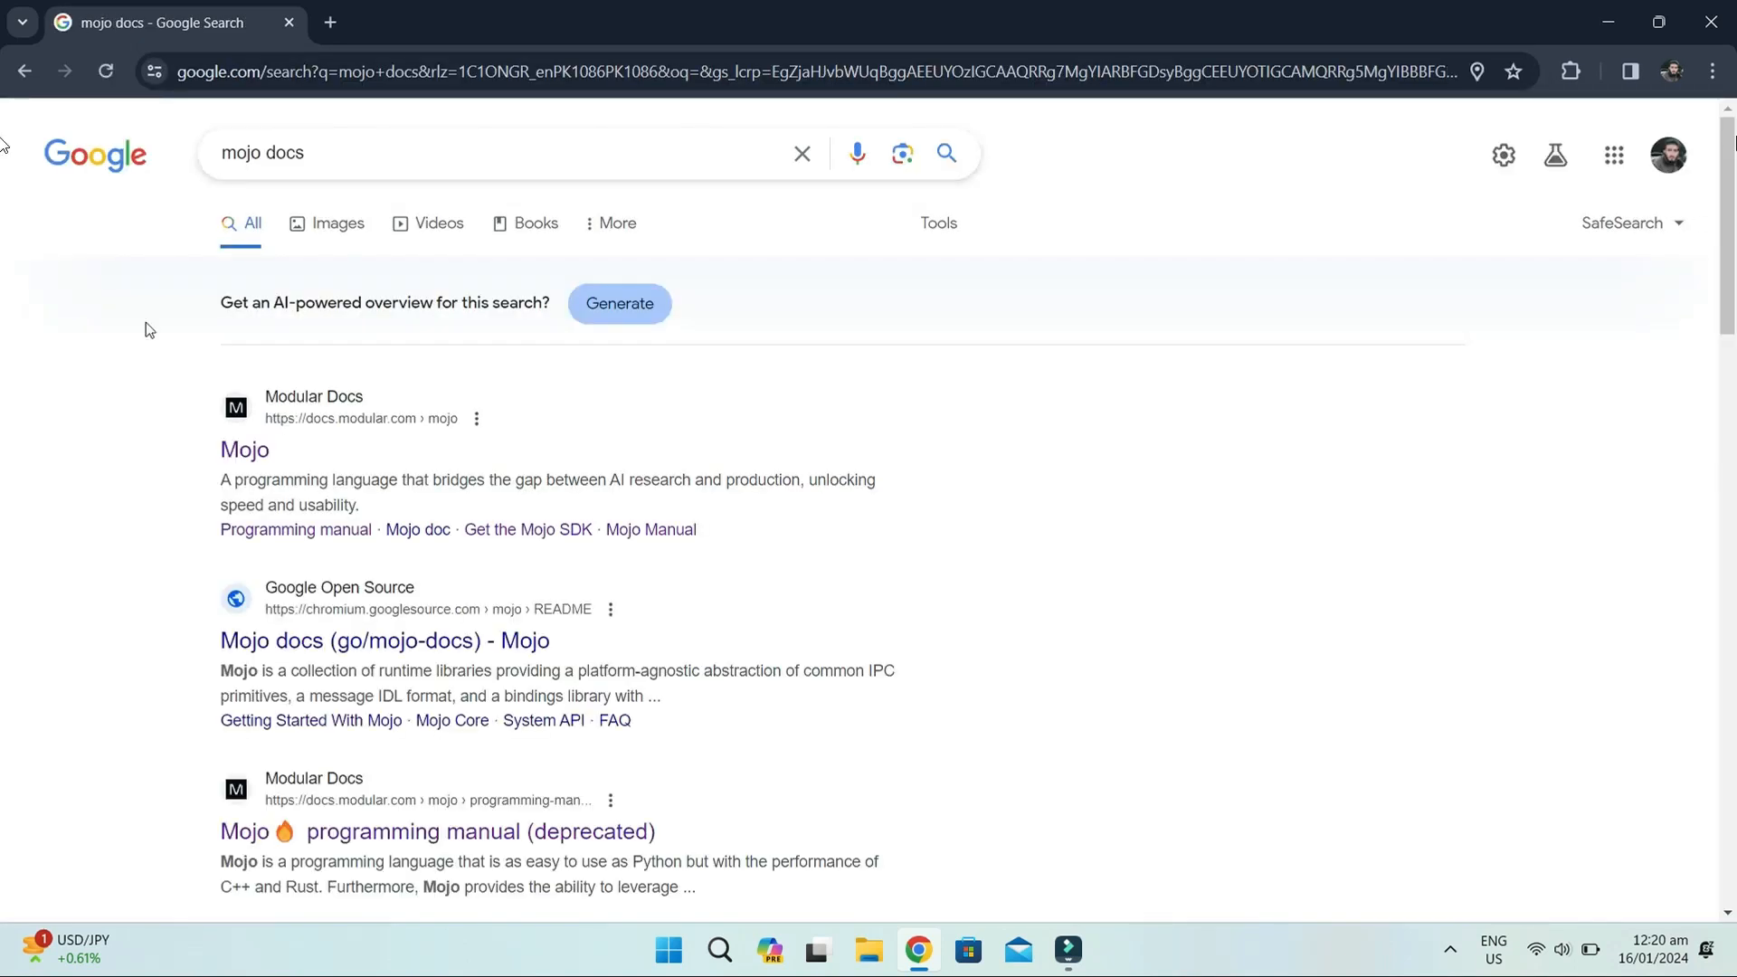
# Go to the Get the Mojo SDK page and copy the Modular CLI curl install command.
pyautogui.click(243, 451)
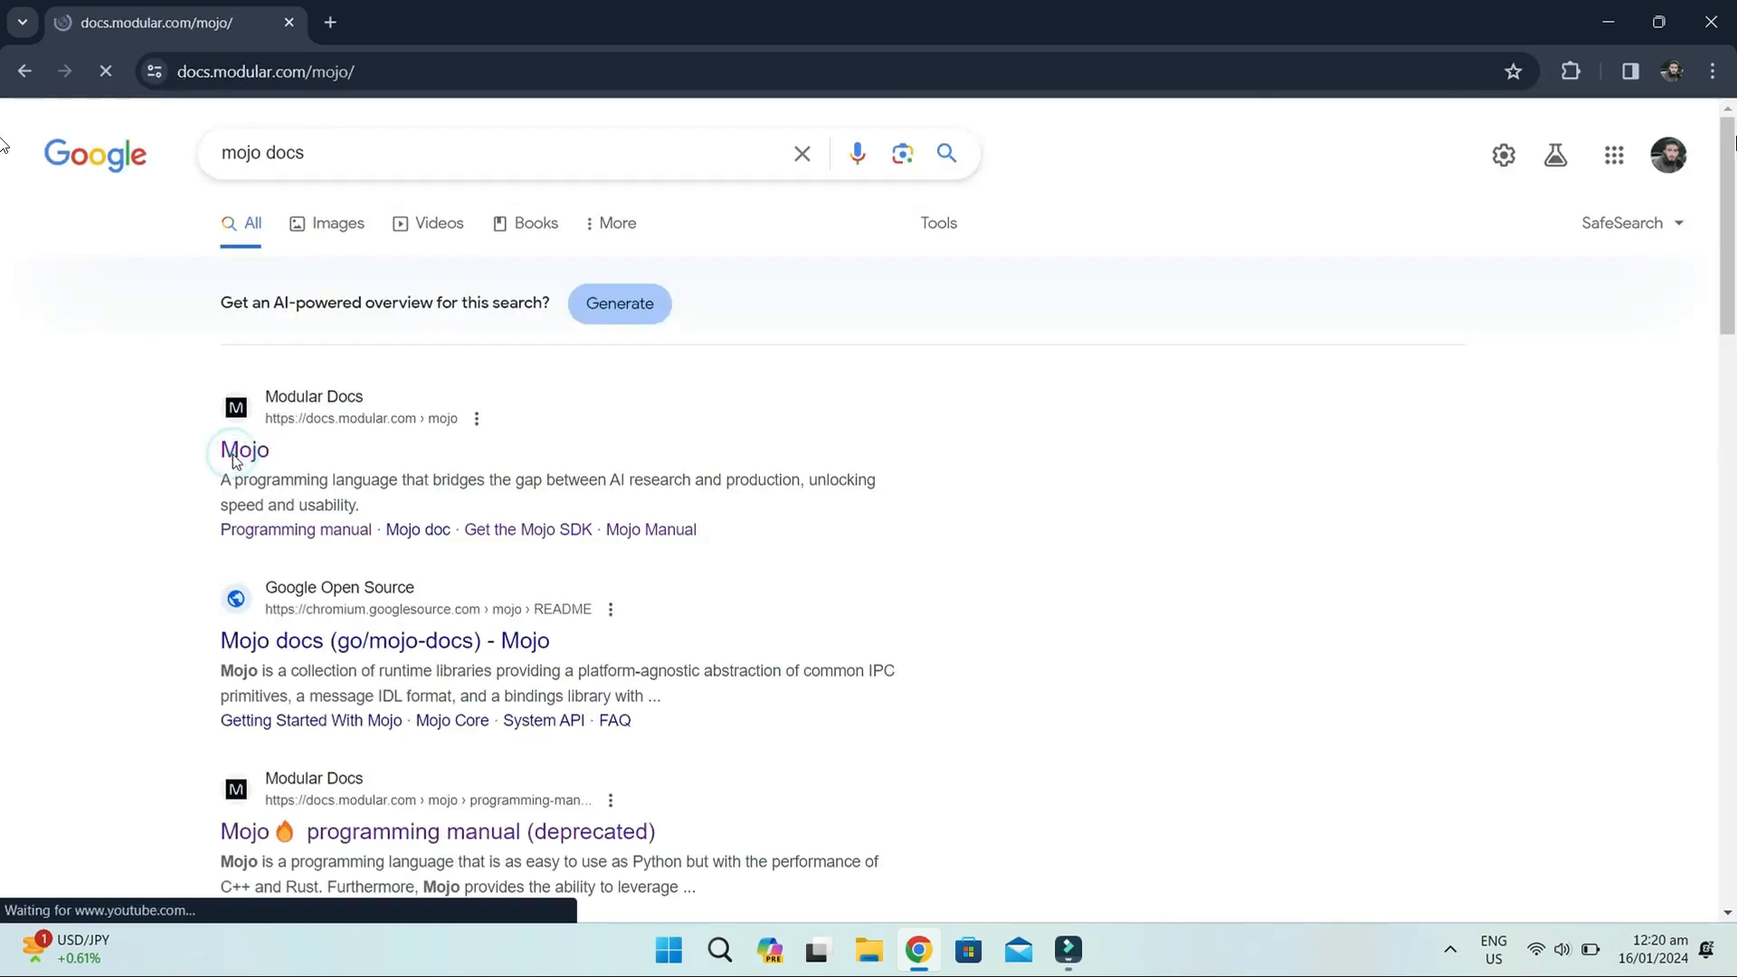
pyautogui.click(244, 450)
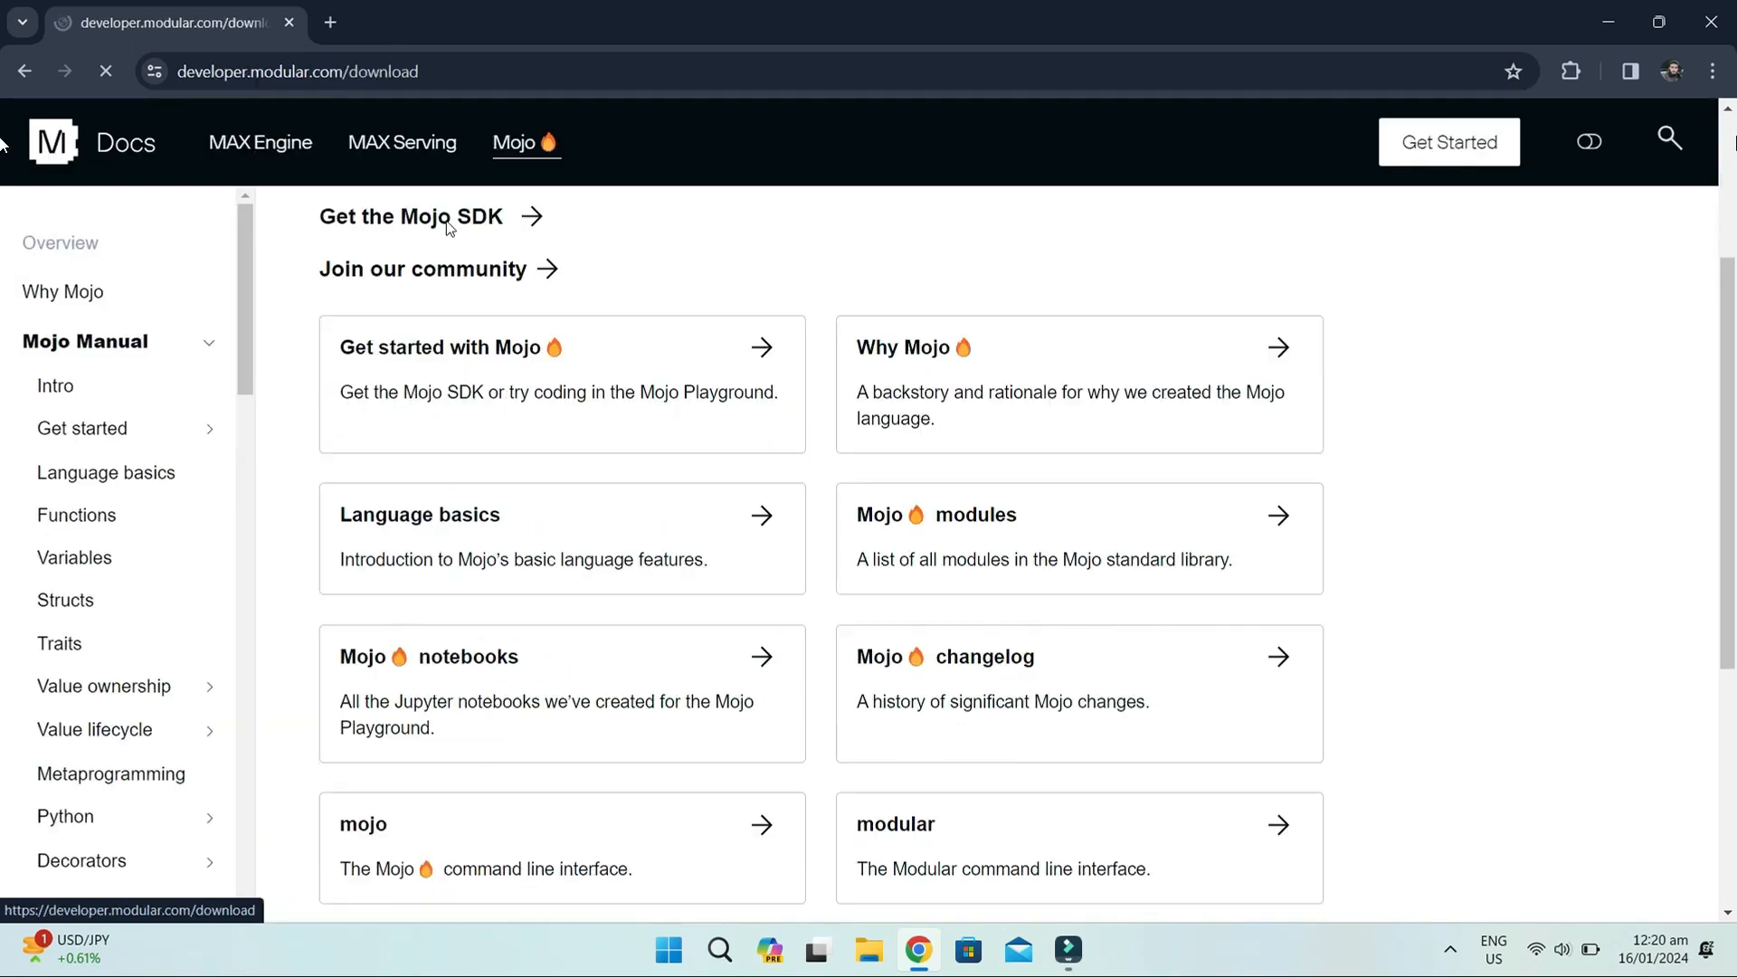
pyautogui.click(411, 217)
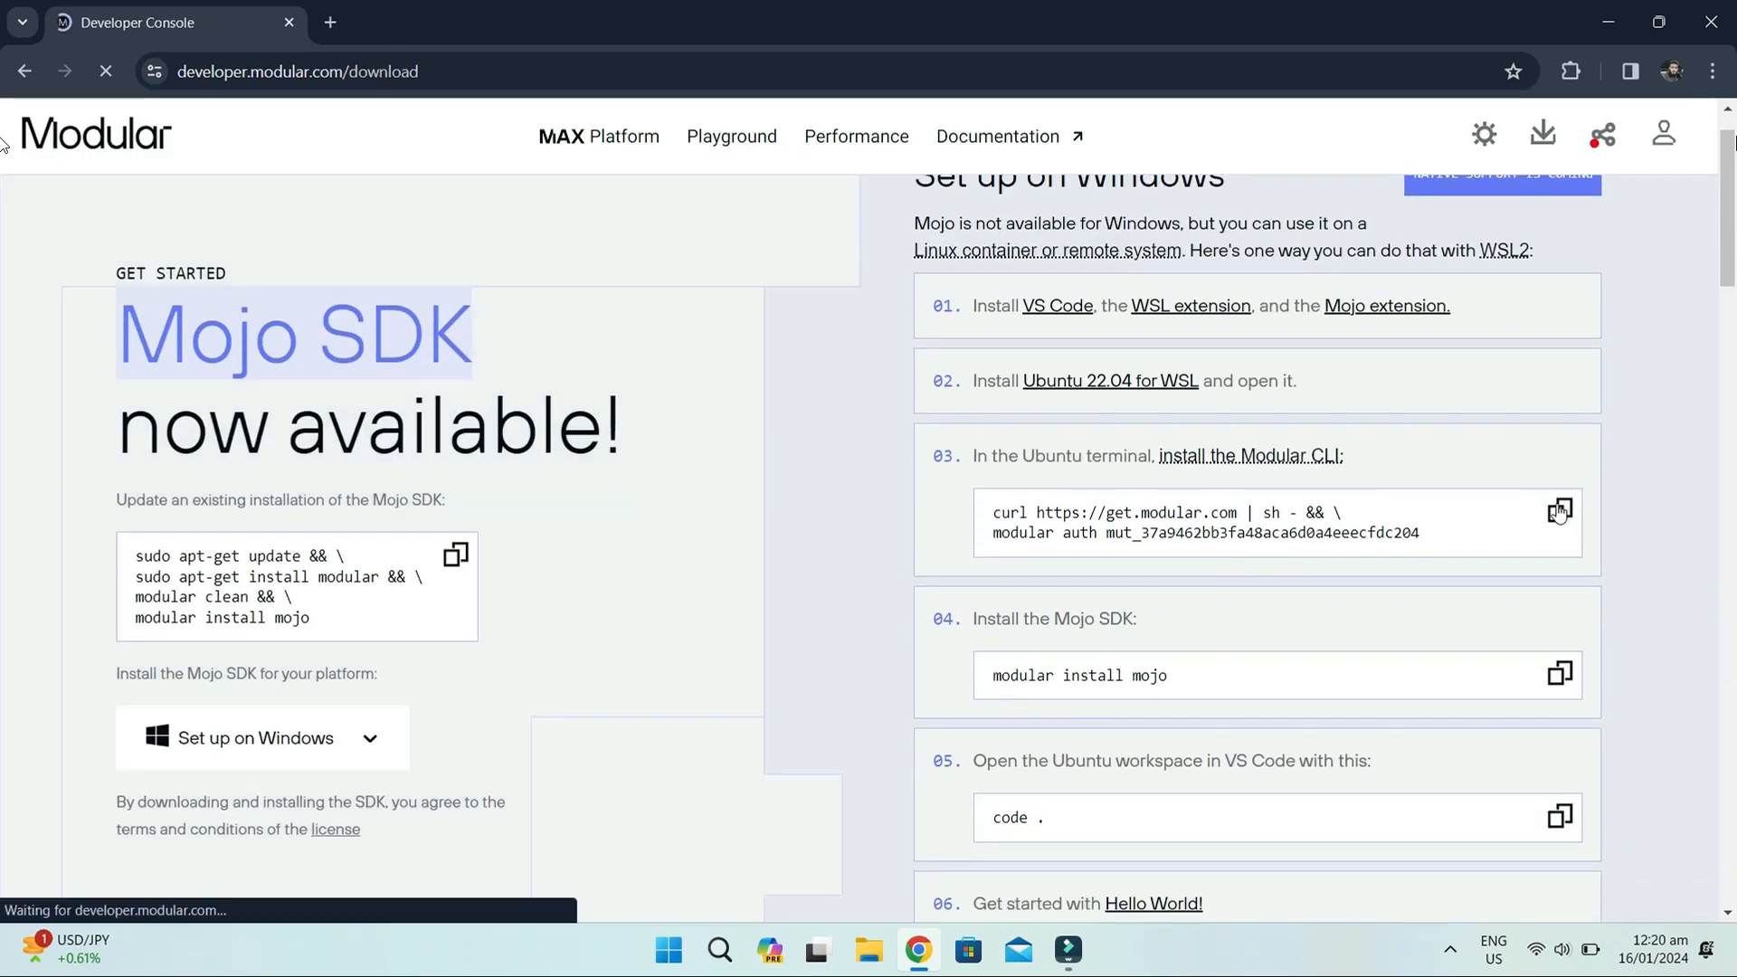
pyautogui.click(1558, 512)
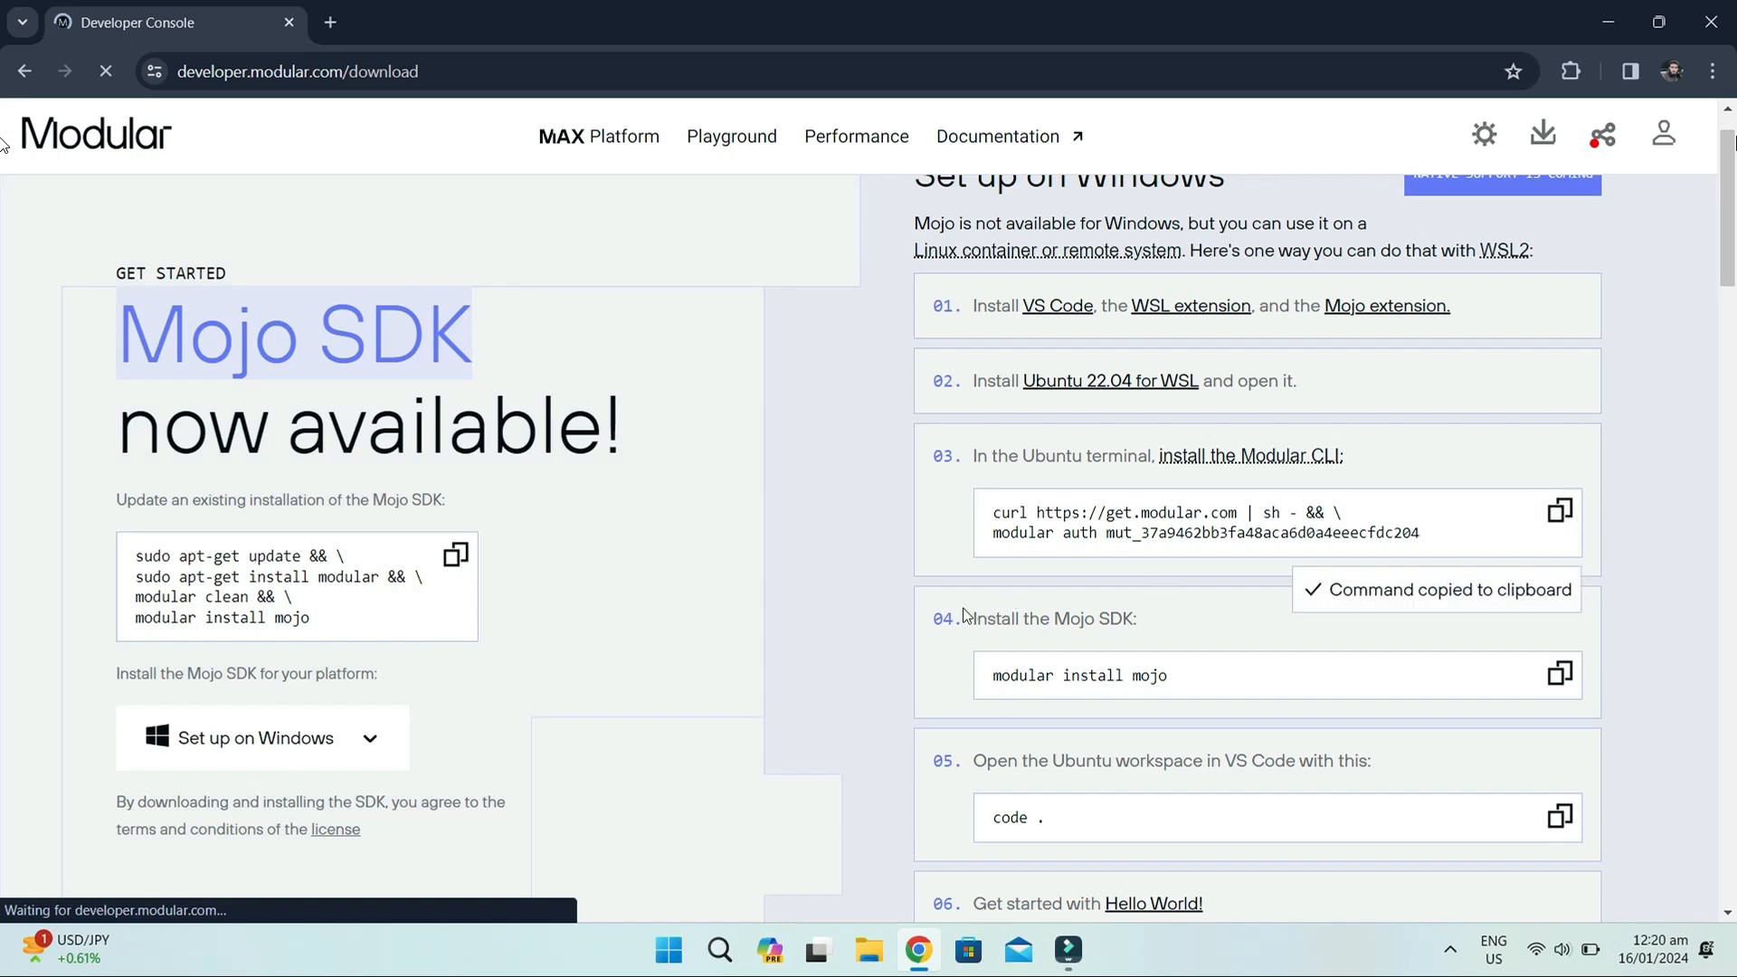
# Launch Ubuntu from Start, maximize it, and run the get.modular.com curl install script.
pyautogui.click(664, 948)
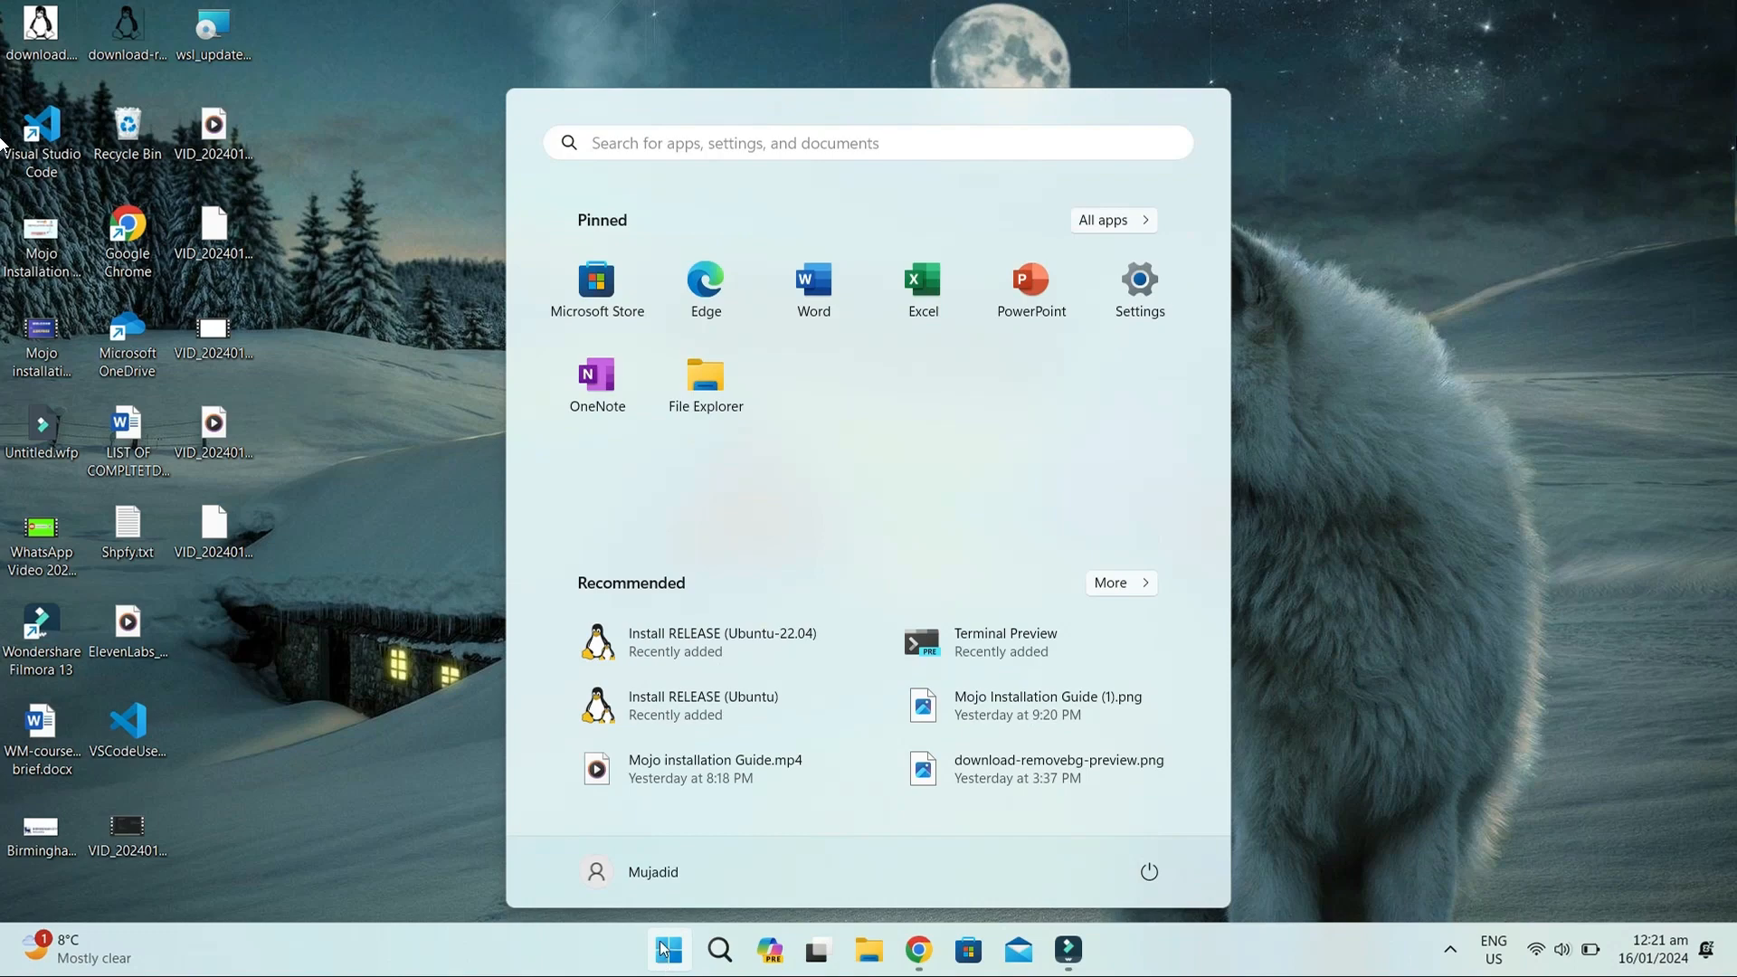
pyautogui.write('Ubuntu')
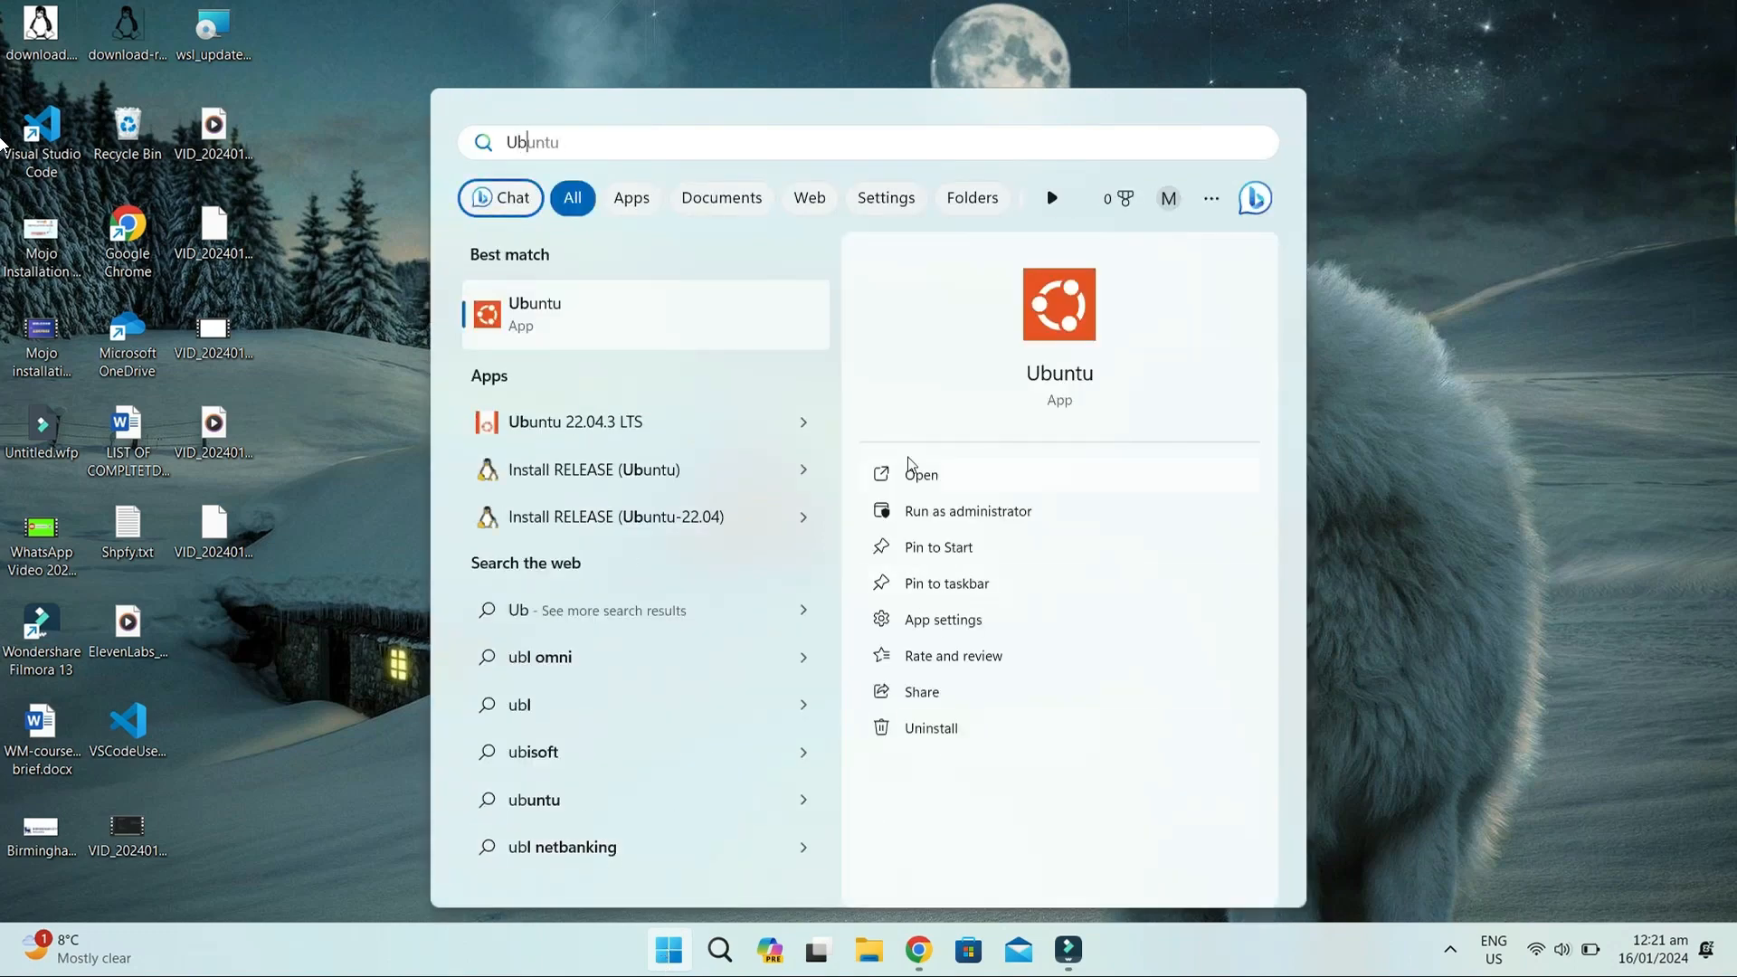
pyautogui.click(921, 474)
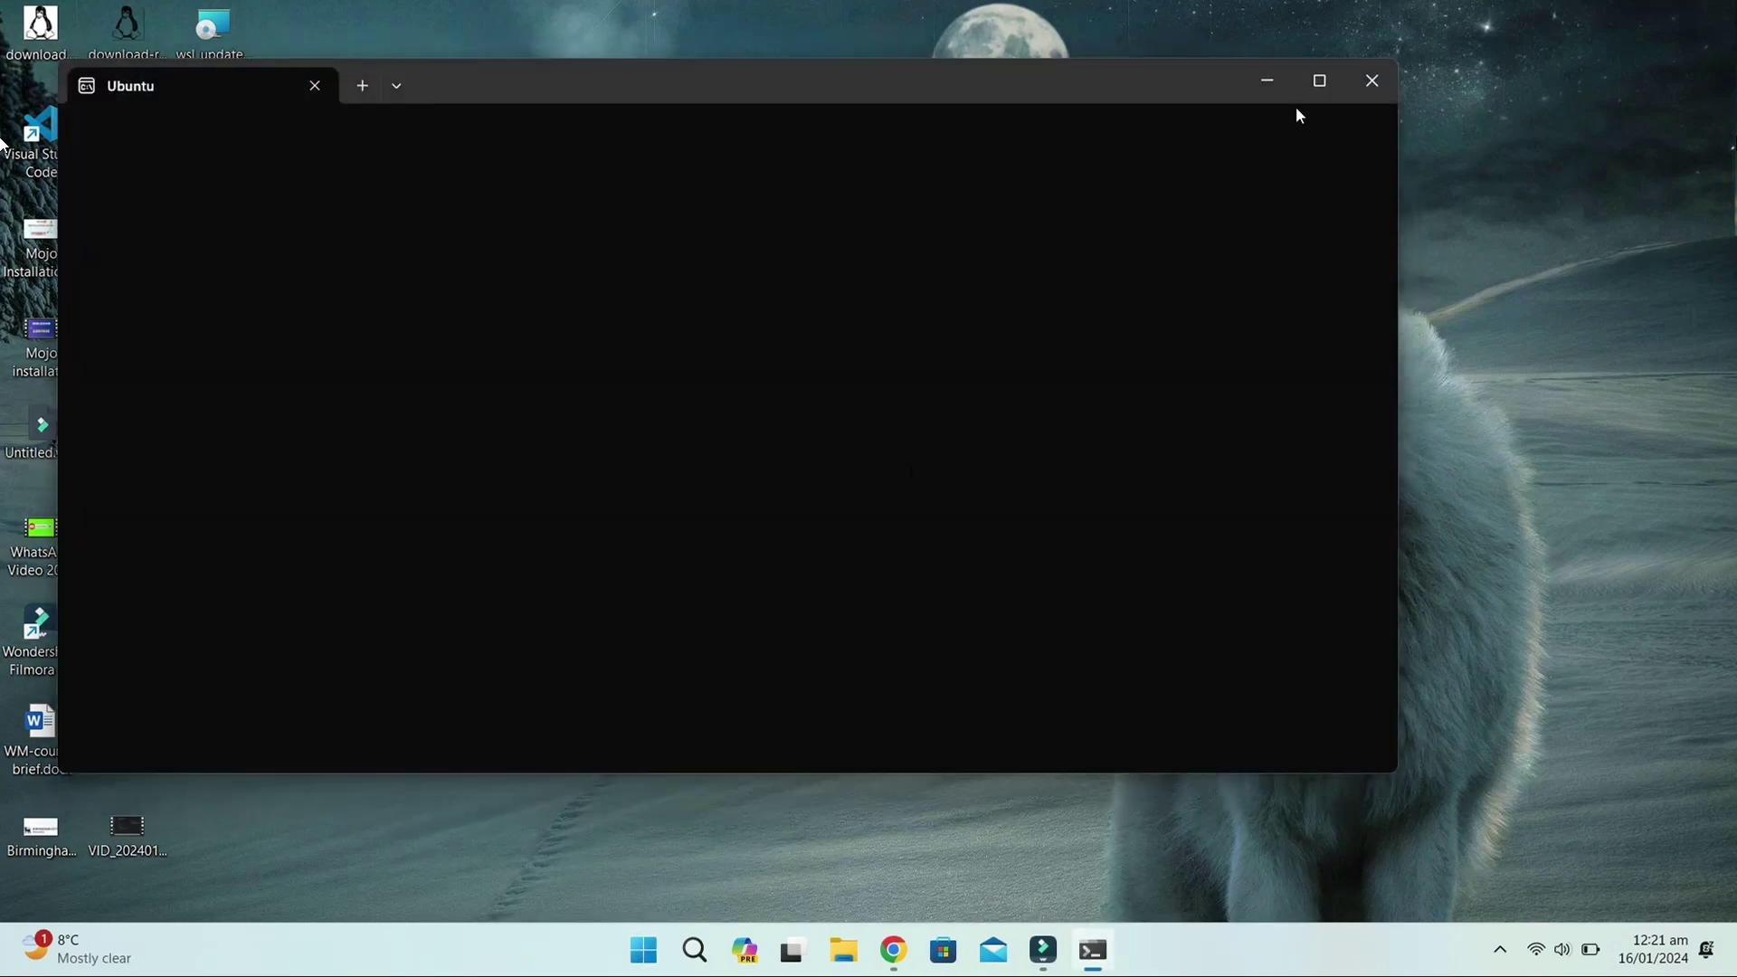
pyautogui.click(1317, 79)
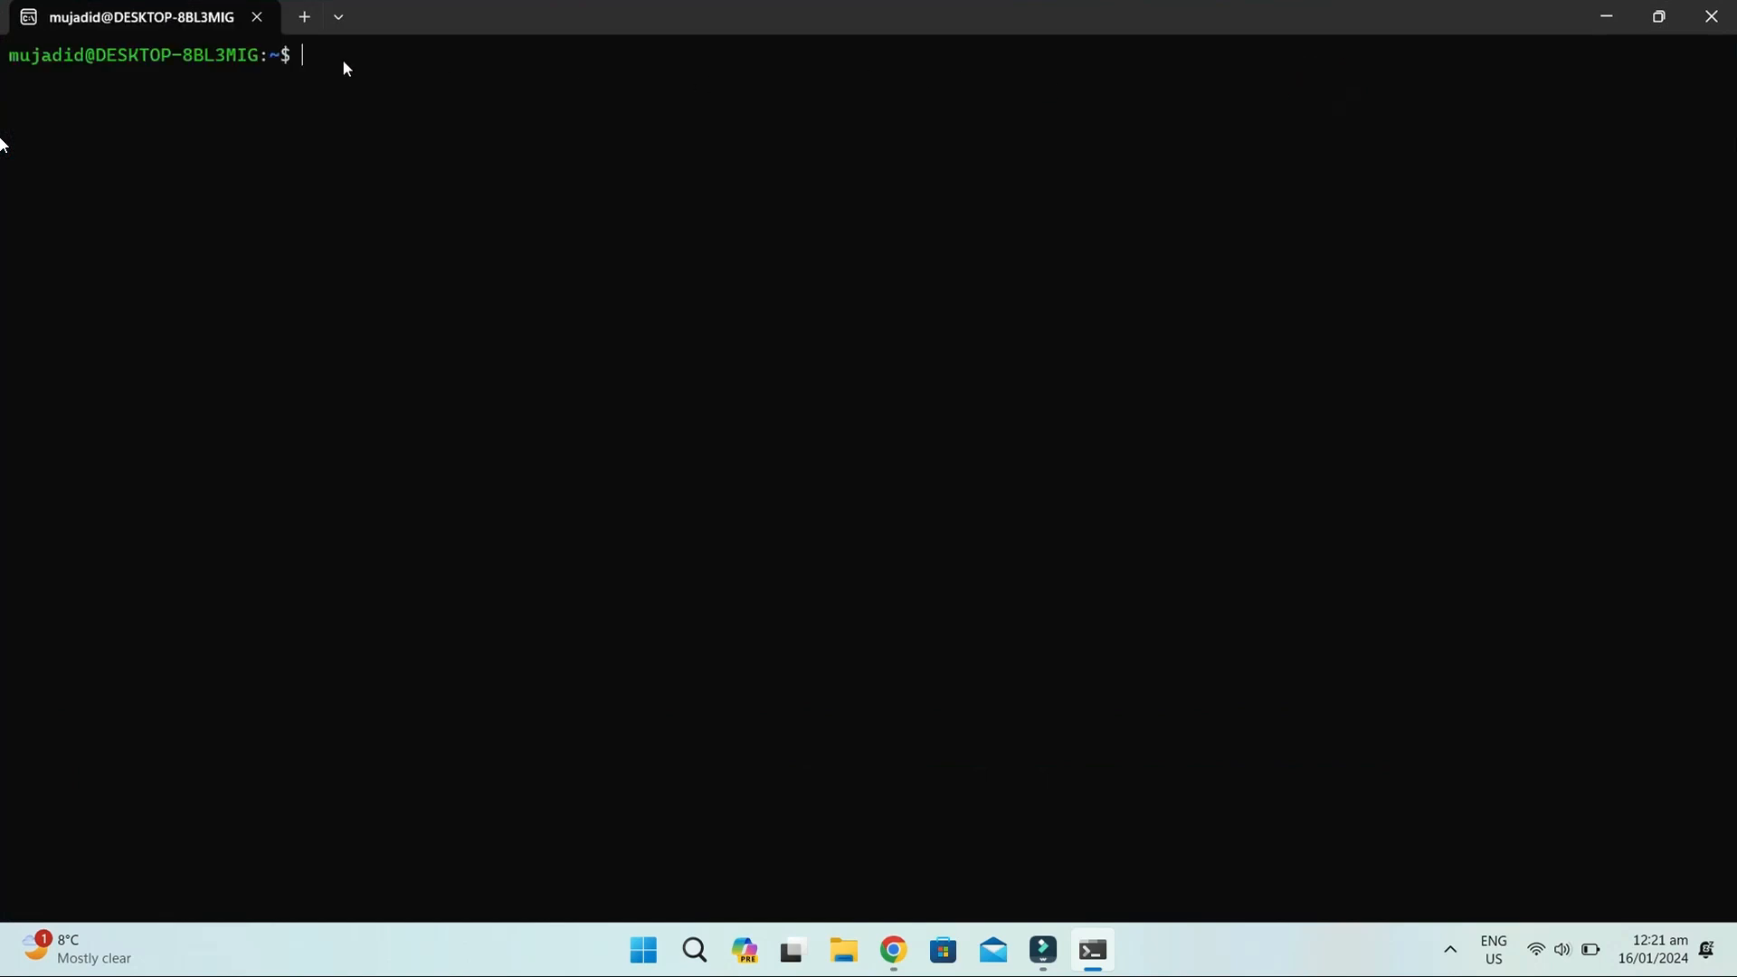
pyautogui.write('curl https://get.modular.com | sh - && \\')
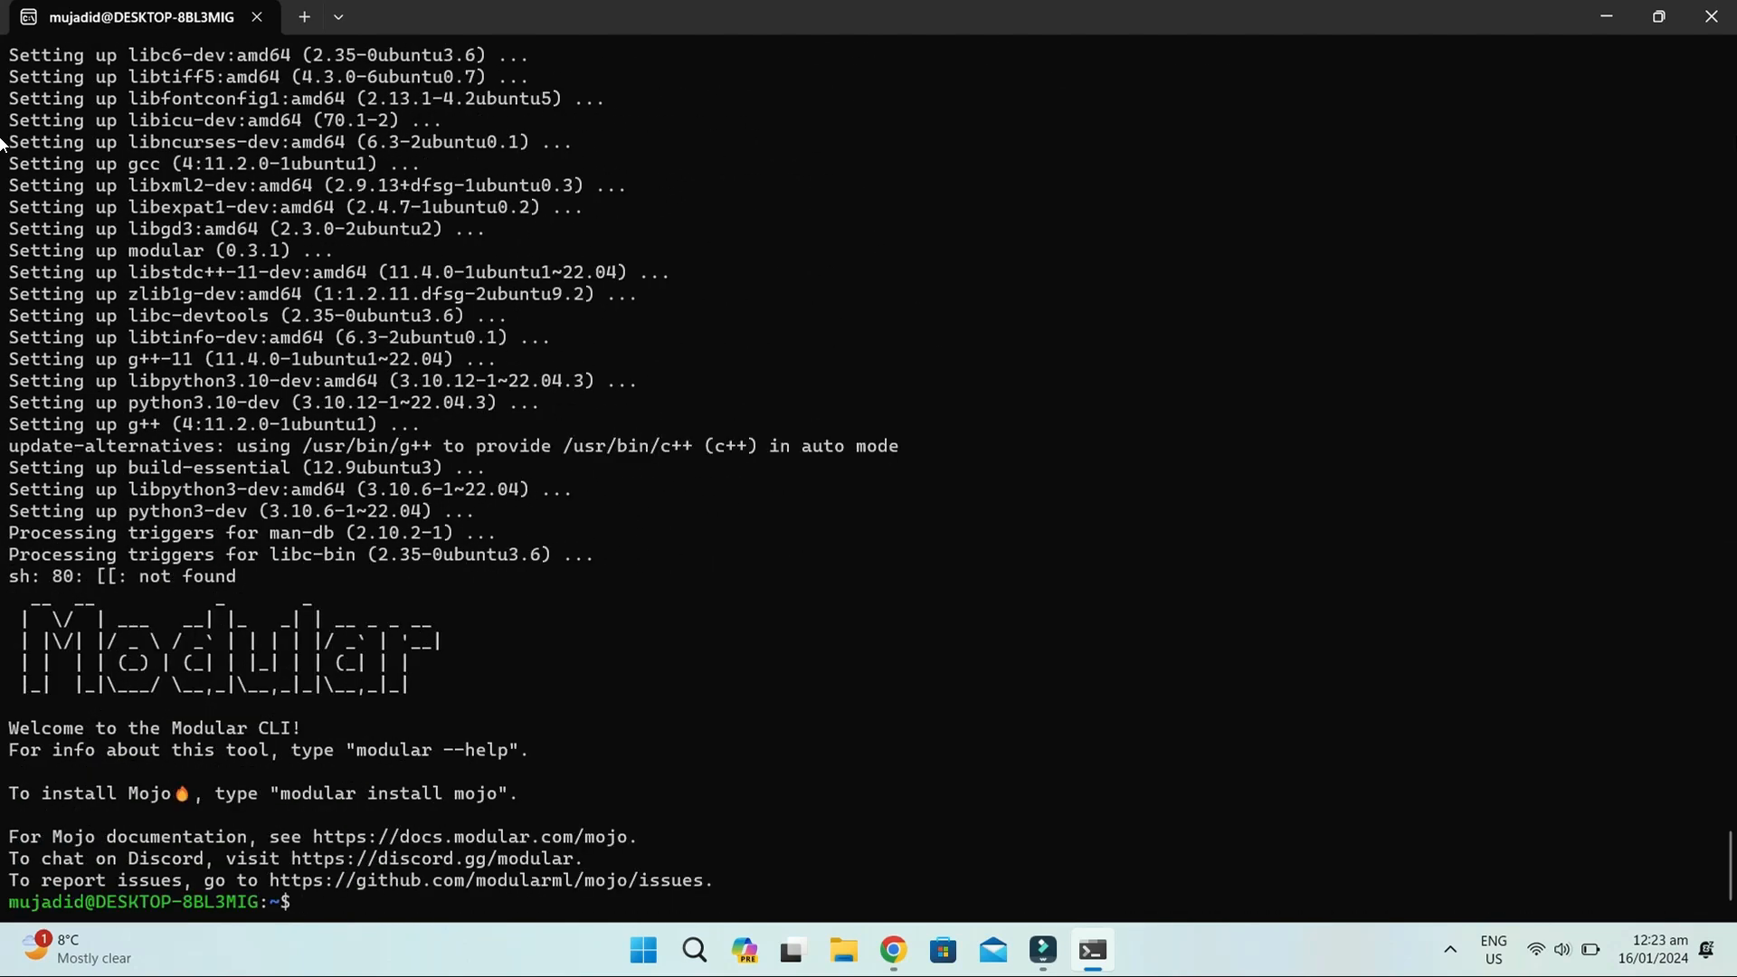
pyautogui.write('modular install mojo')
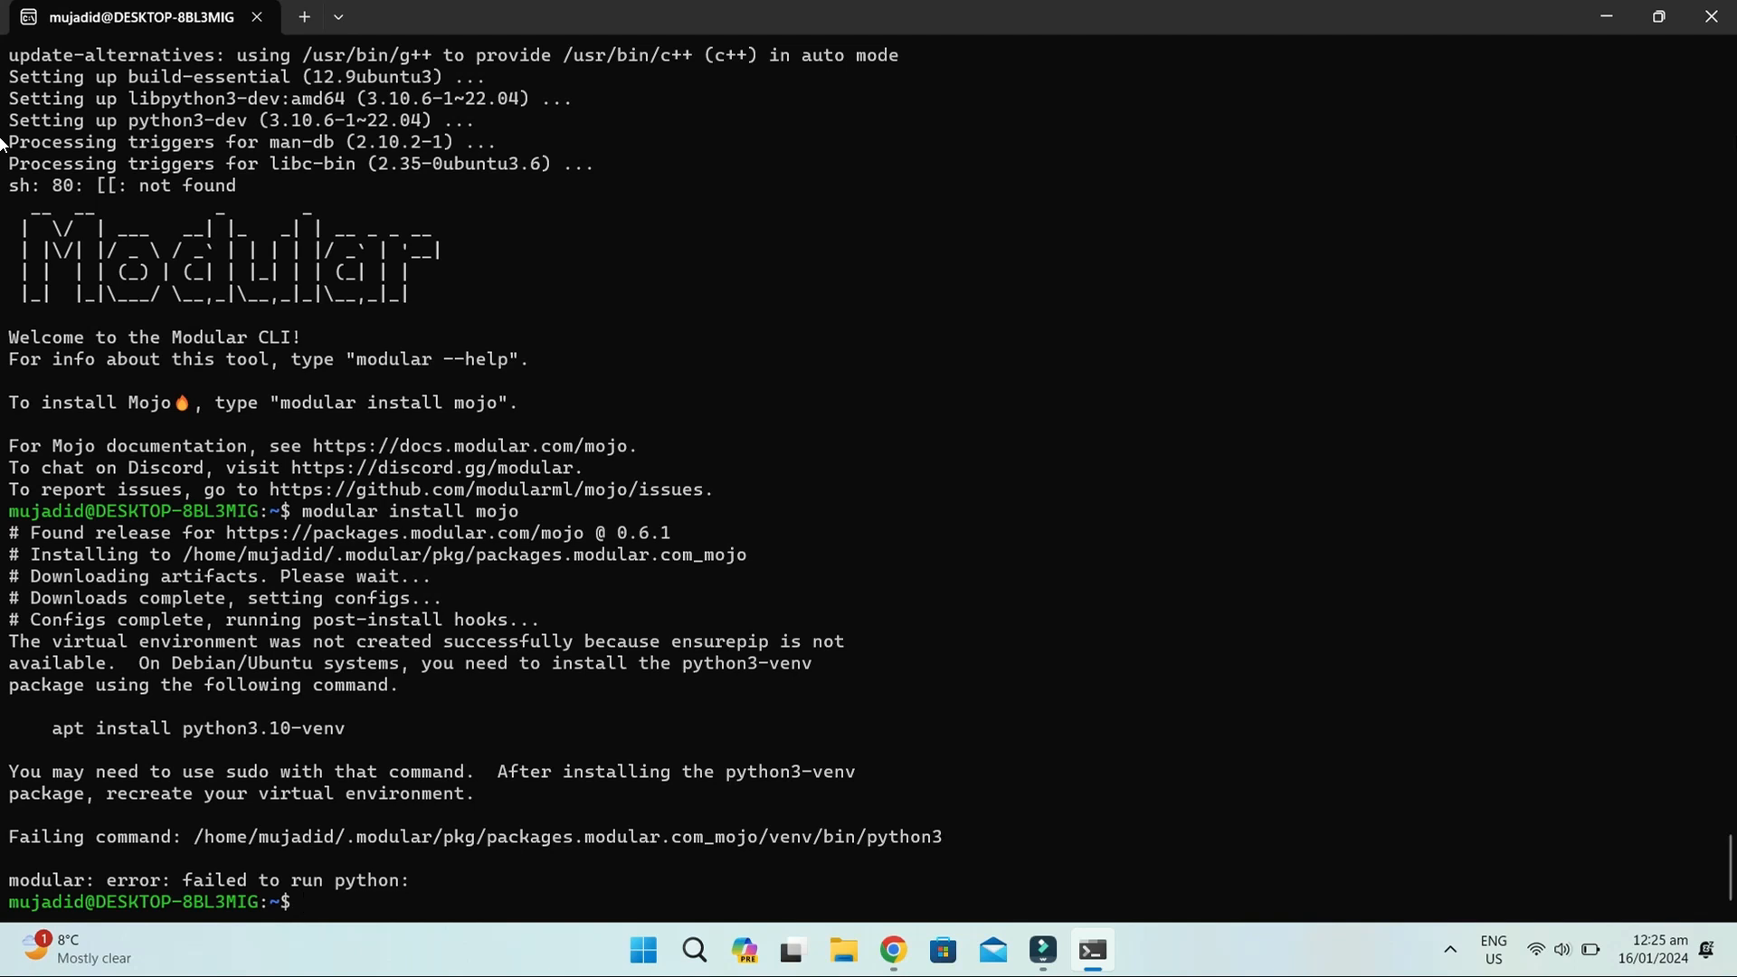
pyautogui.moveTo(133, 365)
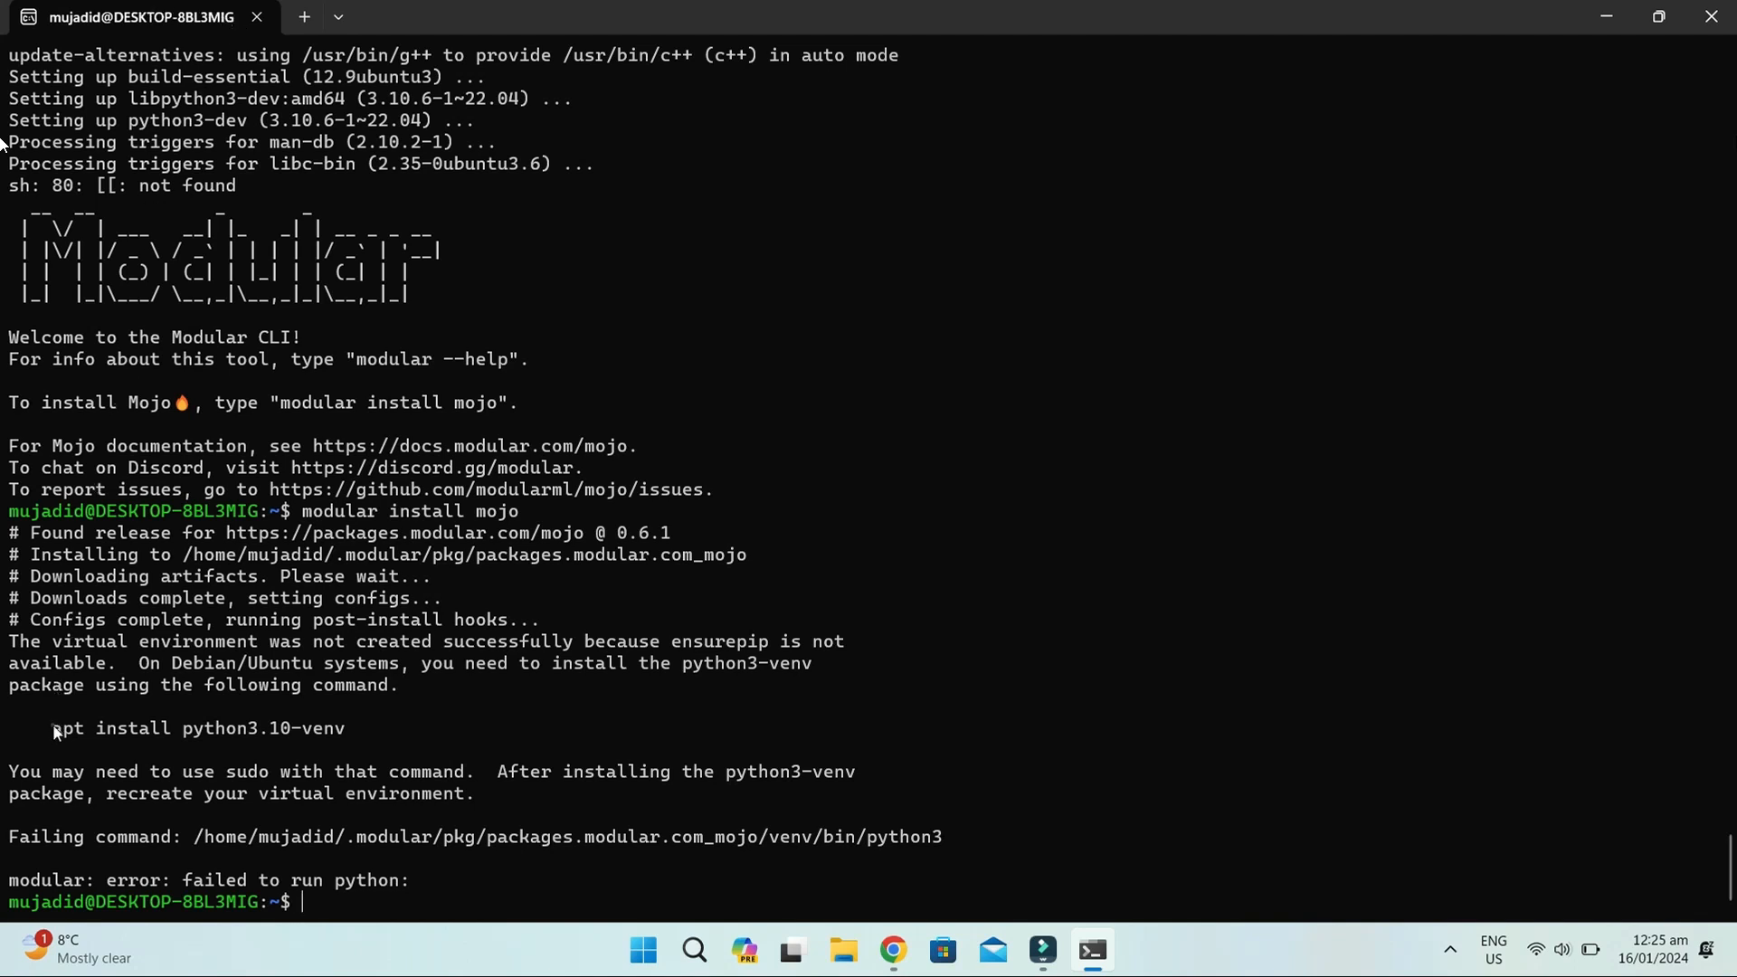
# Install python3.10-venv with 'sudo apt install', then retry 'modular install mojo'.
pyautogui.moveTo(53, 727); pyautogui.dragTo(354, 727)
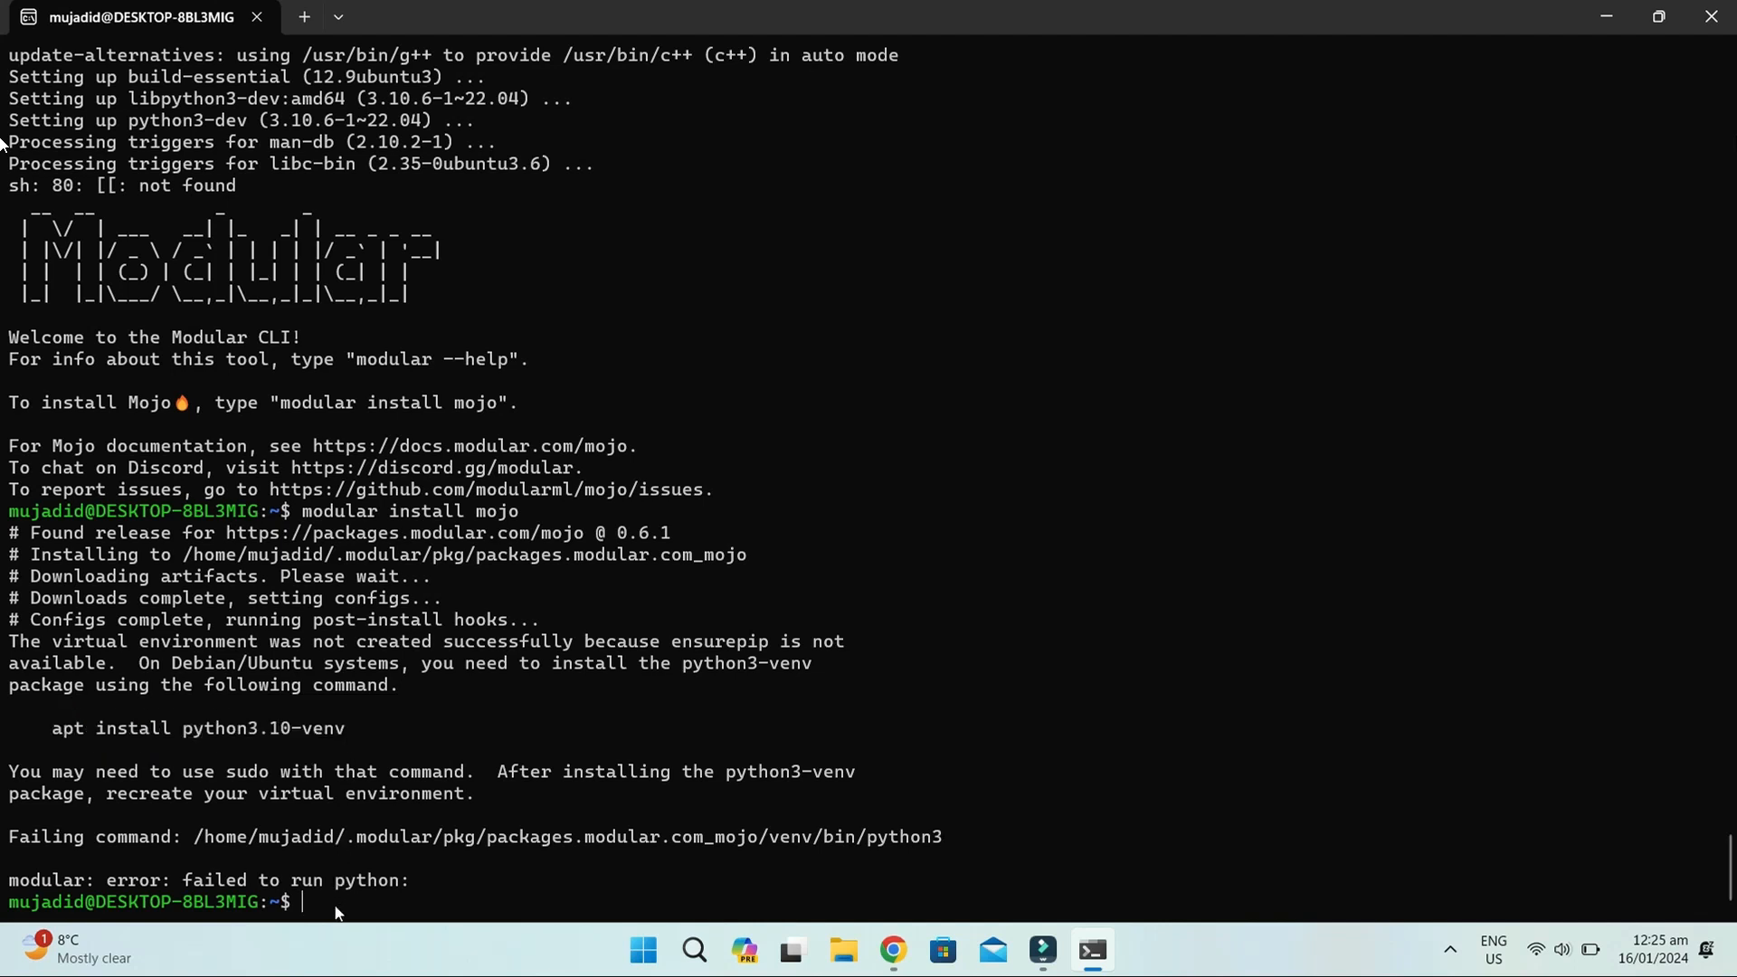
pyautogui.write('apt install python3.10-venv')
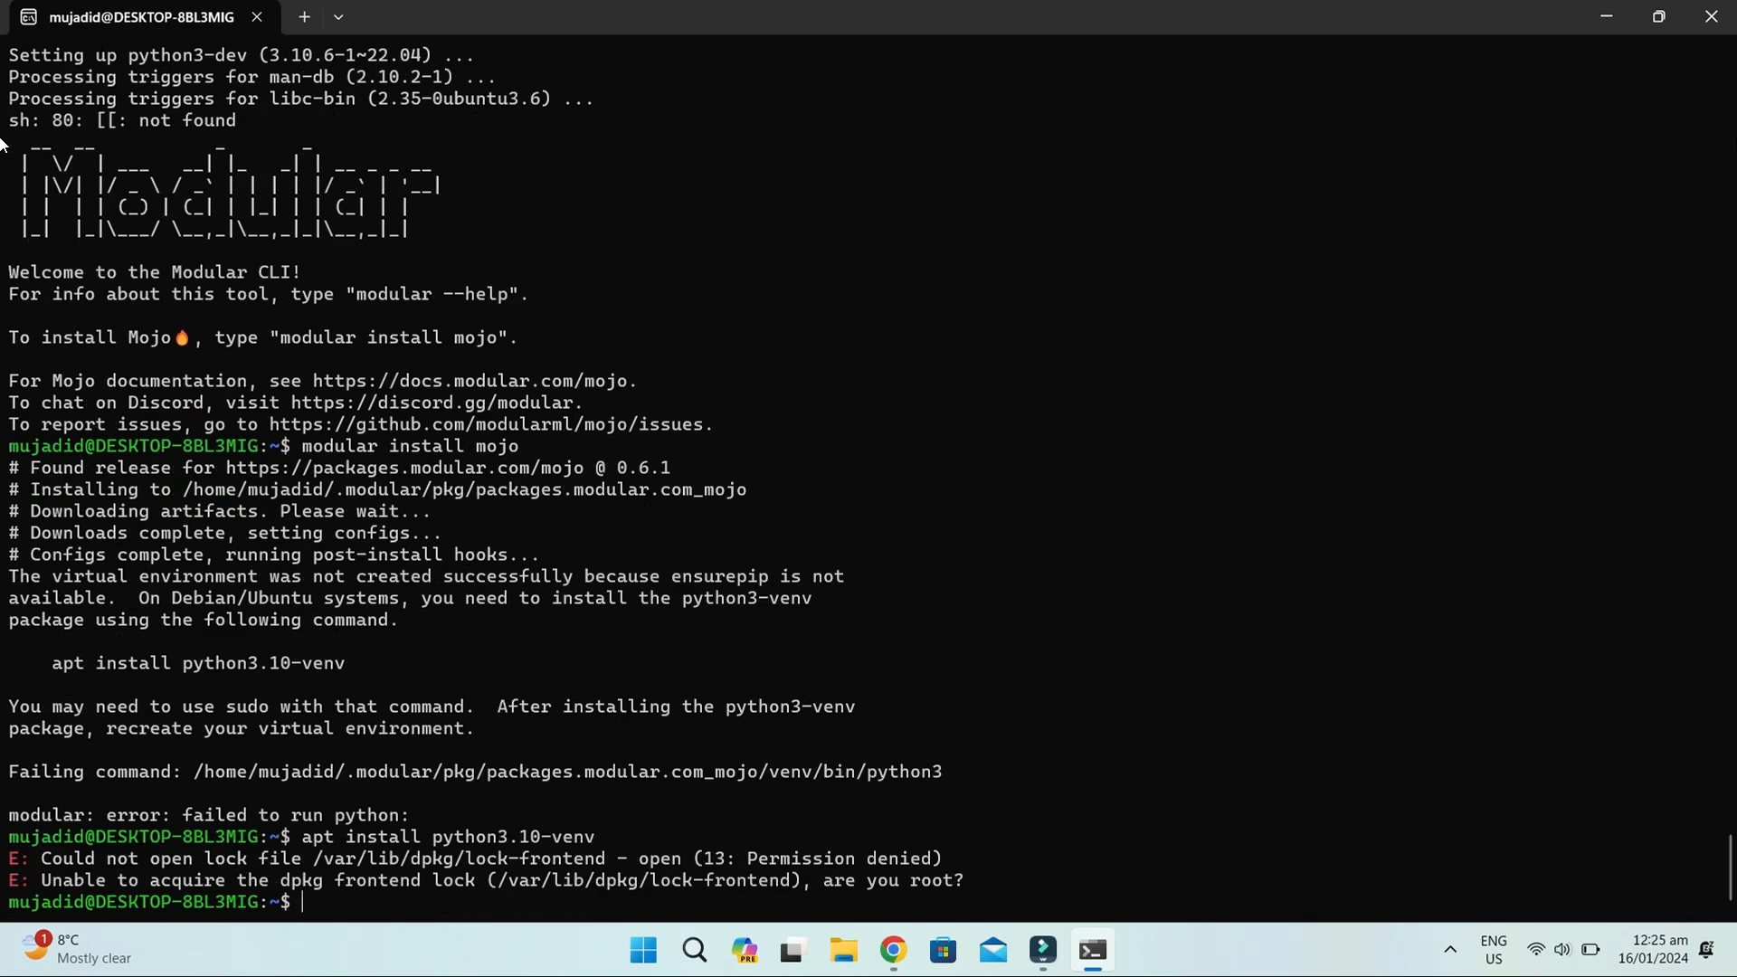
pyautogui.write('sudo')
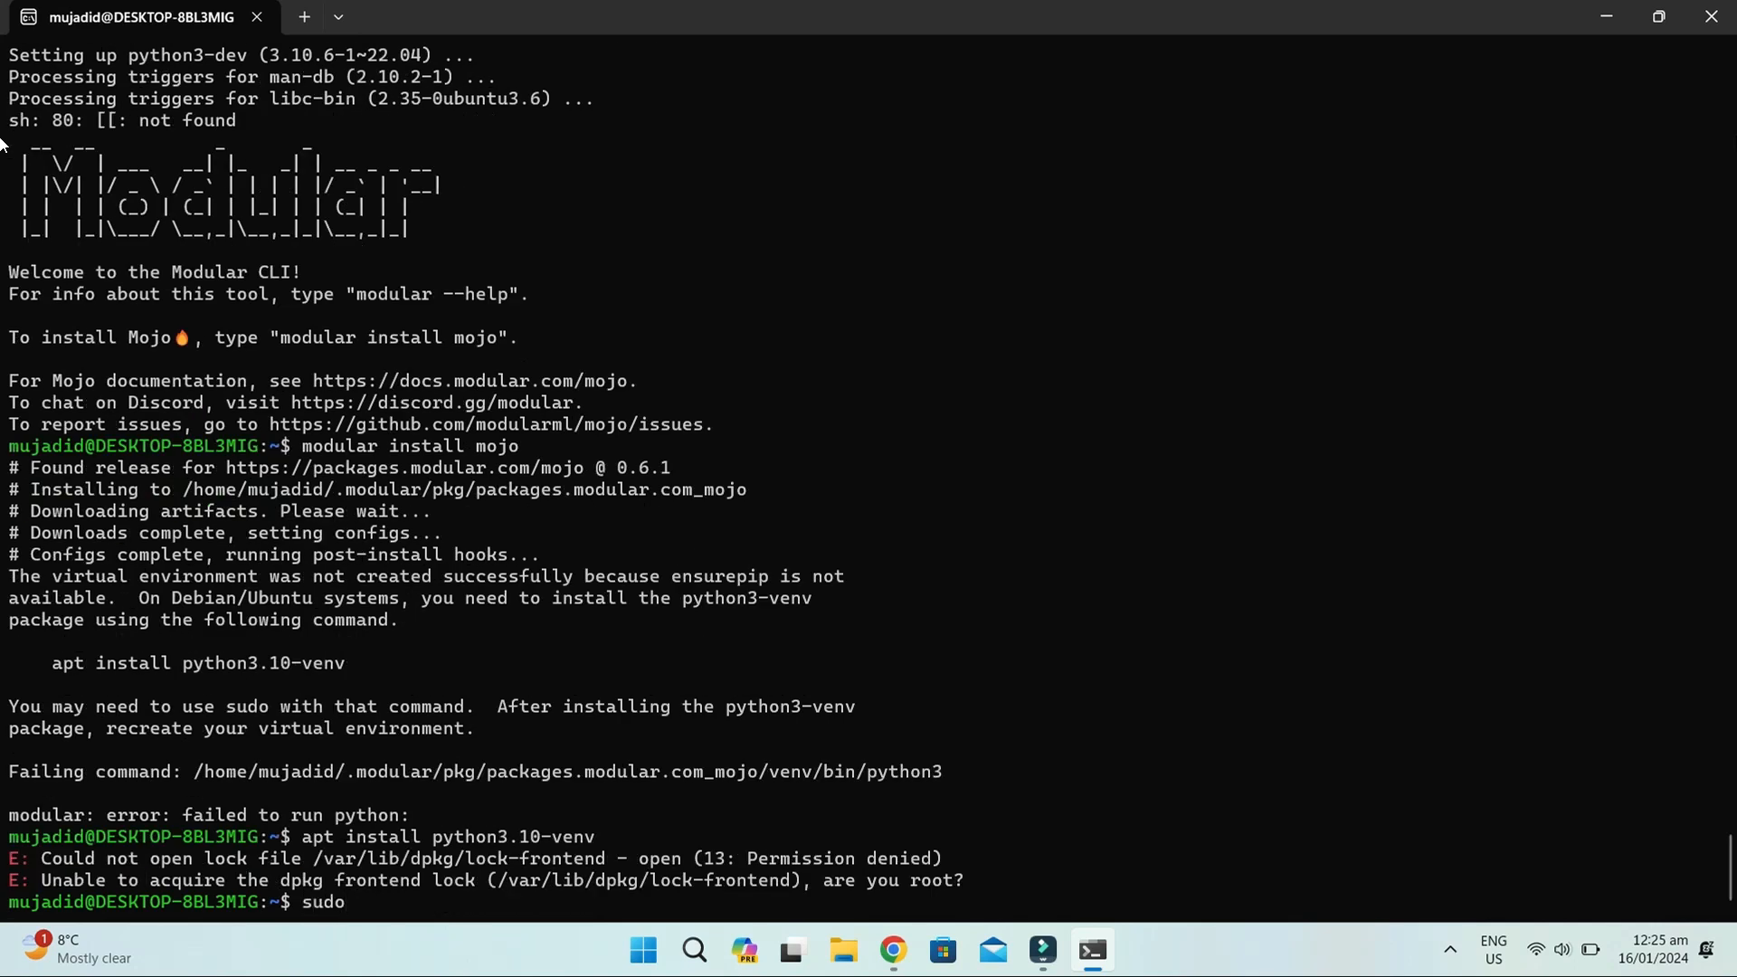
pyautogui.write('apt install python3.10-venv')
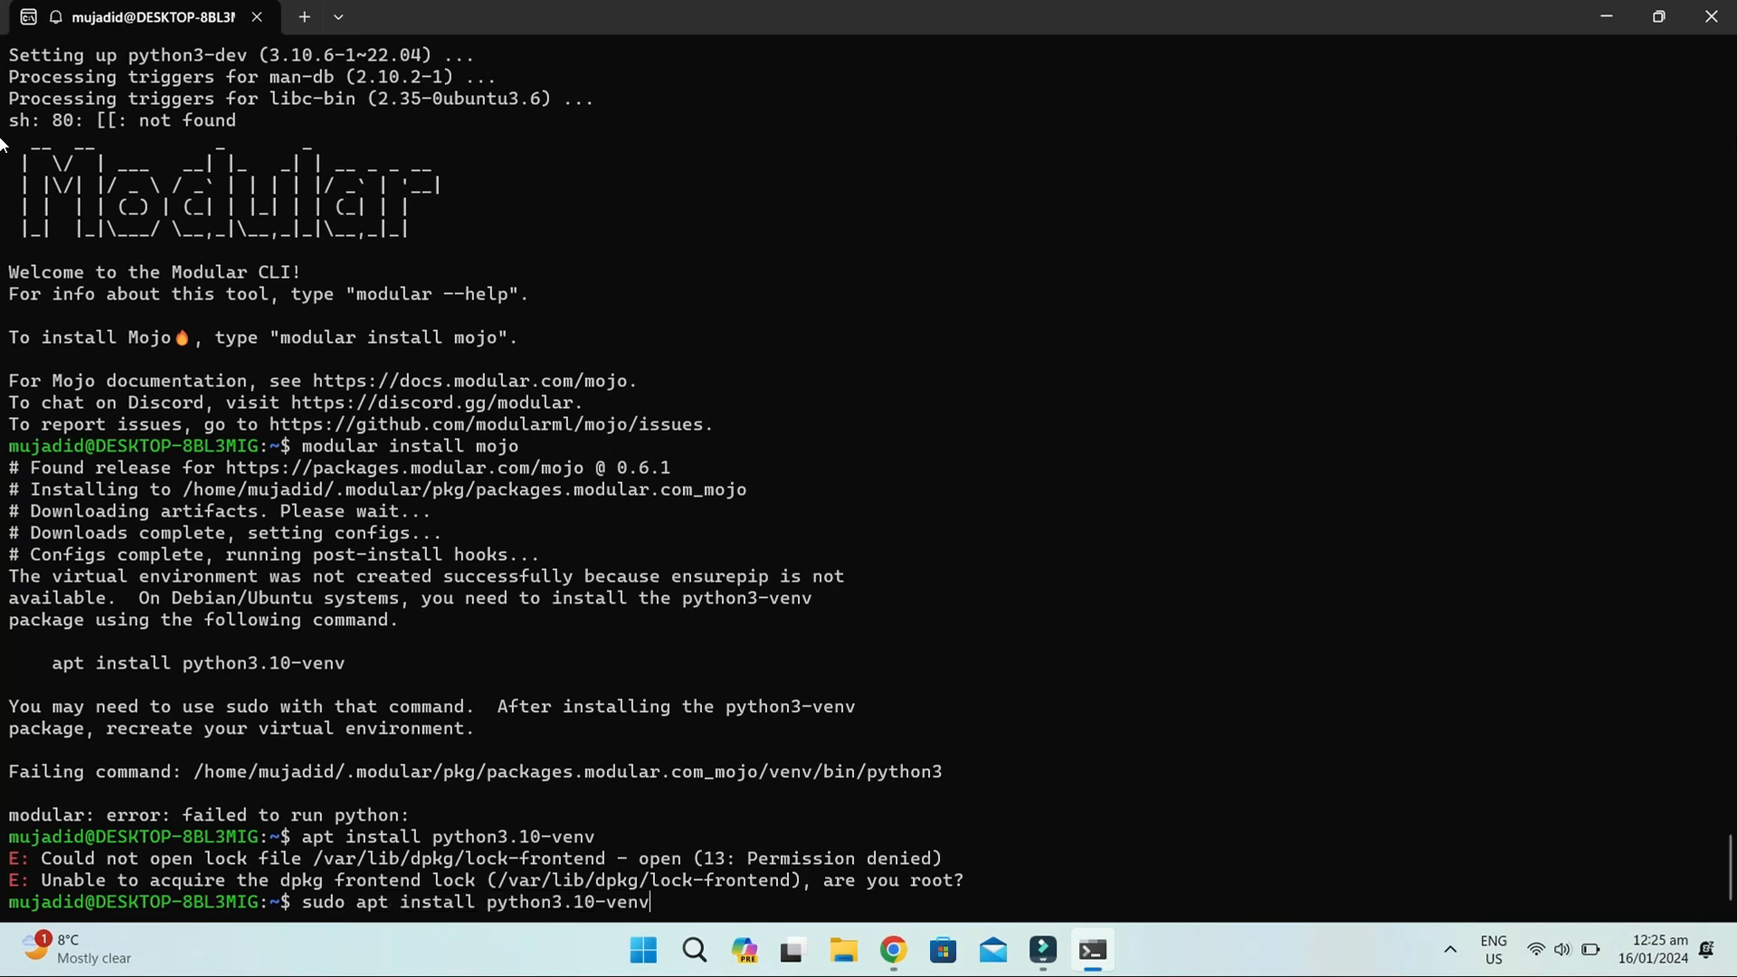
pyautogui.press('Return')
pyautogui.write('y')
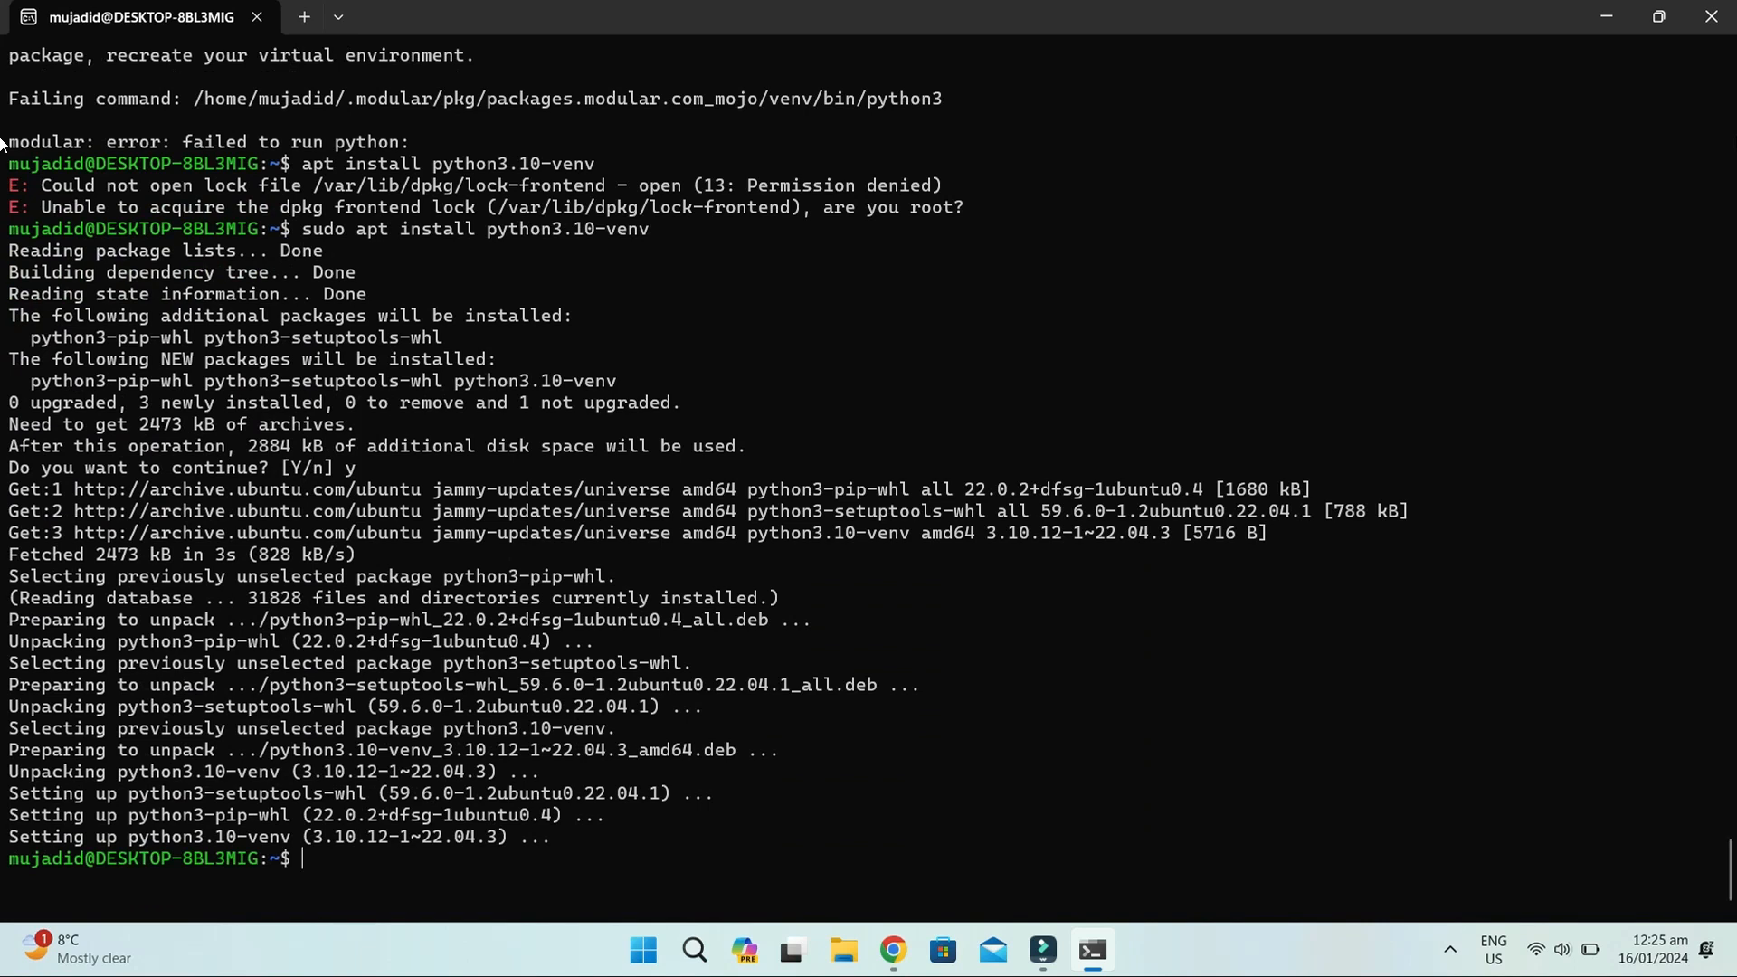
pyautogui.write('apt install python3.10-venv')
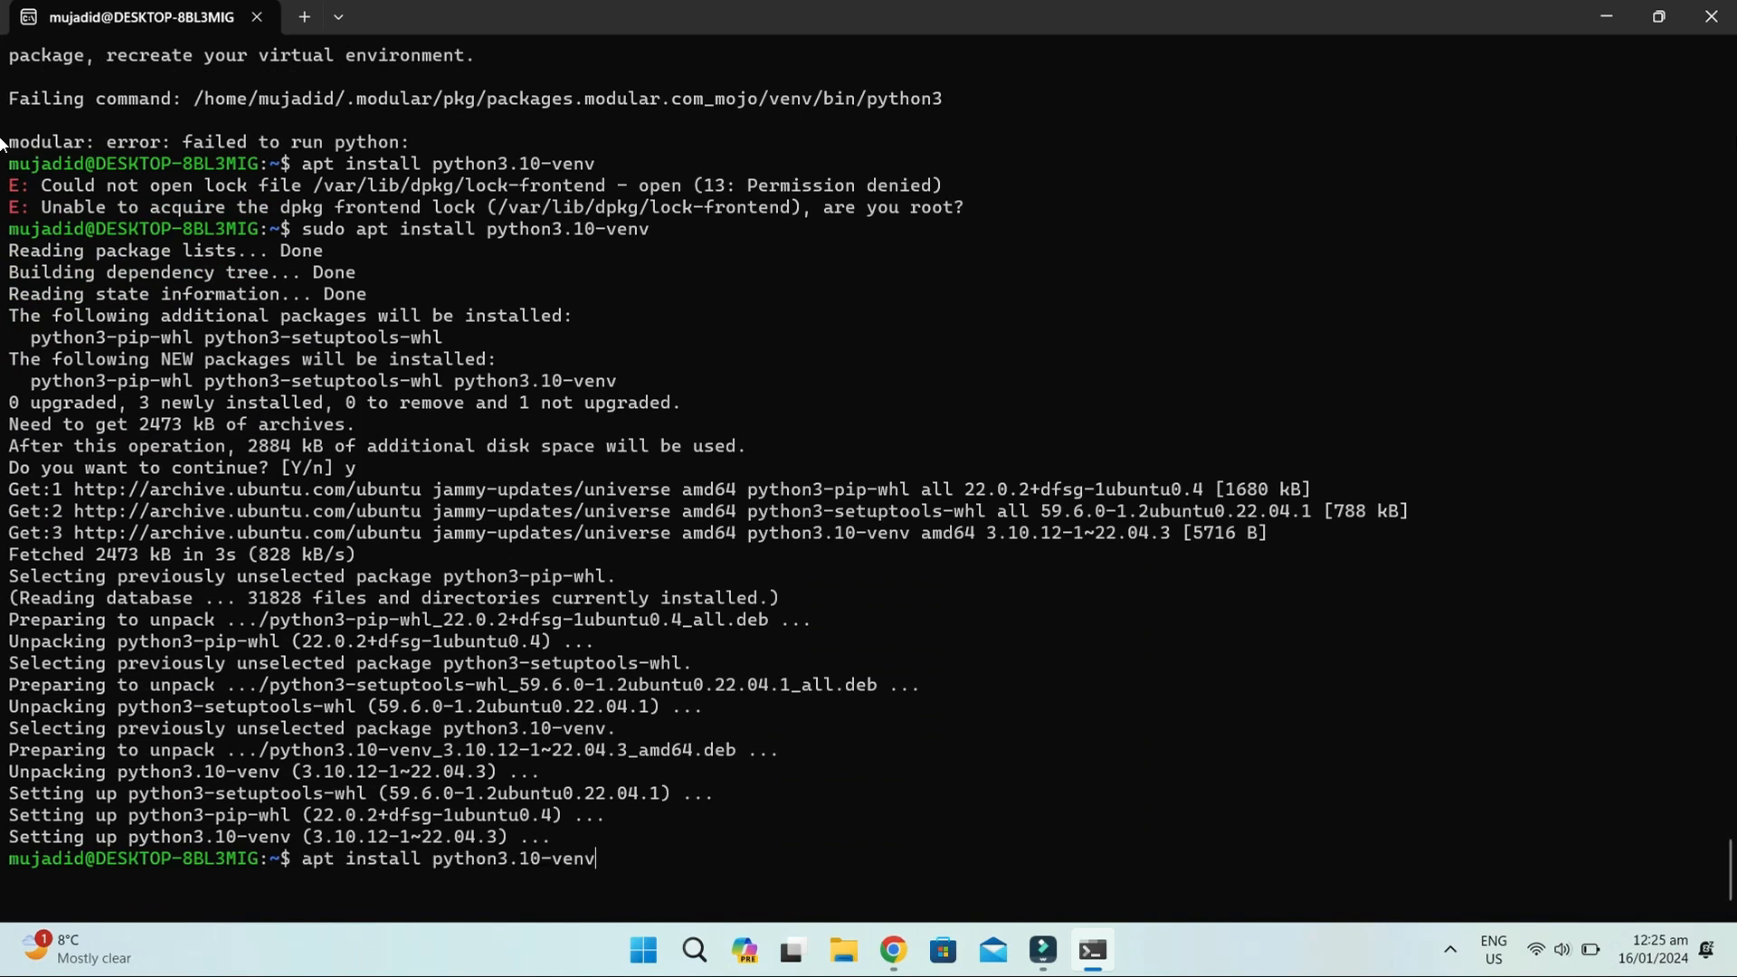
pyautogui.write('modular install mojo')
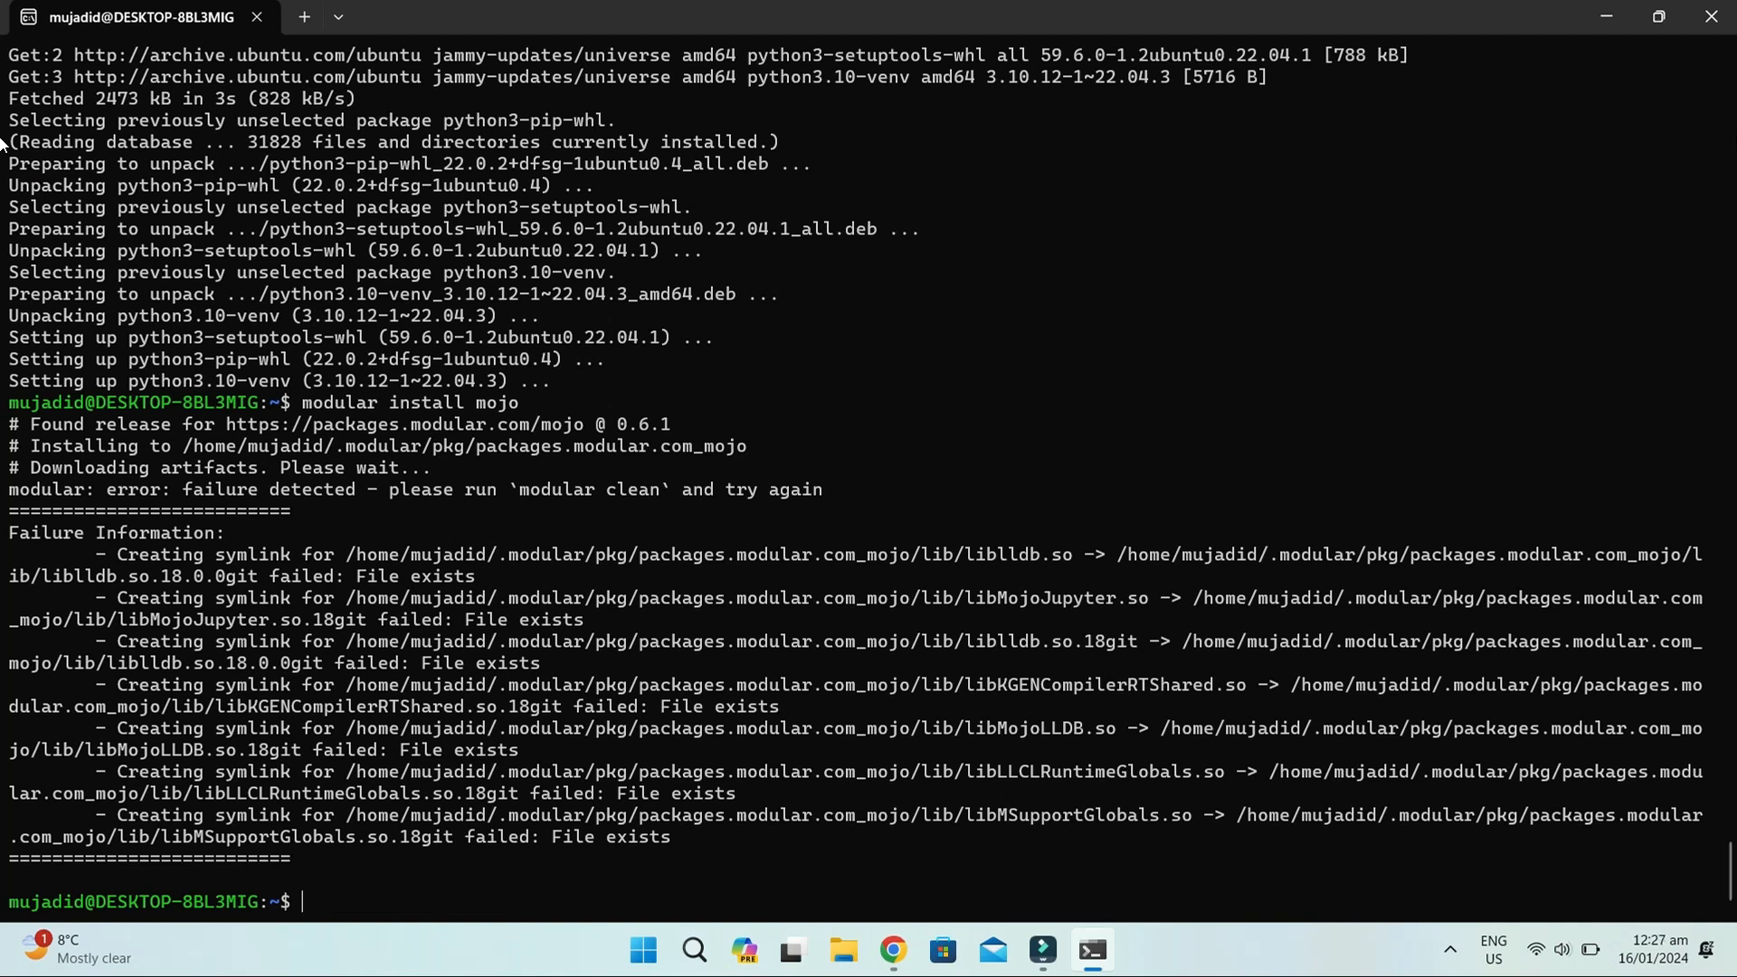
# Clear the screen and rerun 'modular install mojo' until it reports Mojo installed.
pyautogui.write('clear')
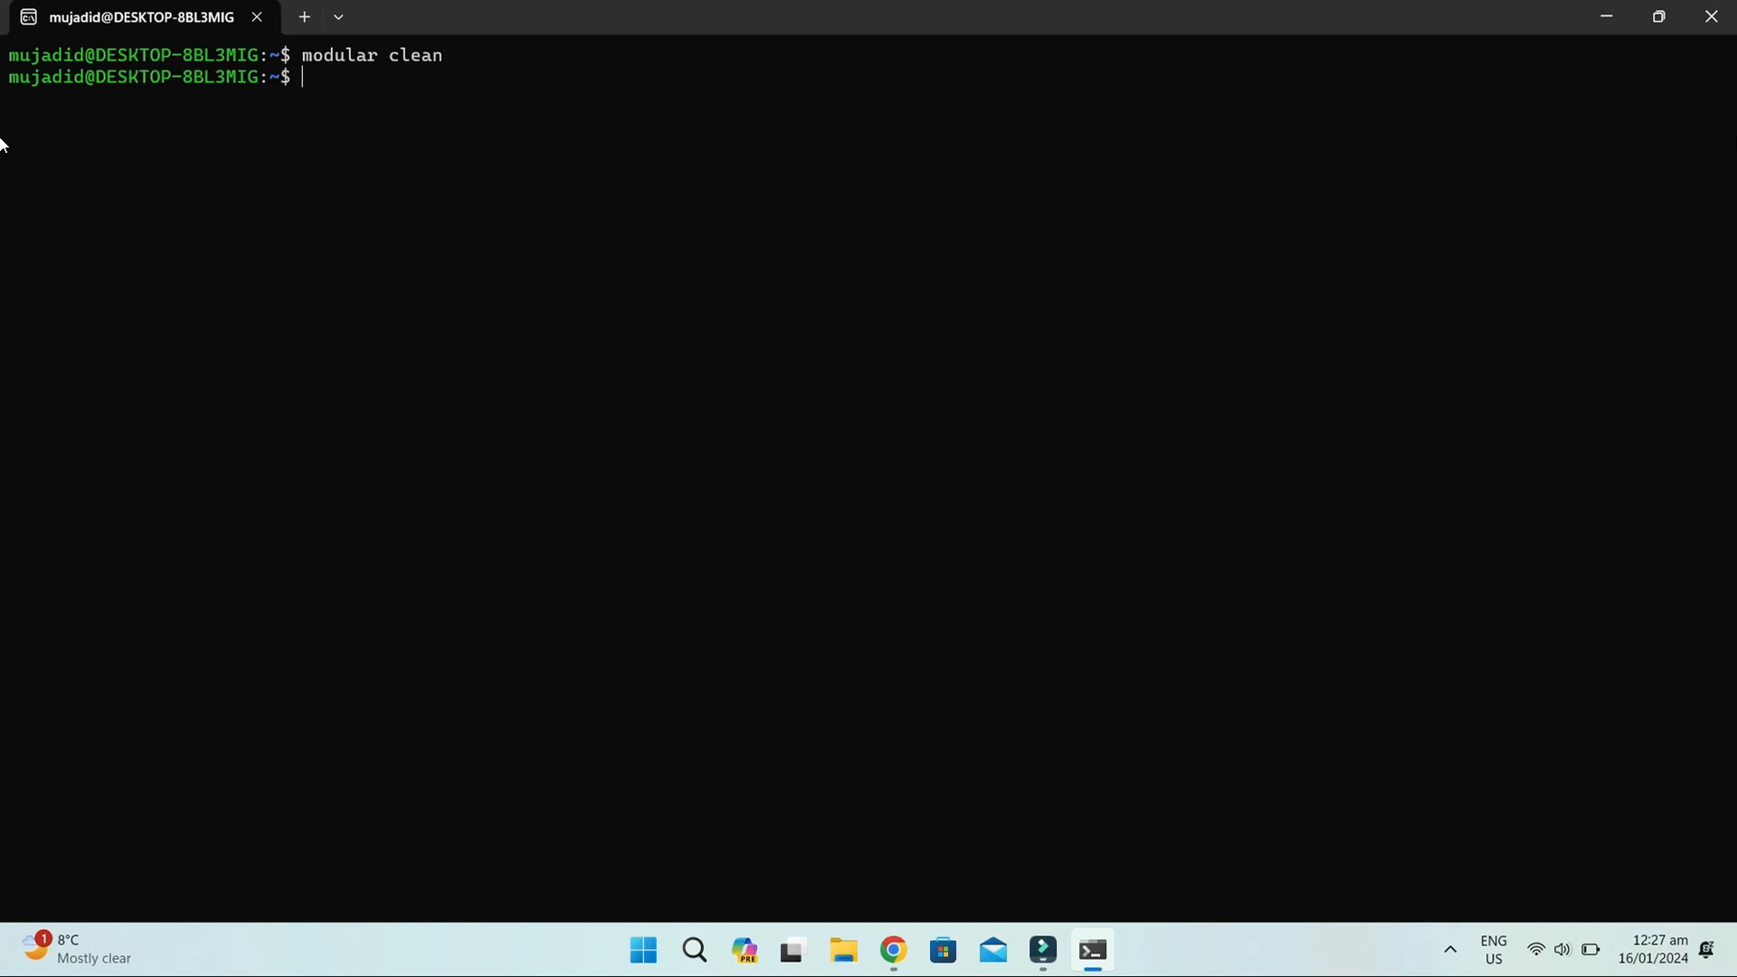
pyautogui.write('modular install mojo')
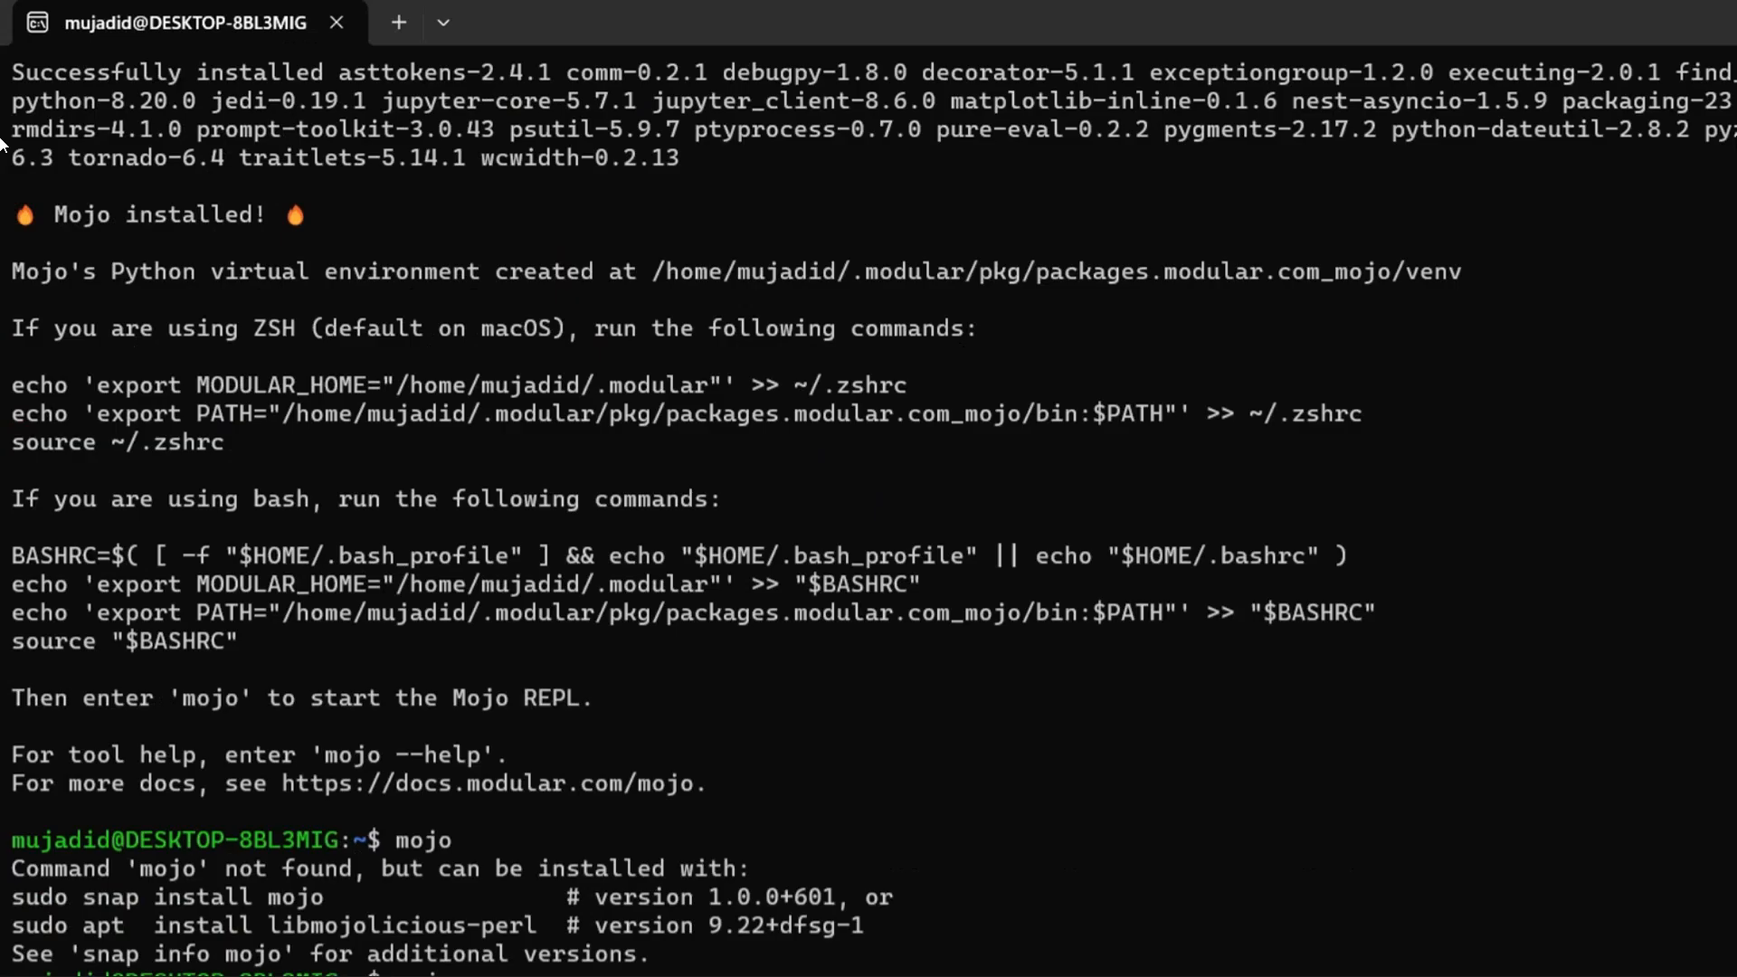
pyautogui.moveTo(11, 665)
pyautogui.write('print("Hello ')
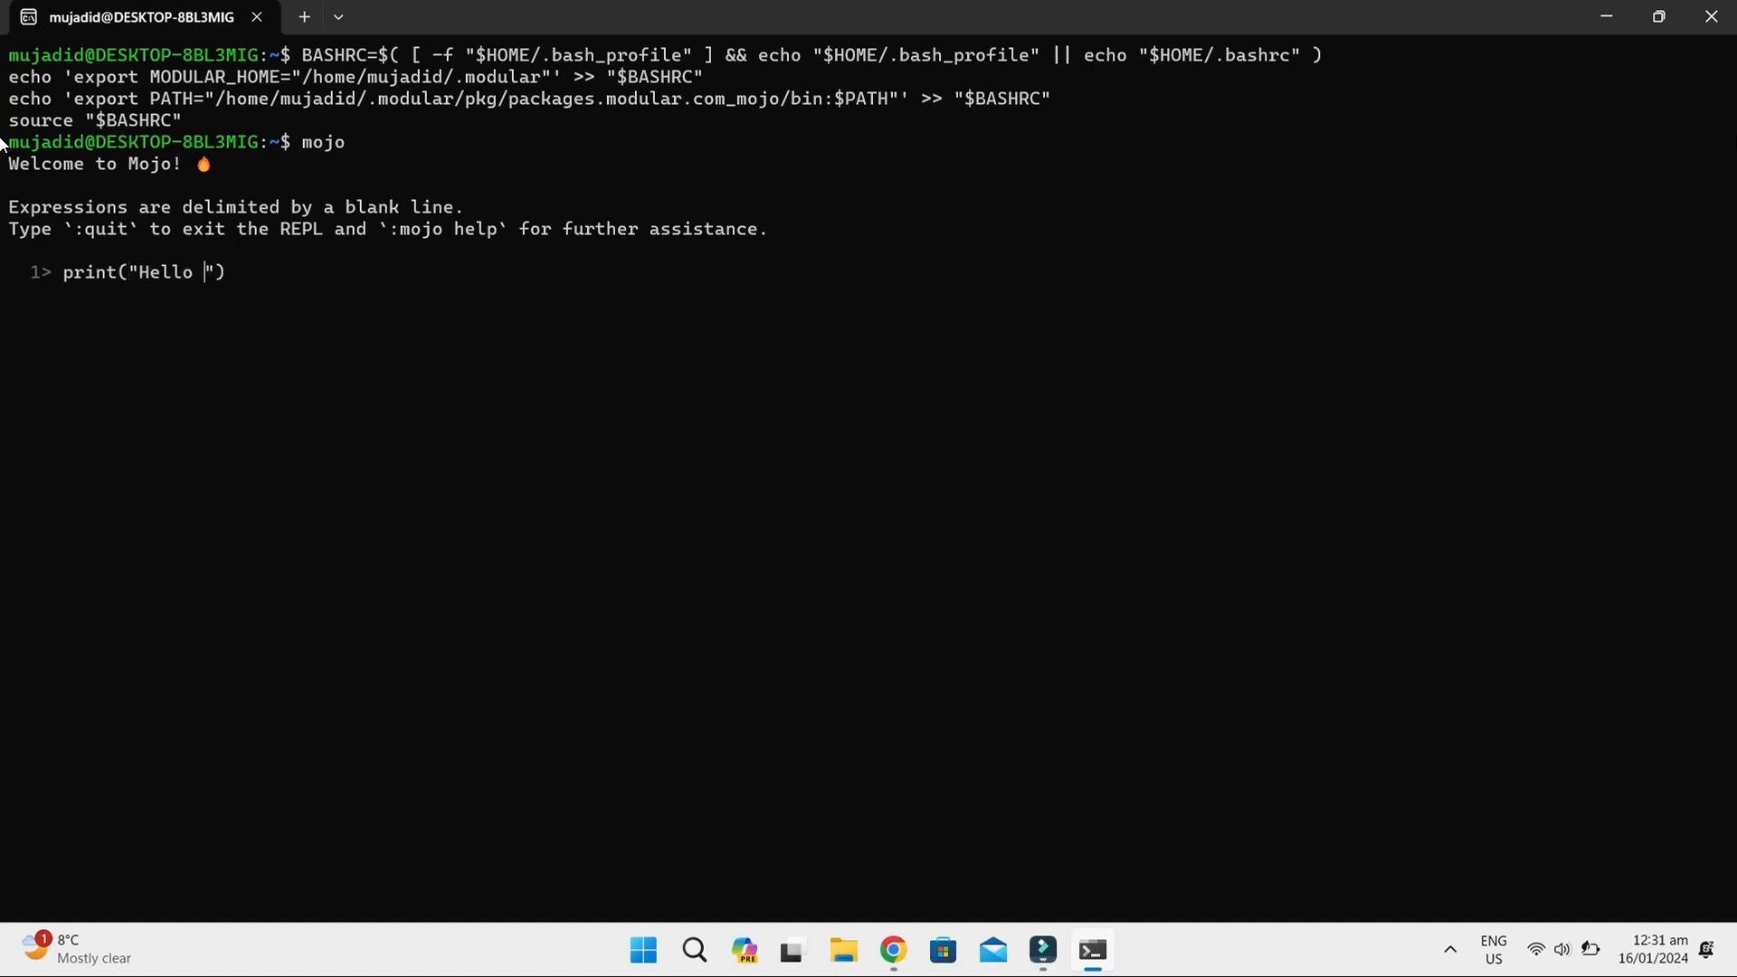
# Enter print("Hello world!") in the Mojo REPL so it outputs Hello world!
pyautogui.write('world')
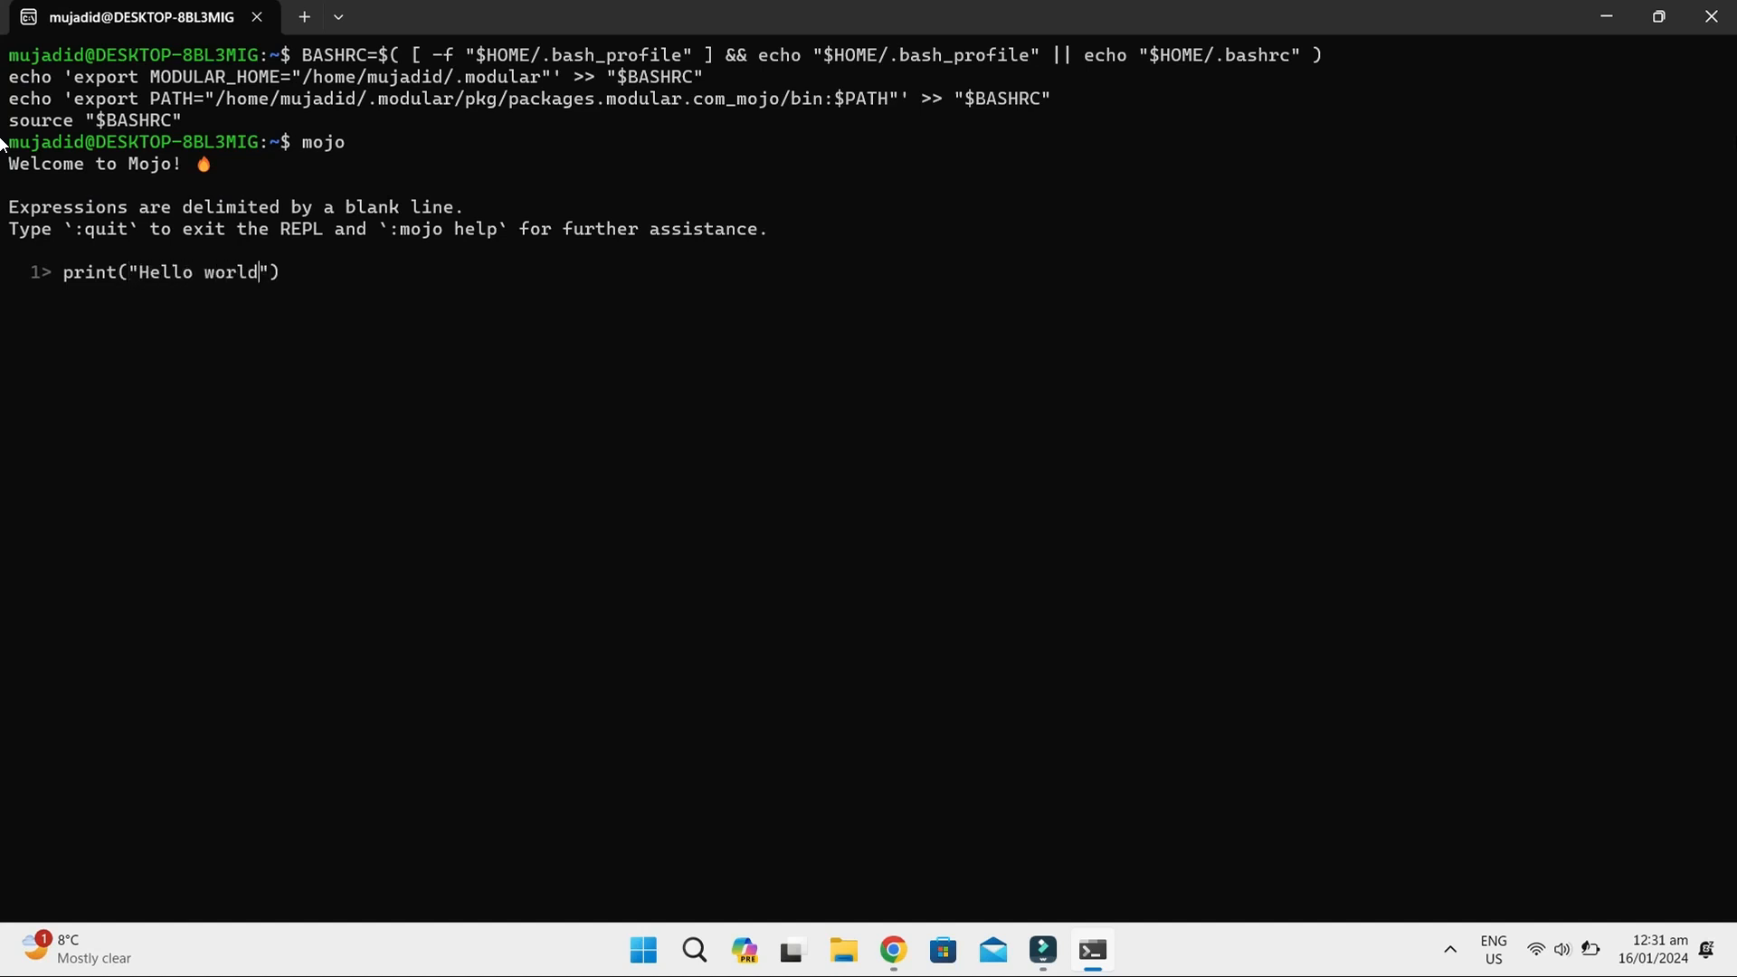
pyautogui.write('!')
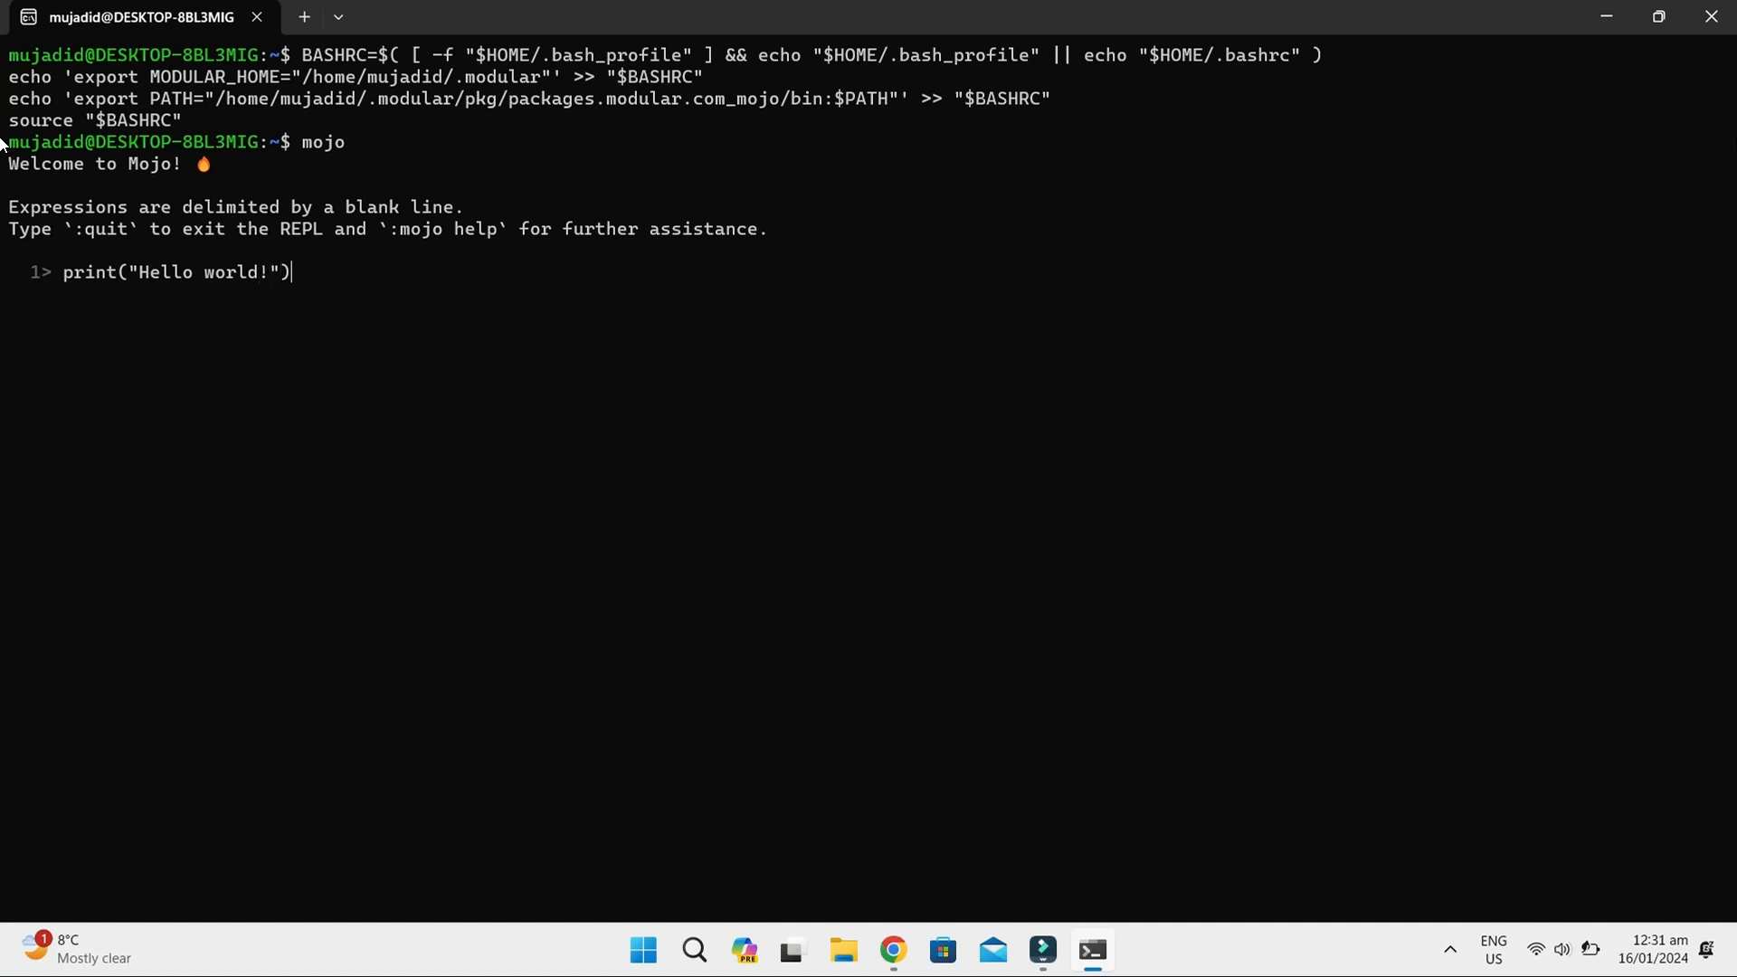
pyautogui.press('Enter')
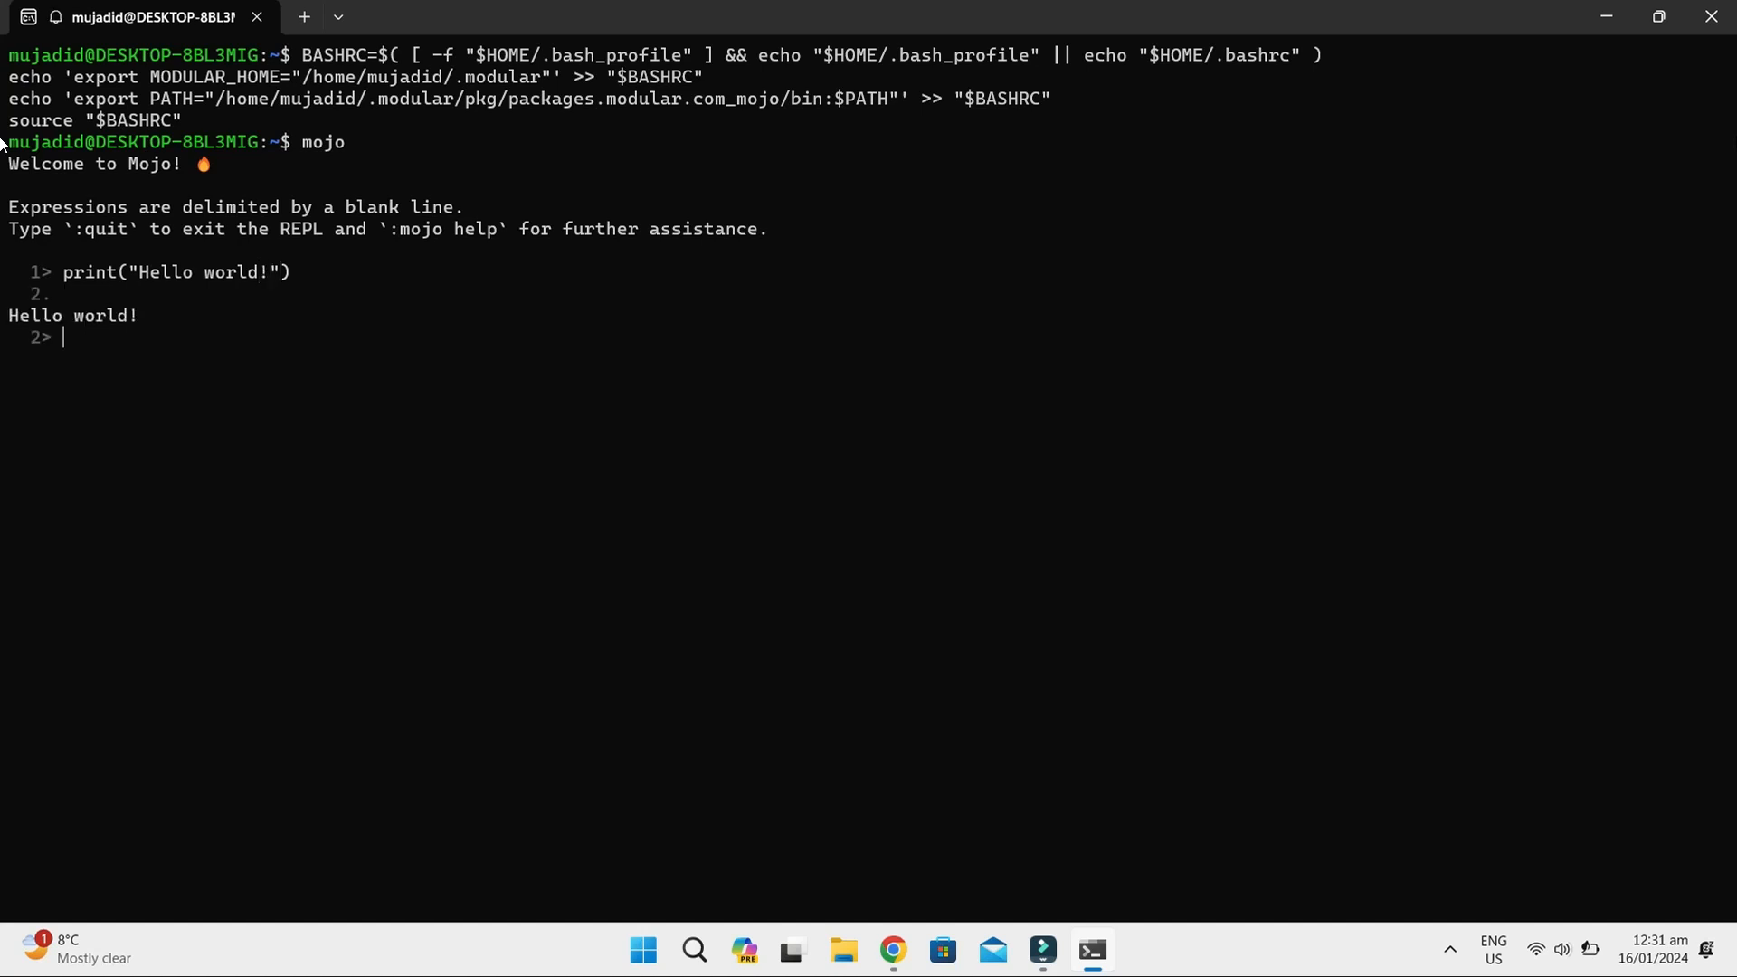